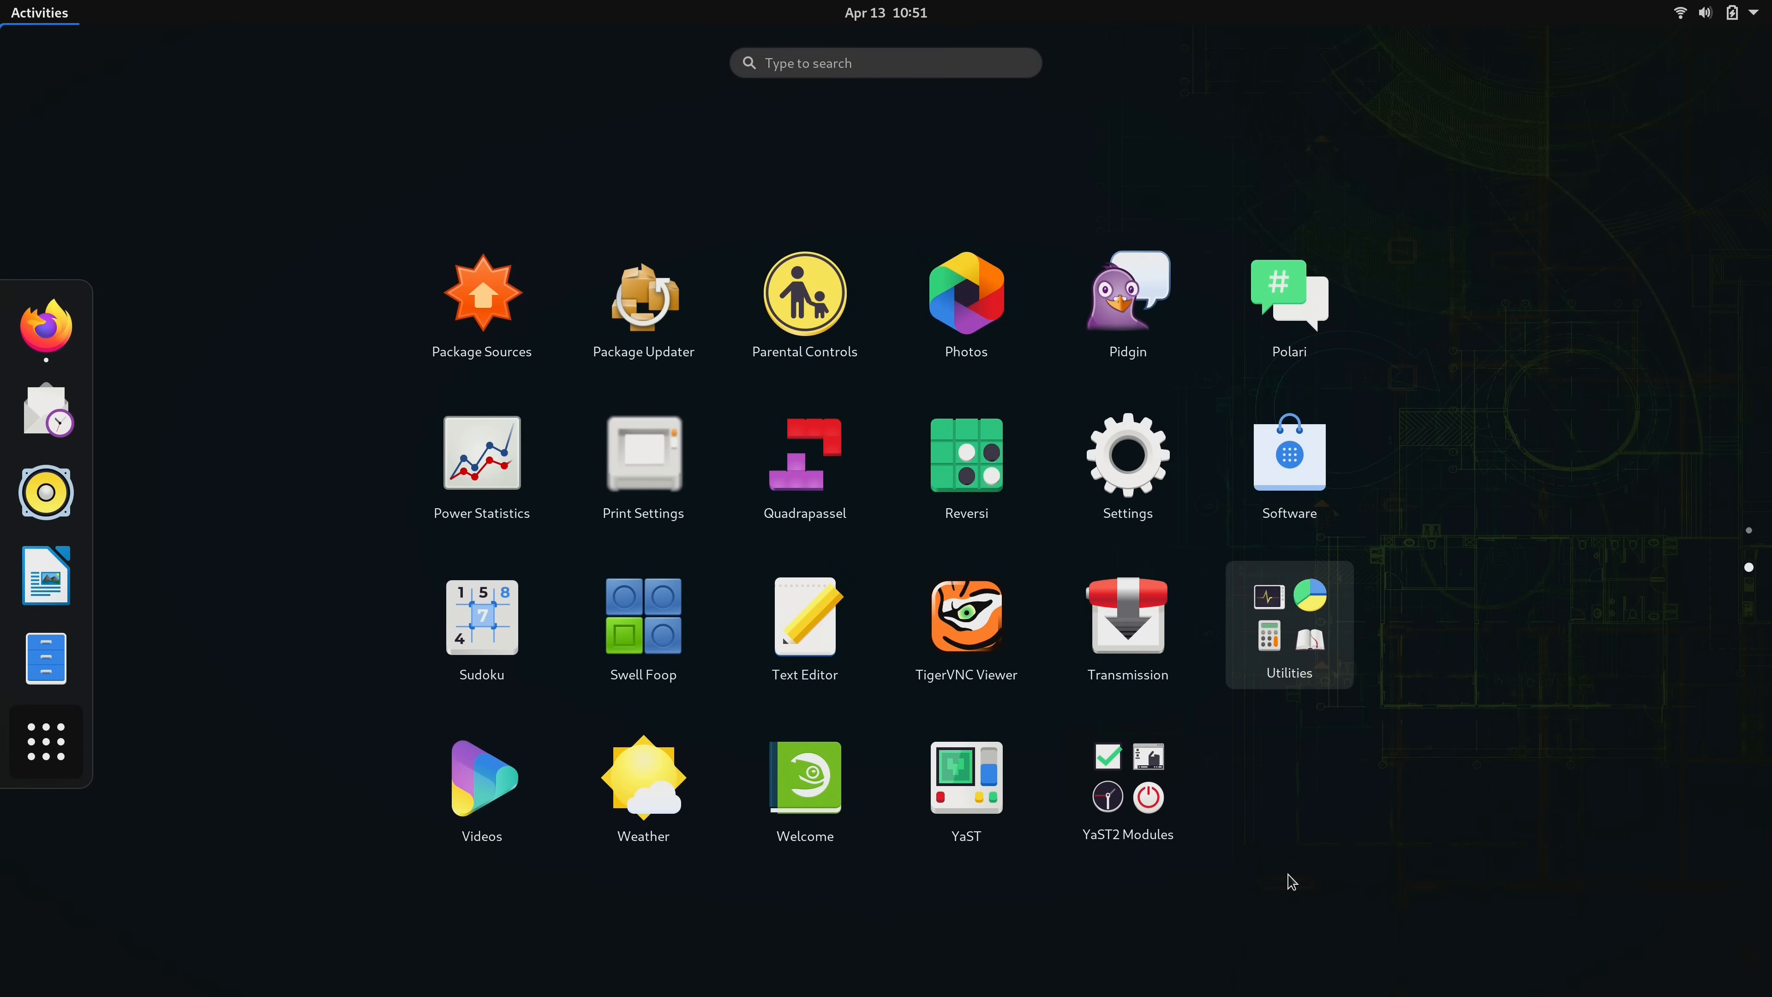
{"action": "mouse_move", "coordinate": [1230, 394]}
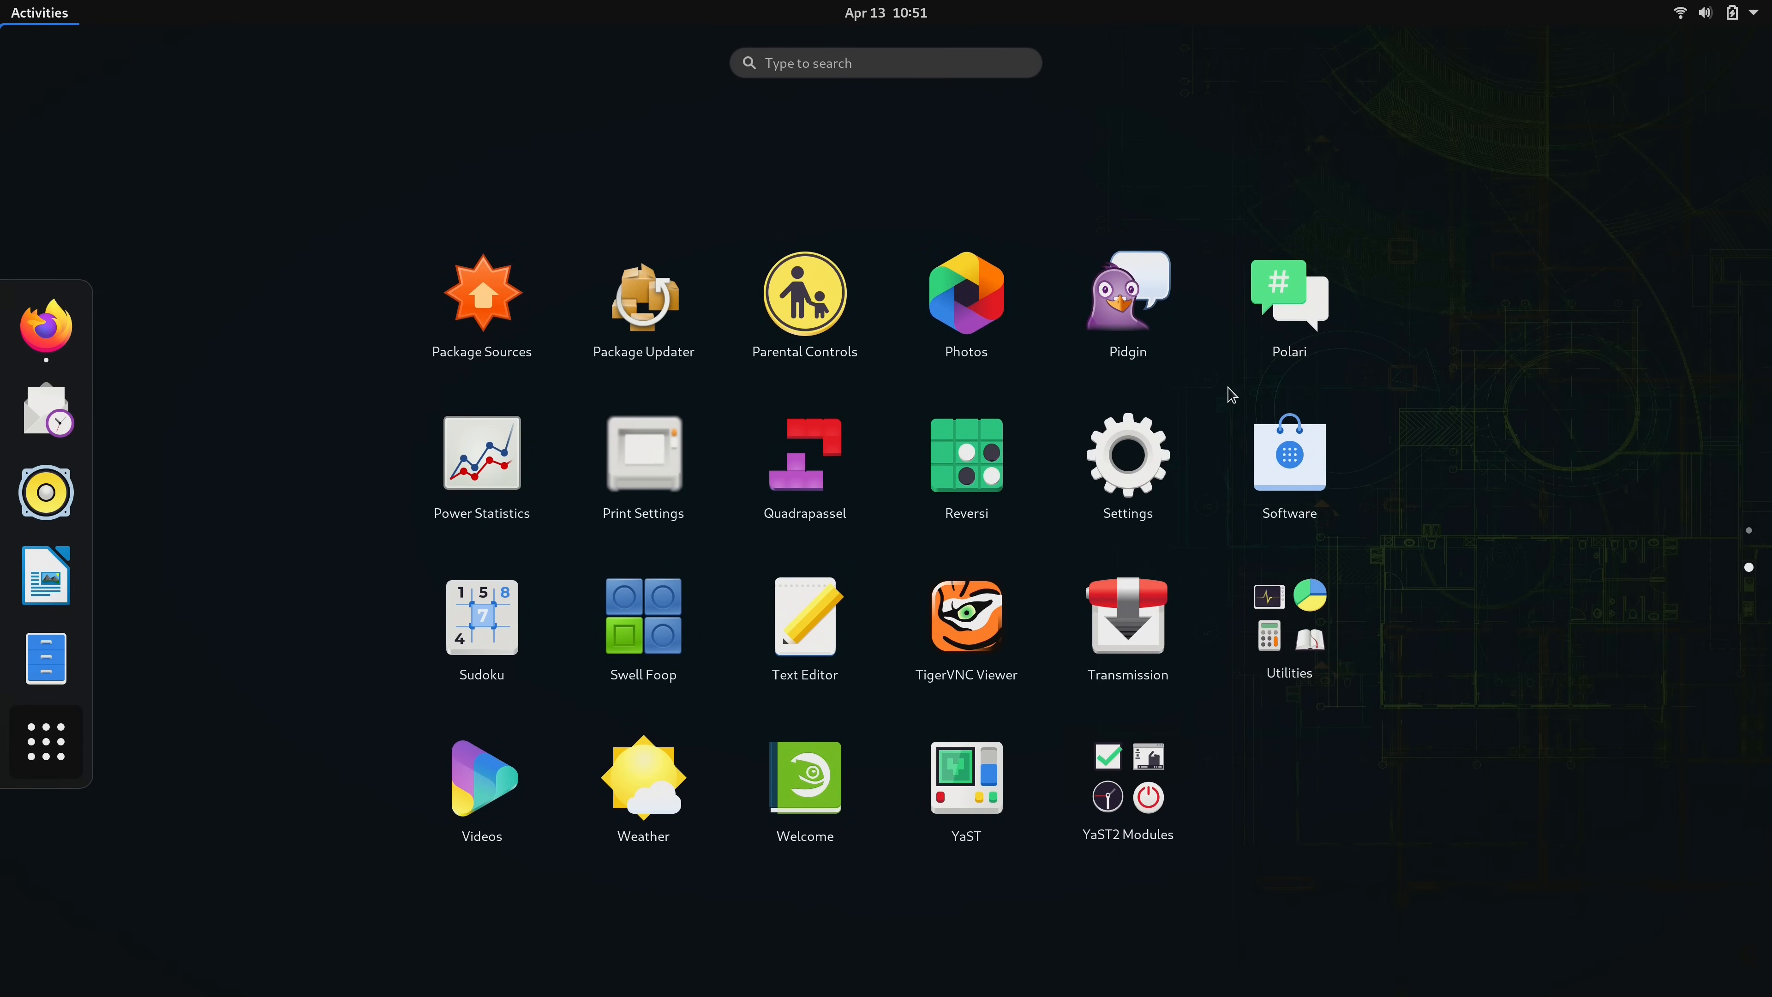
{"action": "mouse_move", "coordinate": [1371, 382]}
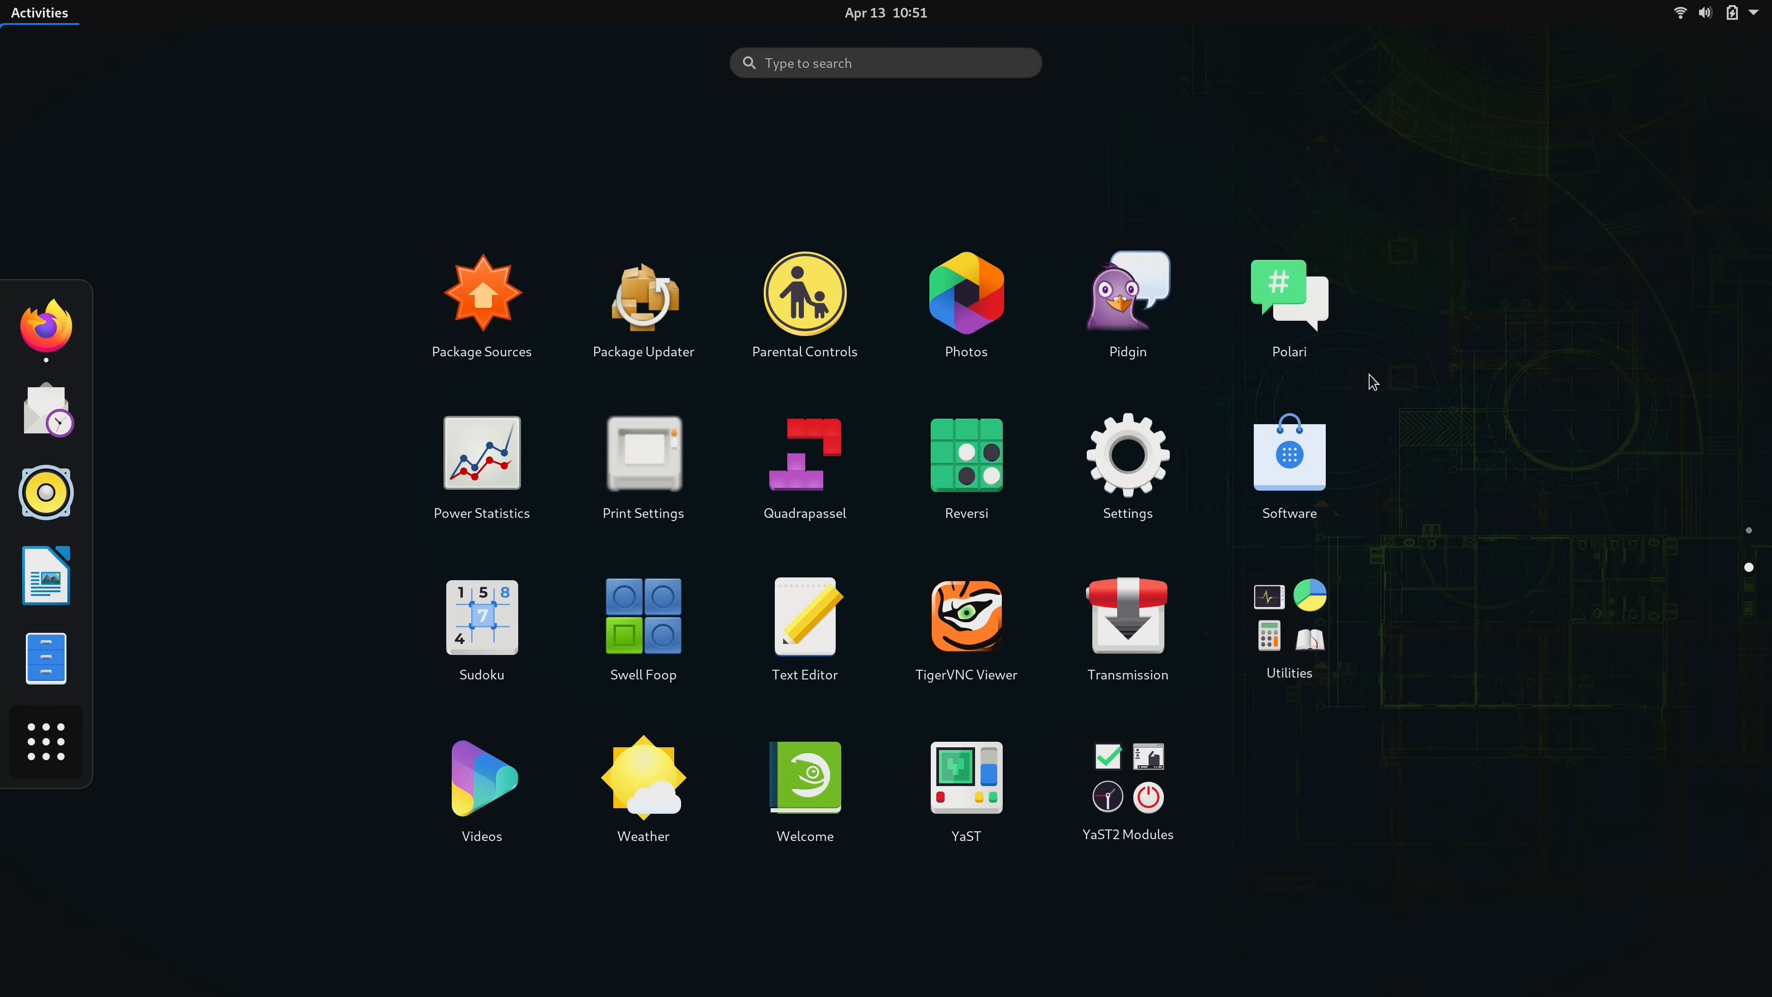
{"action": "mouse_move", "coordinate": [1124, 384]}
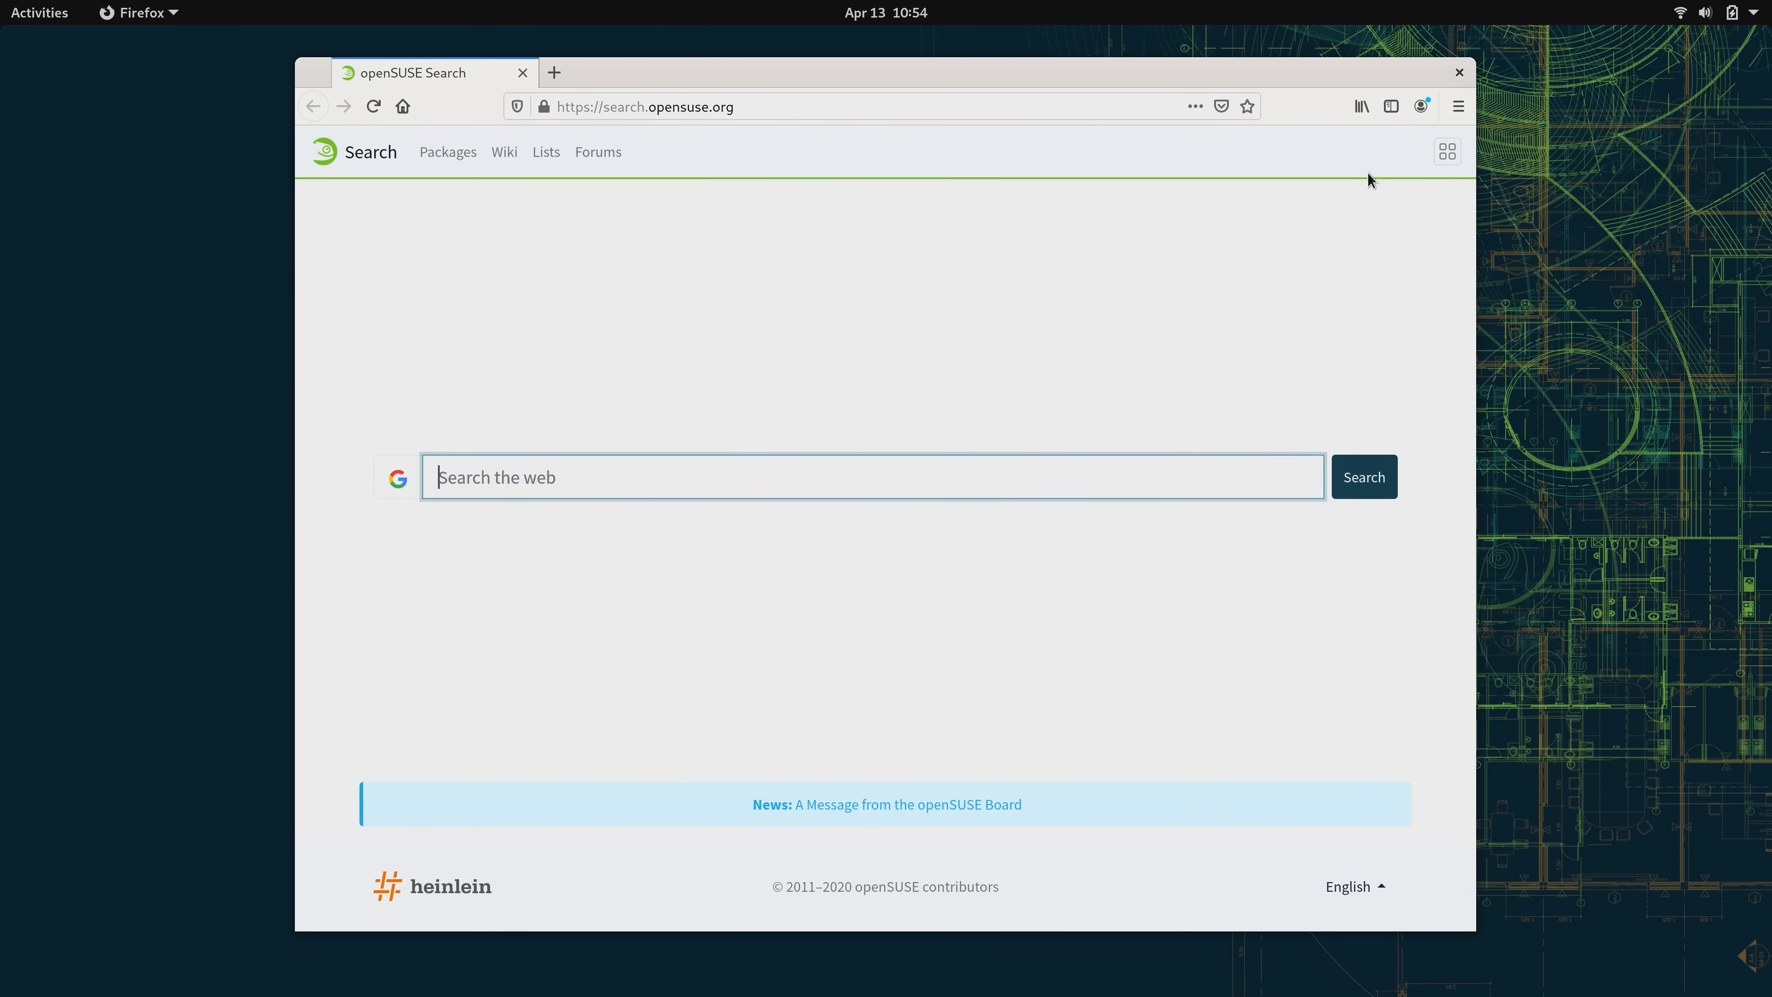
- Close the Firefox window showing the openSUSE search page
{"action": "left_click", "coordinate": [39, 12]}
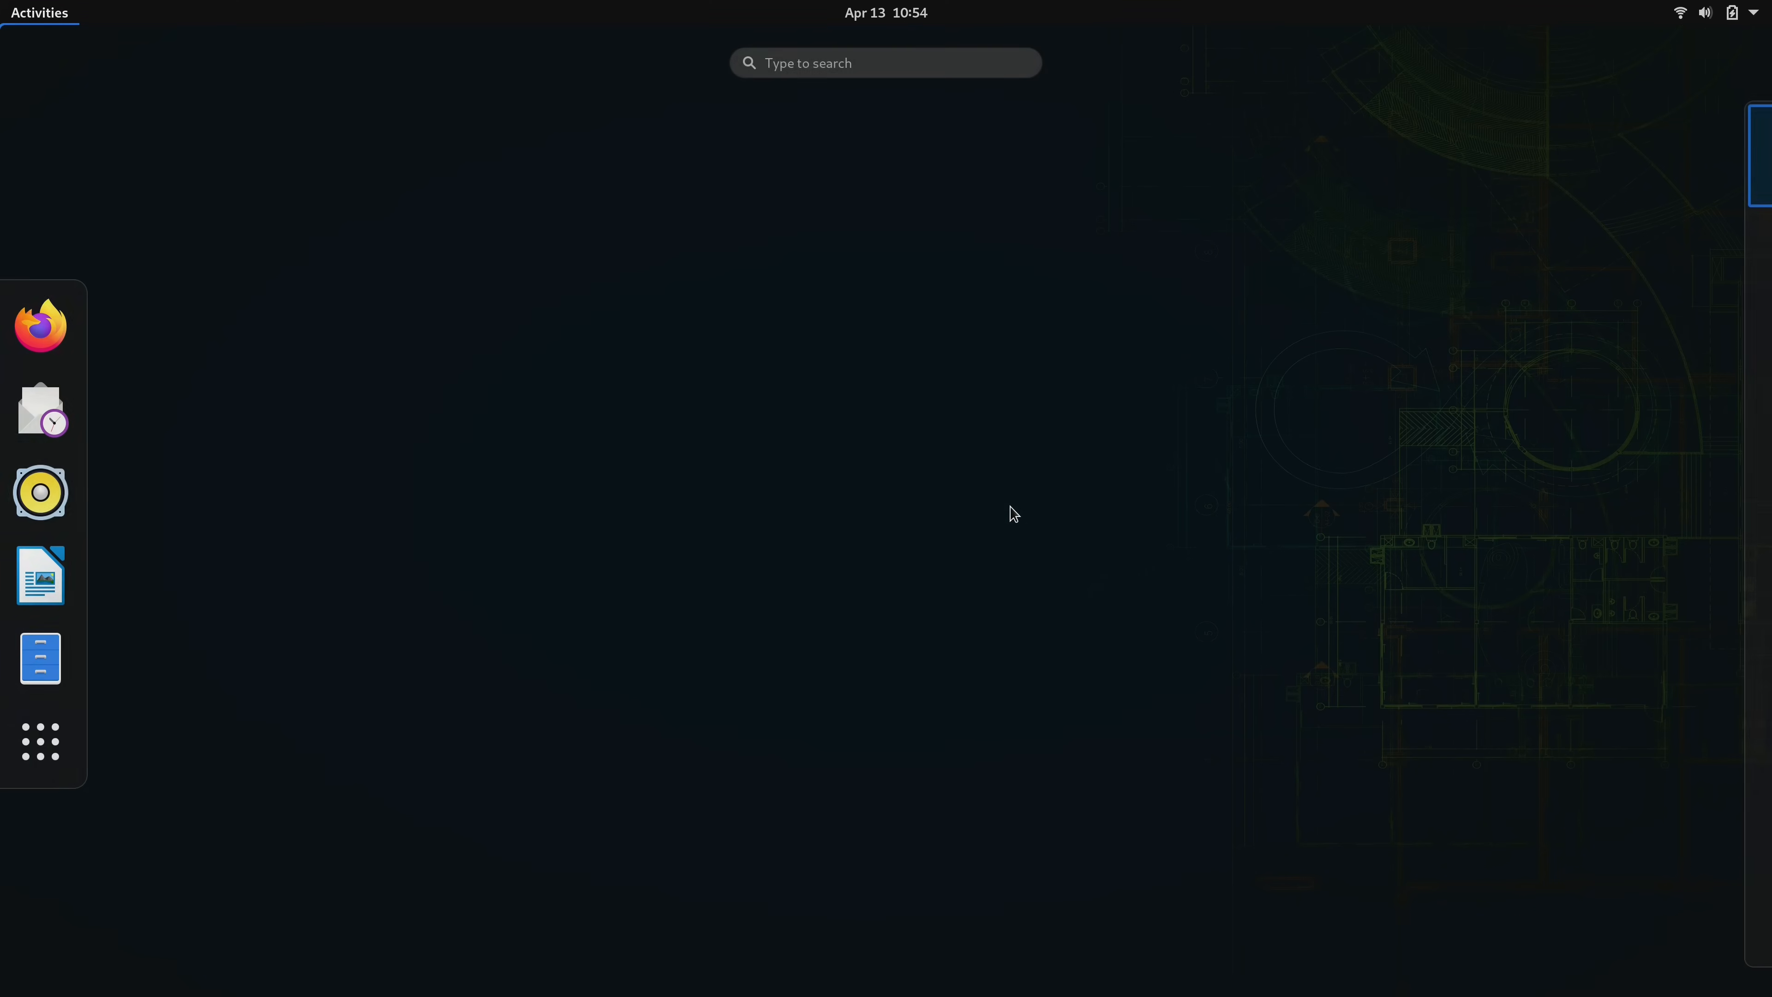
{"action": "mouse_move", "coordinate": [46, 742]}
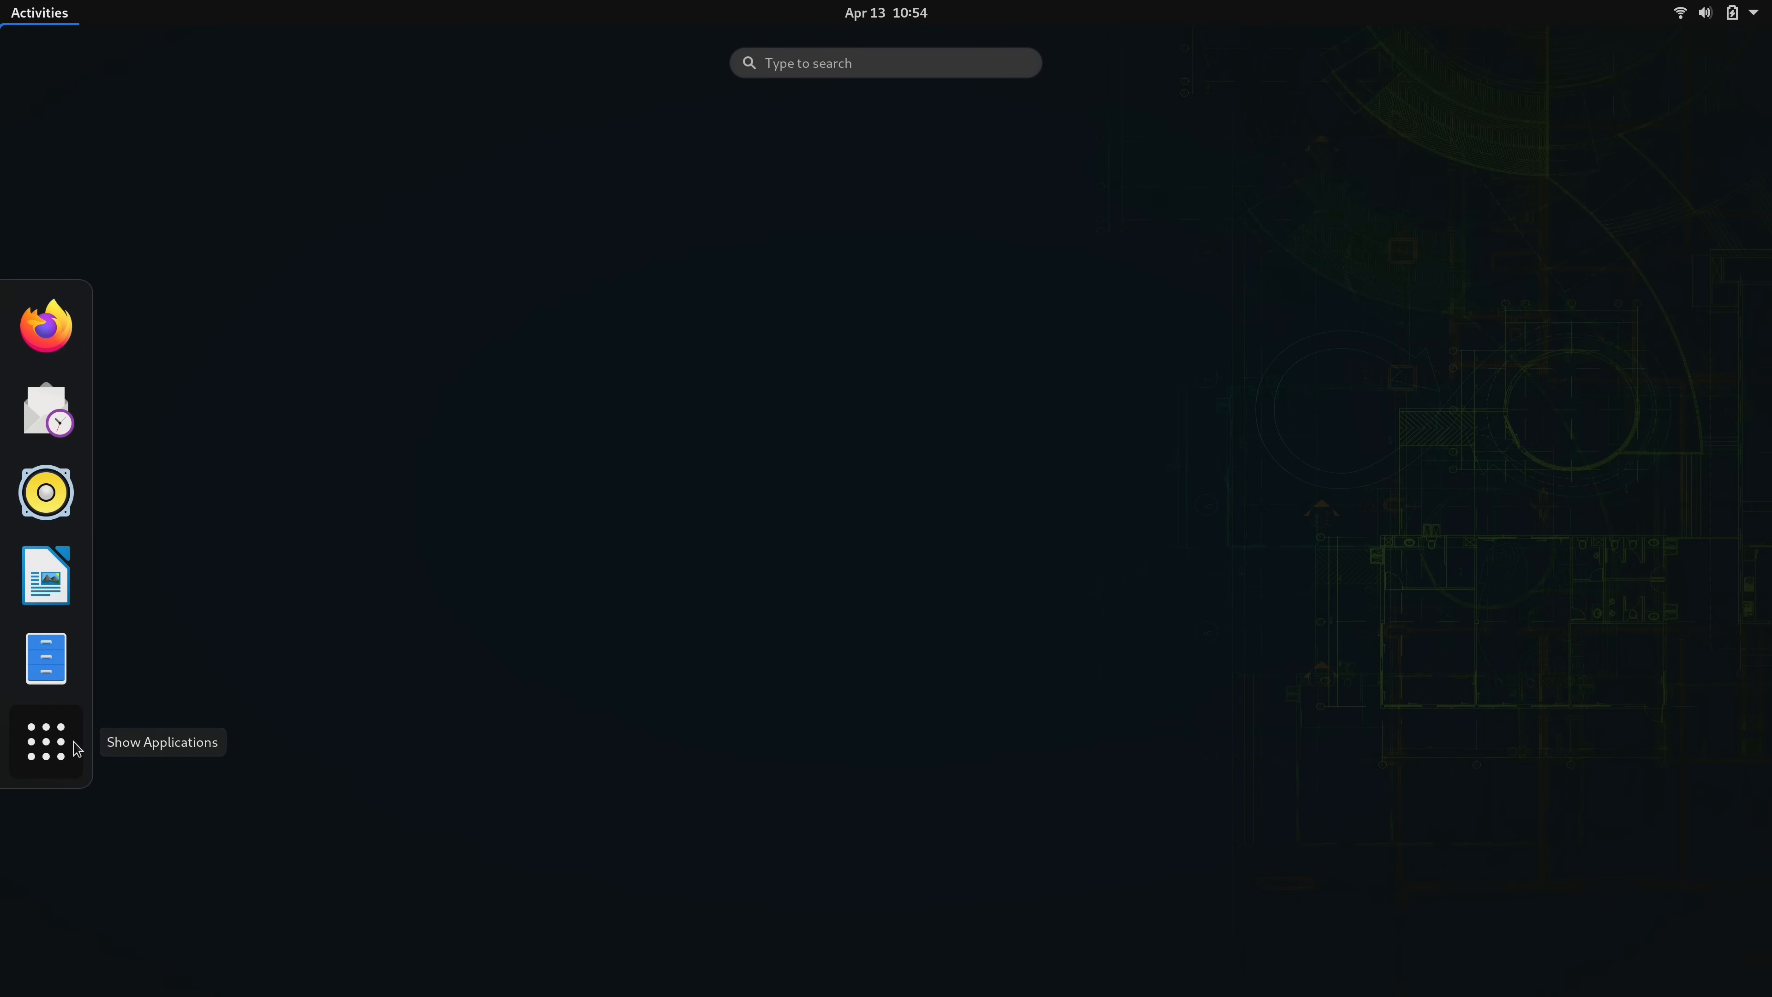
- Launch YaST from the application grid and authenticate with the root password
{"action": "left_click", "coordinate": [46, 742]}
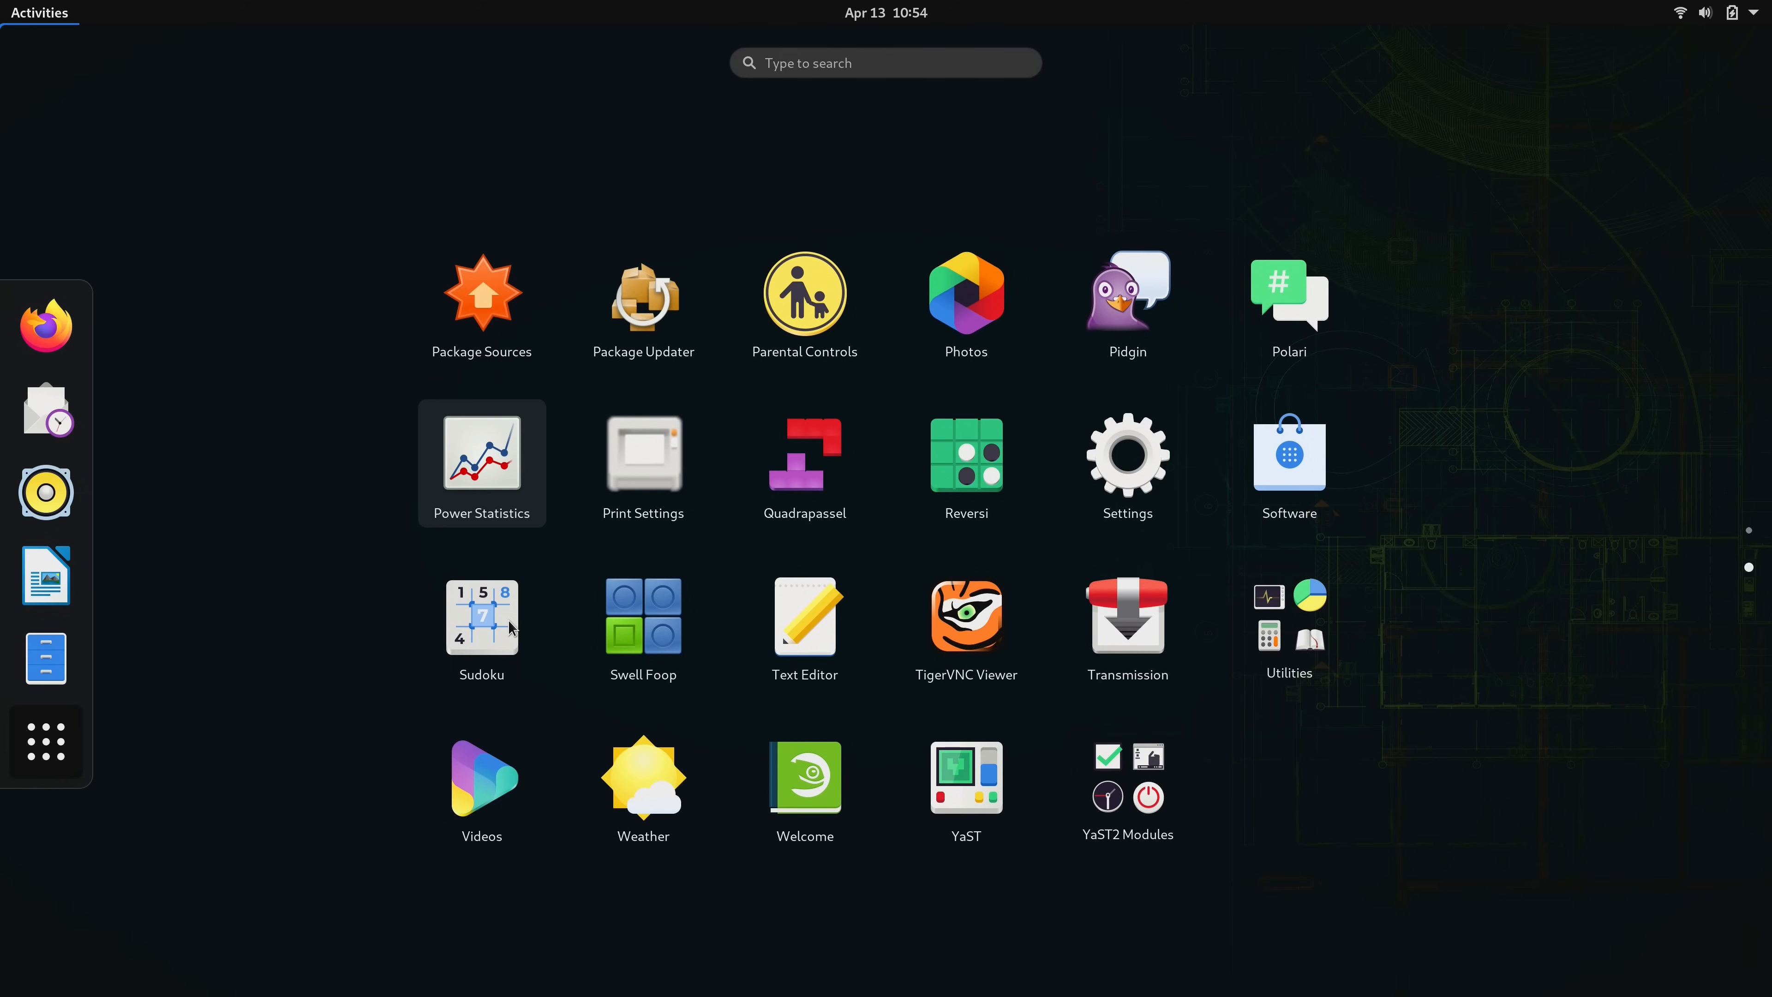
{"action": "mouse_move", "coordinate": [963, 812]}
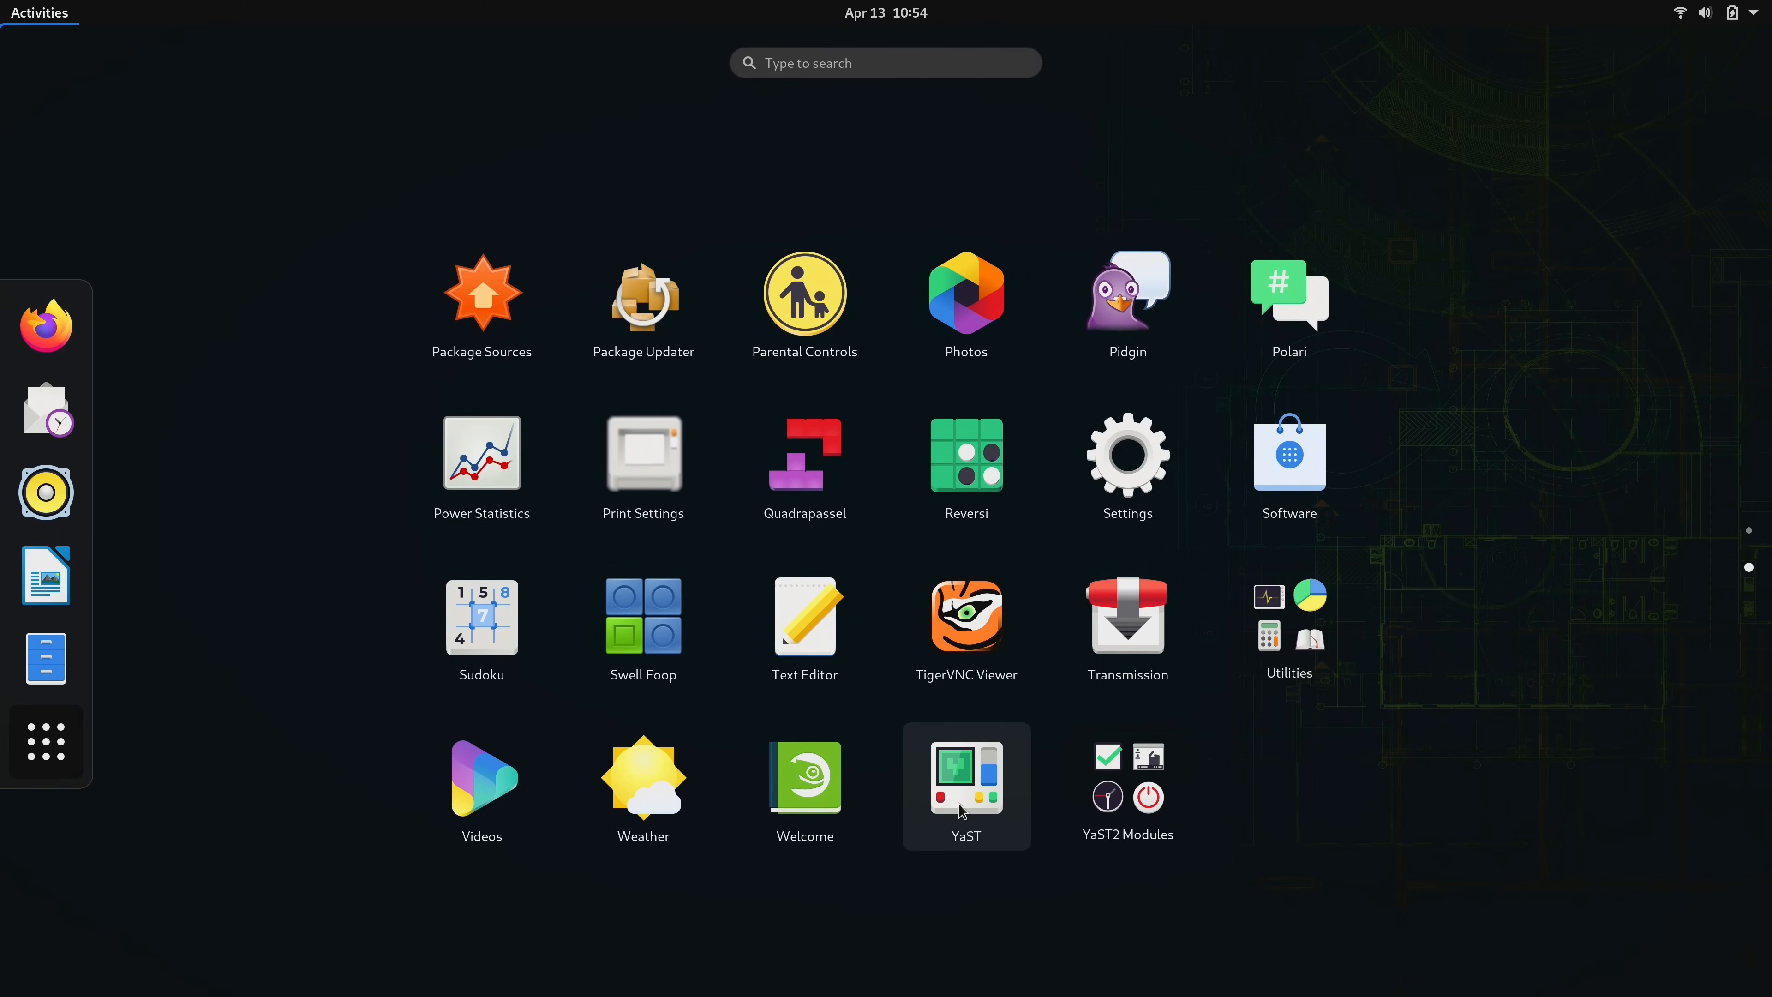
{"action": "left_click", "coordinate": [964, 762]}
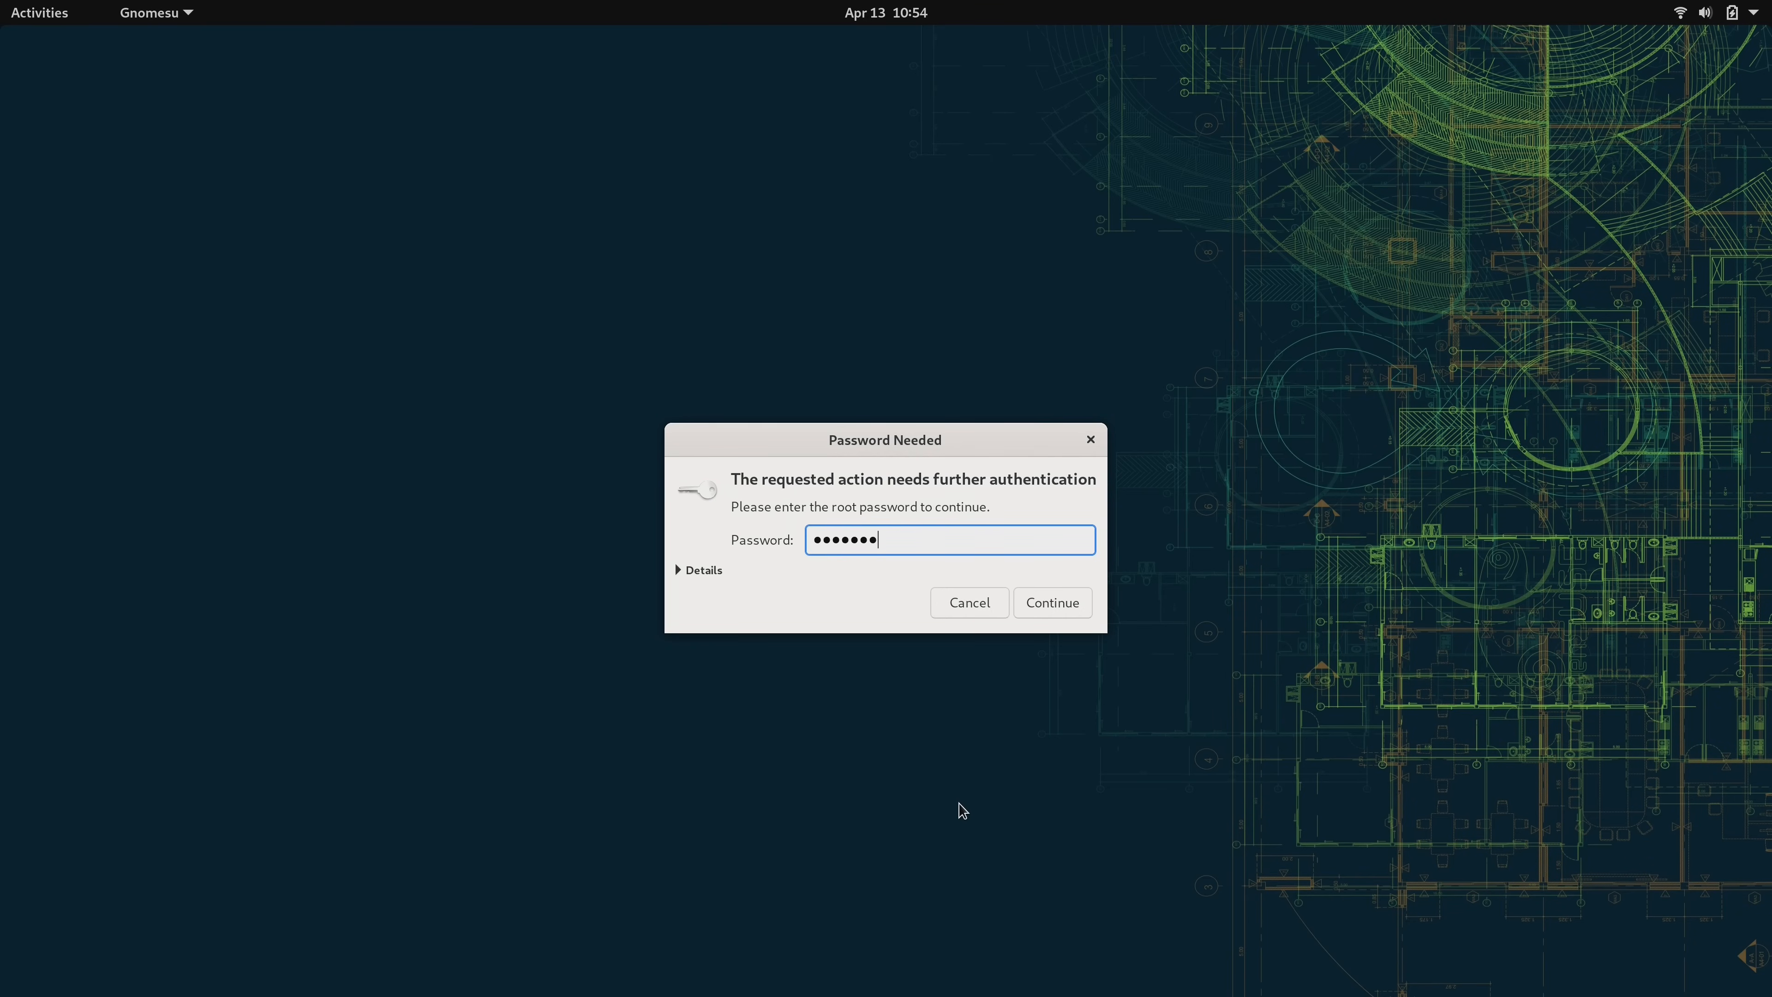
{"action": "left_click", "coordinate": [1052, 603]}
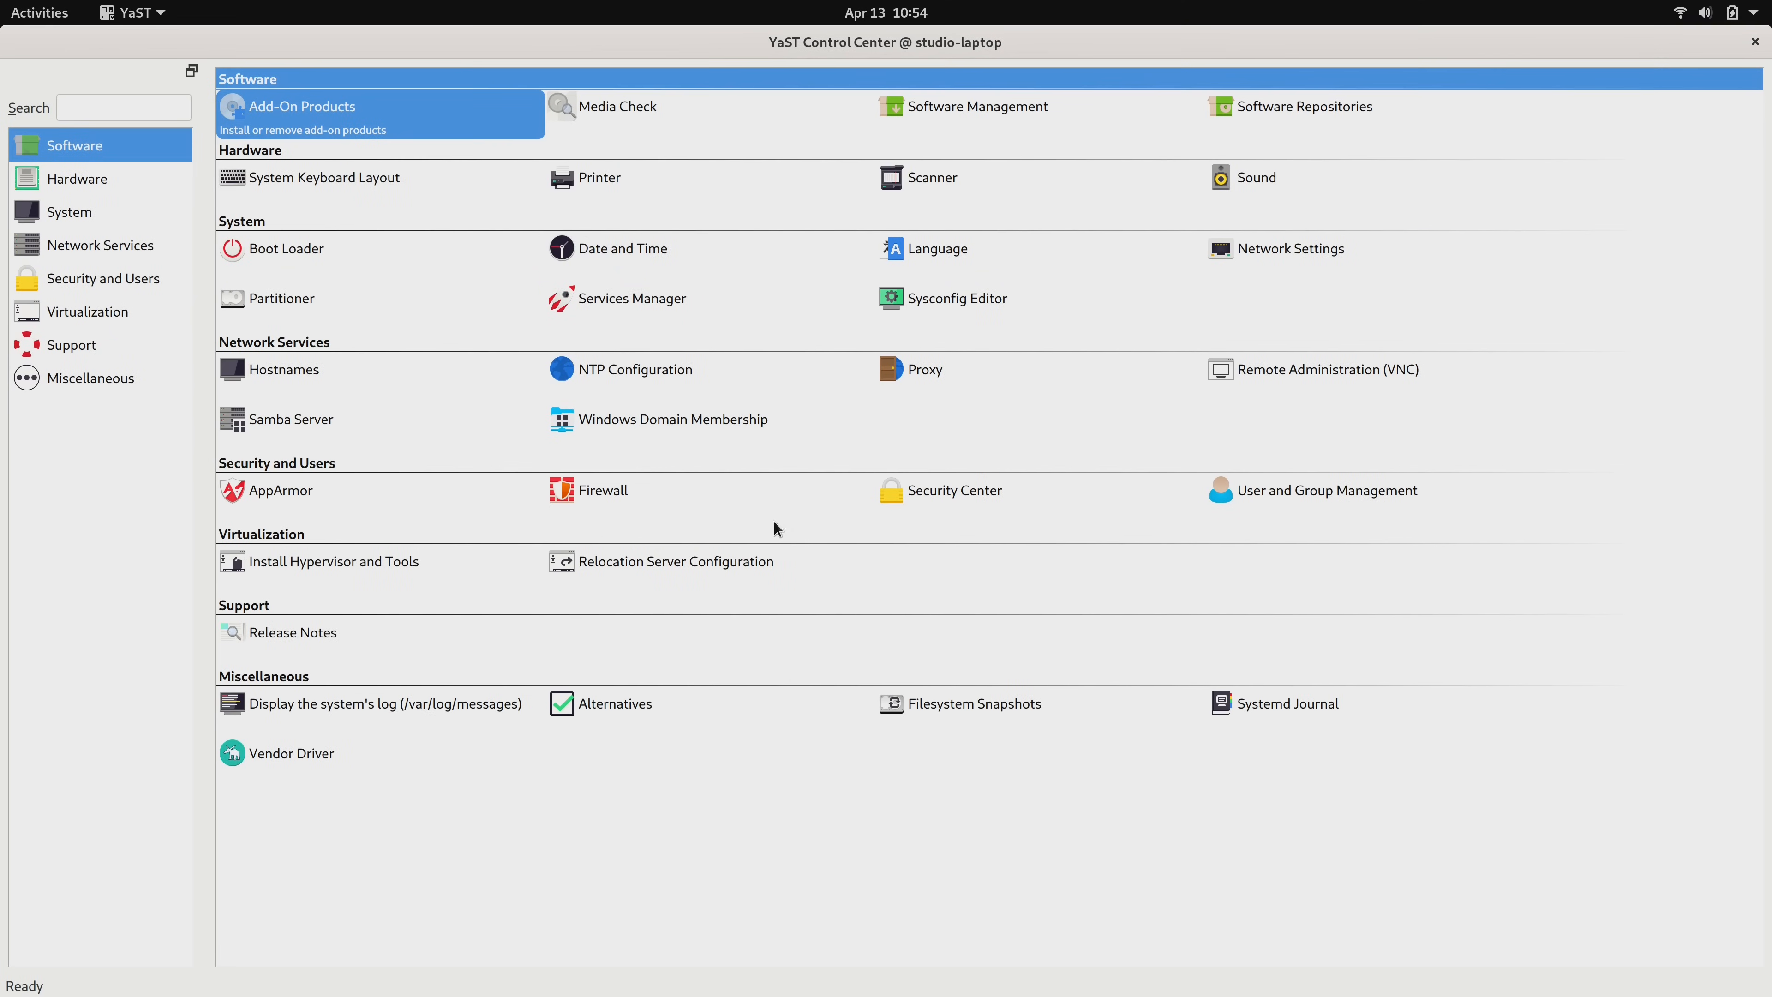
{"action": "mouse_move", "coordinate": [783, 845]}
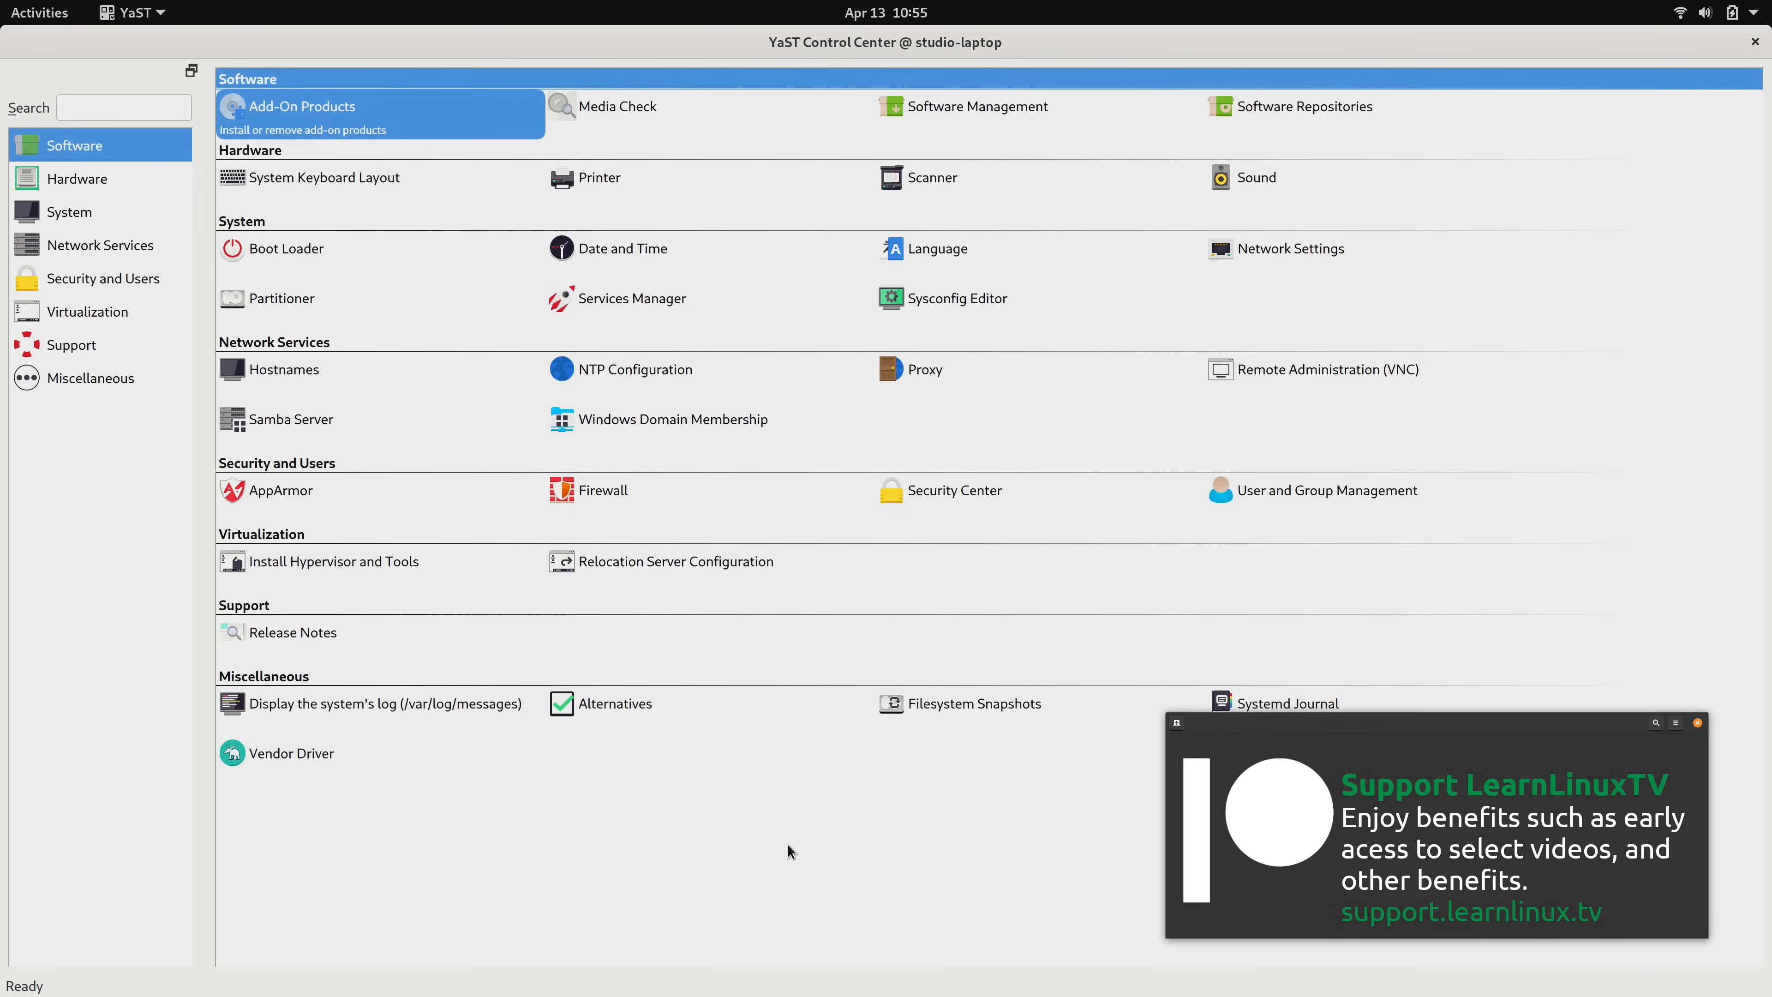
{"action": "mouse_move", "coordinate": [1328, 506]}
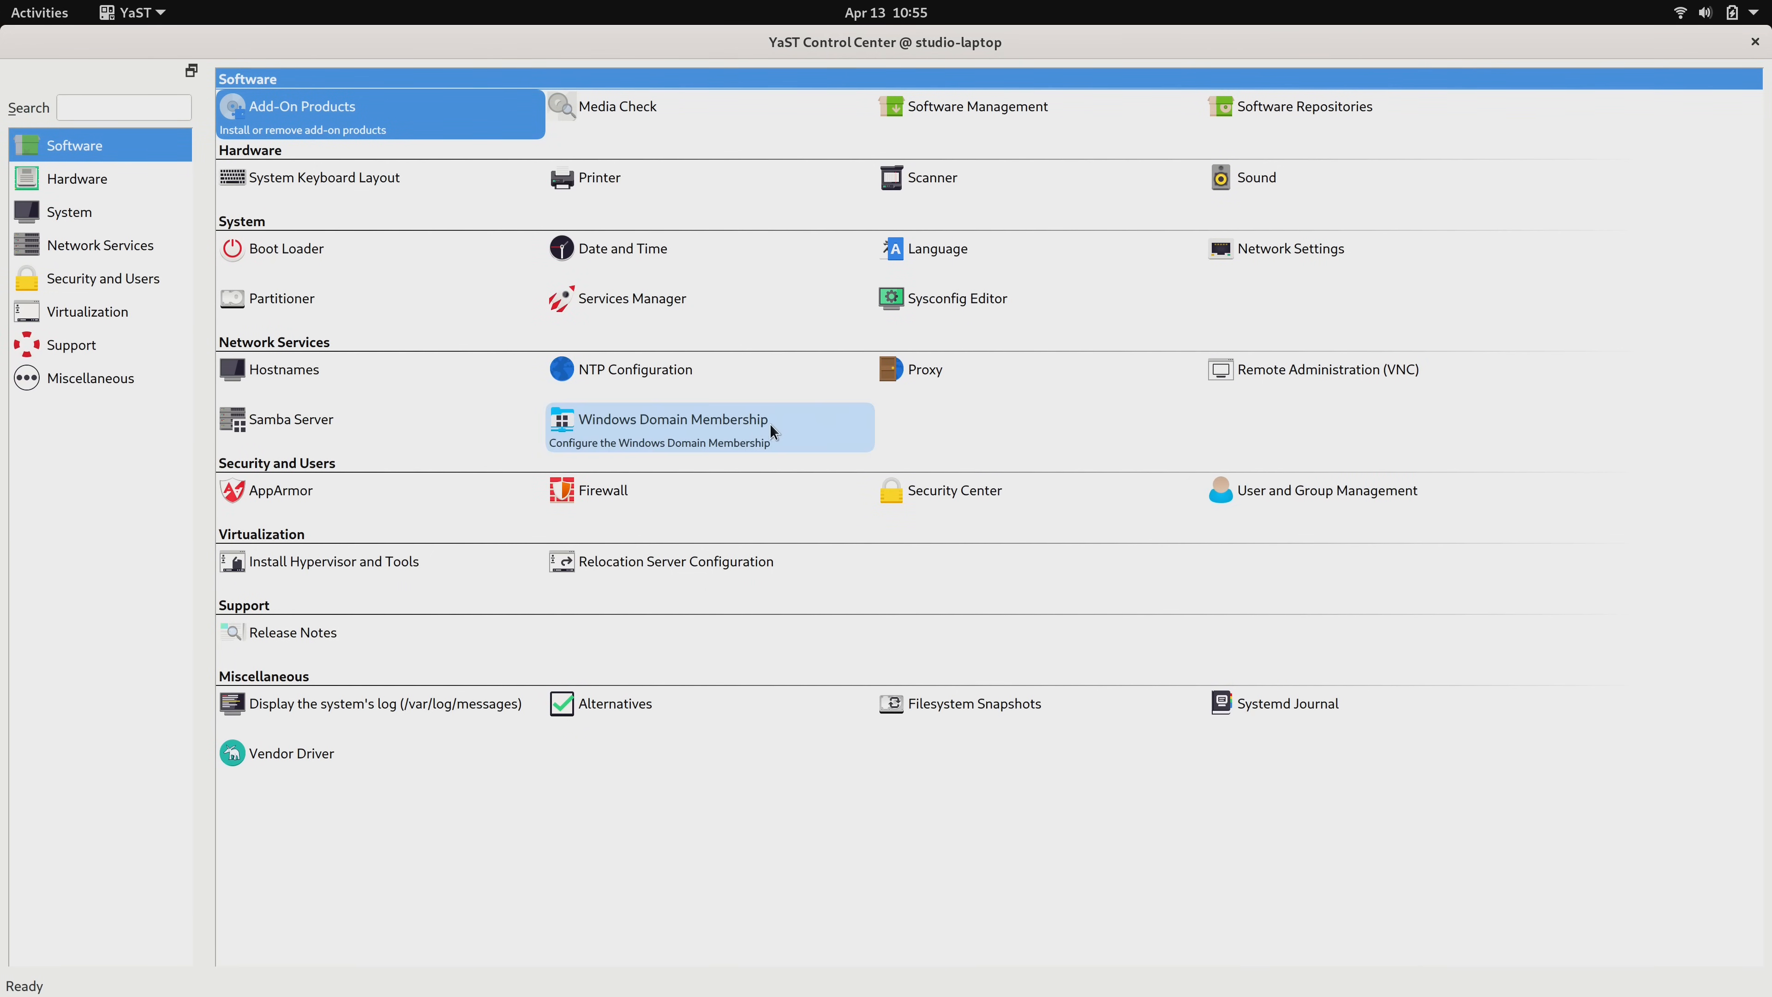
{"action": "mouse_move", "coordinate": [793, 430]}
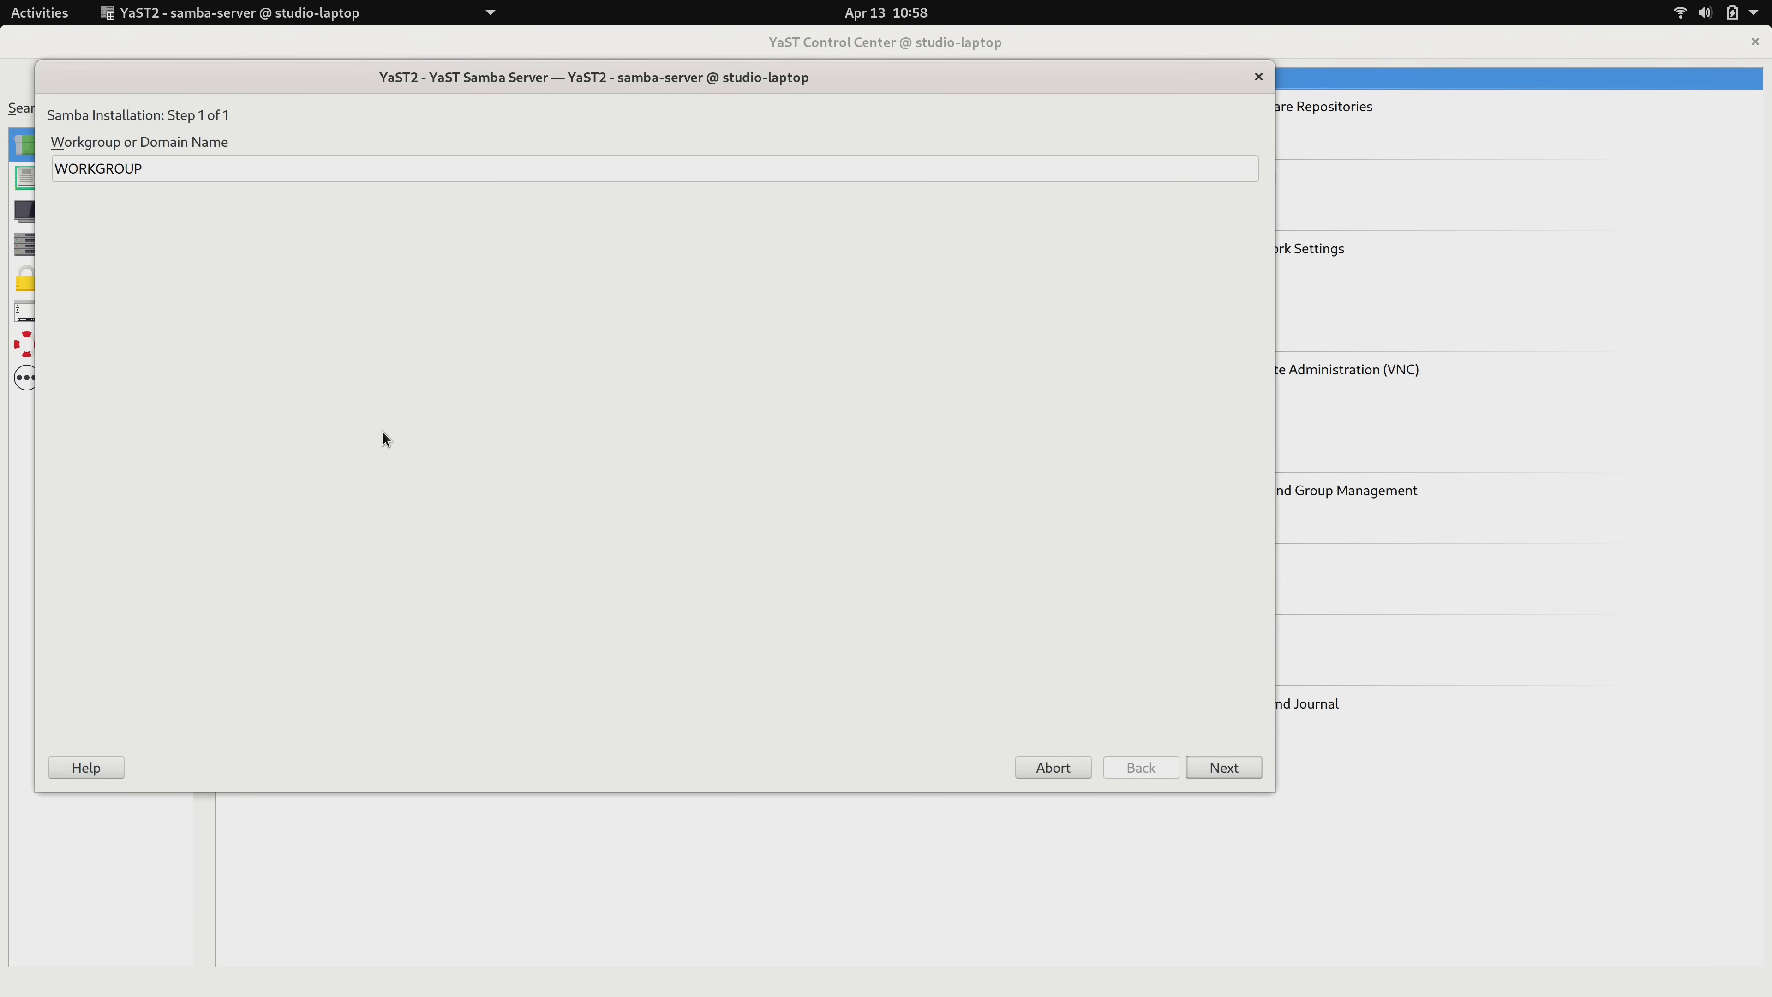
{"action": "mouse_move", "coordinate": [345, 208]}
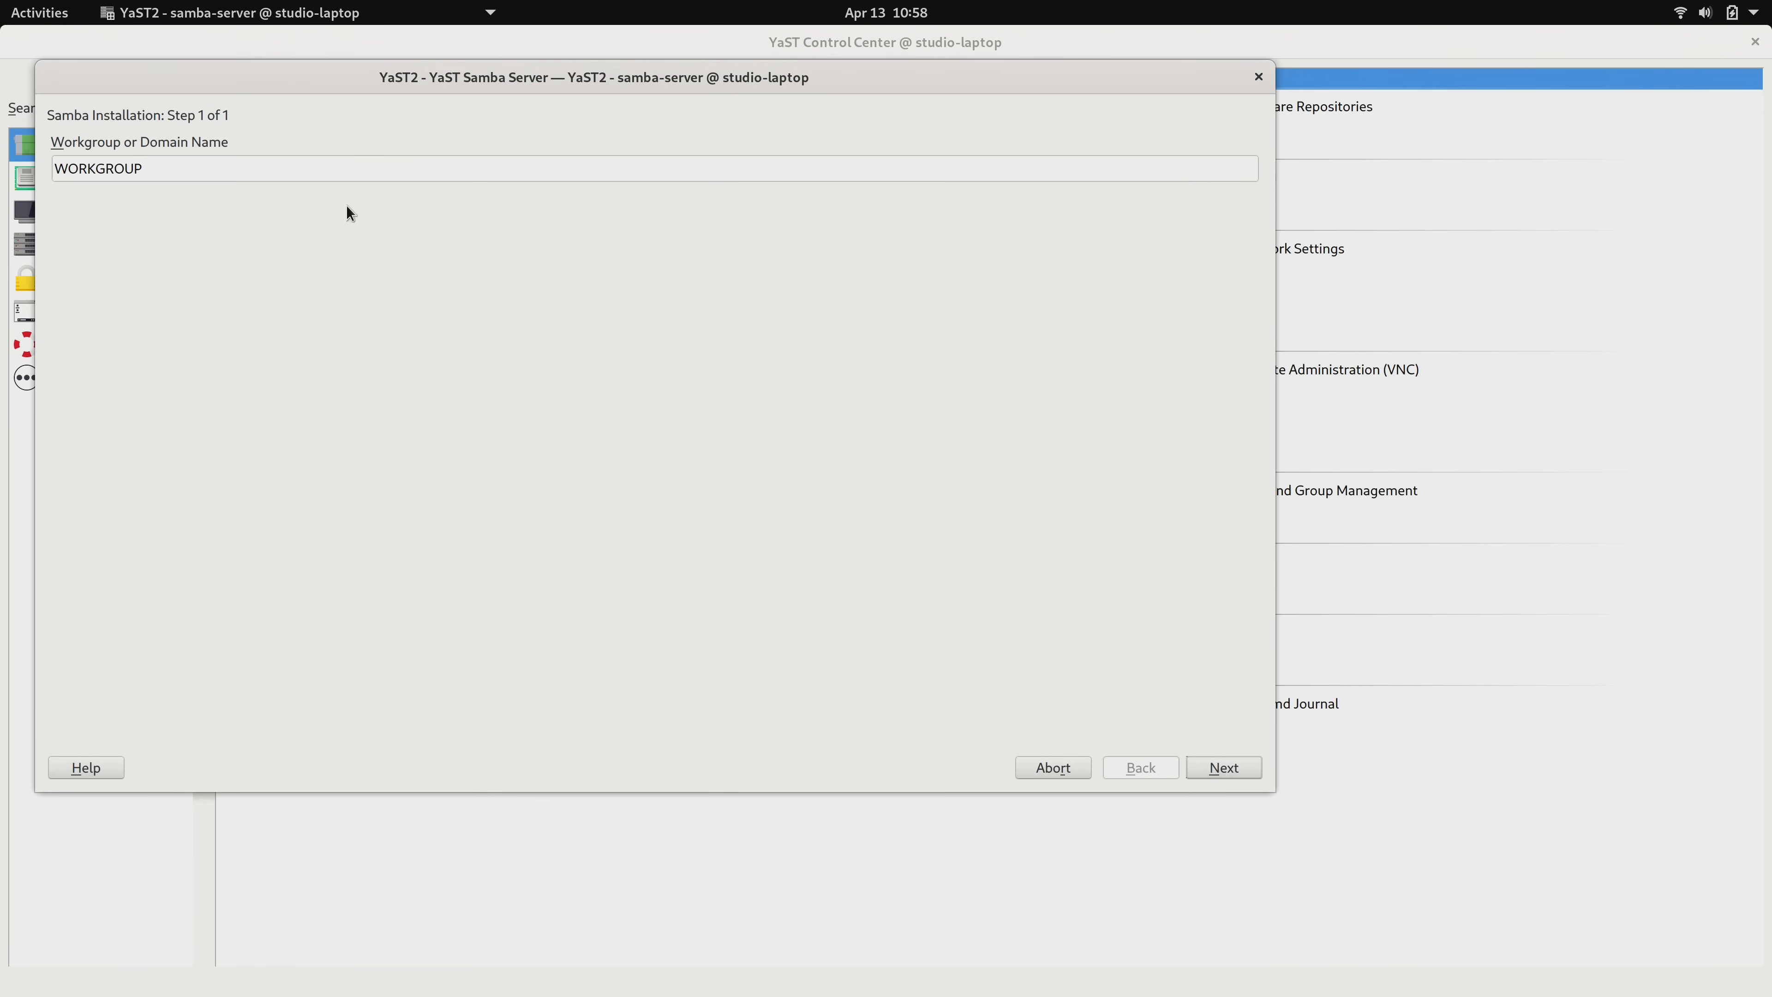
- Set the Samba workgroup to LEARNLINUXTV and have Samba start on boot
{"action": "type", "text": "LEARNLINUX"}
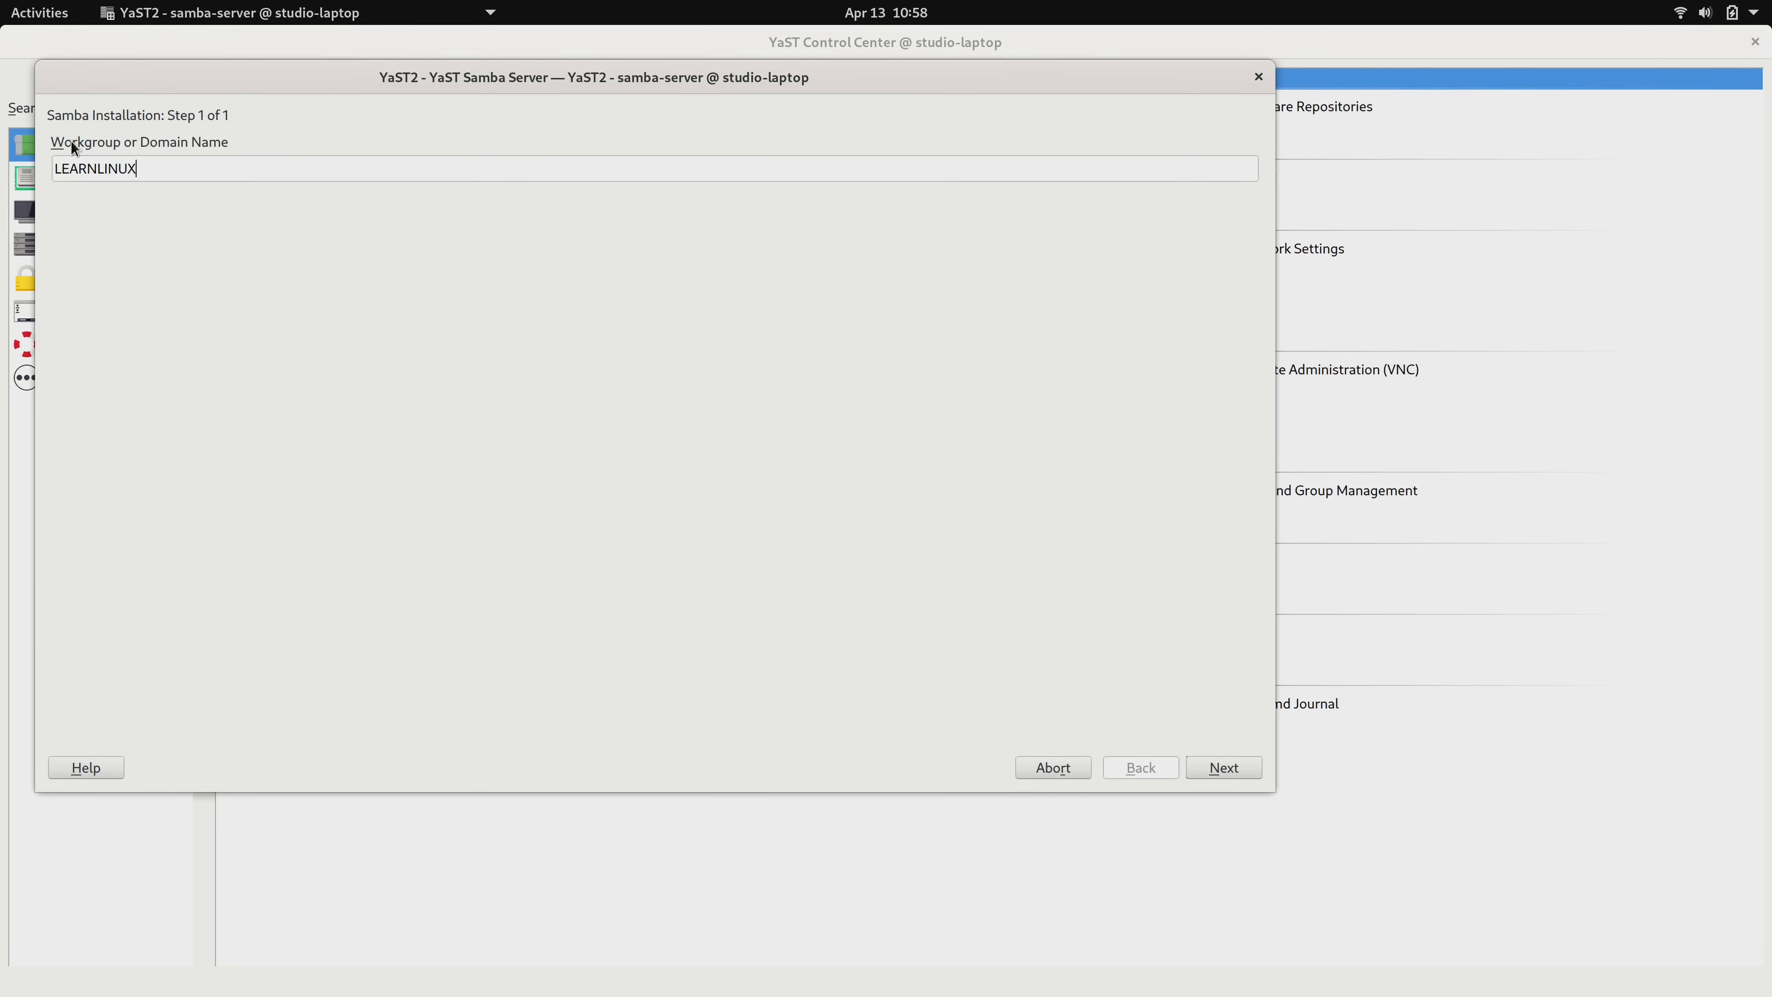
{"action": "type", "text": "TV"}
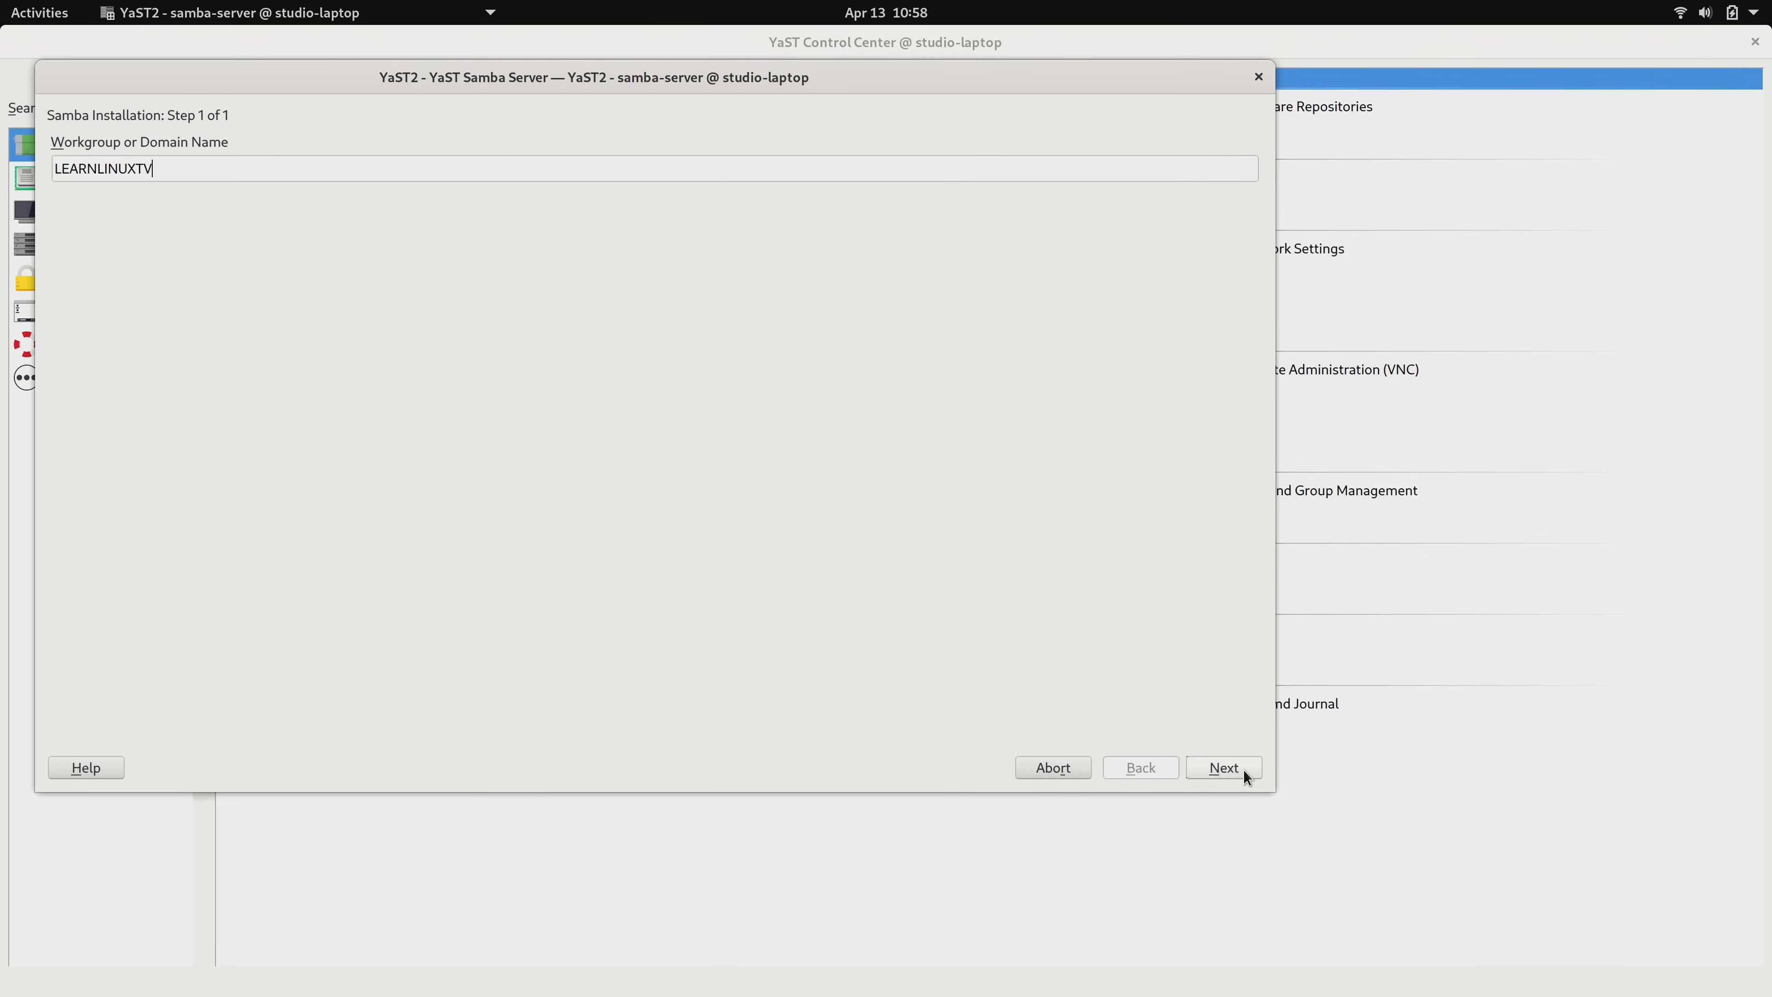
{"action": "left_click", "coordinate": [1224, 767]}
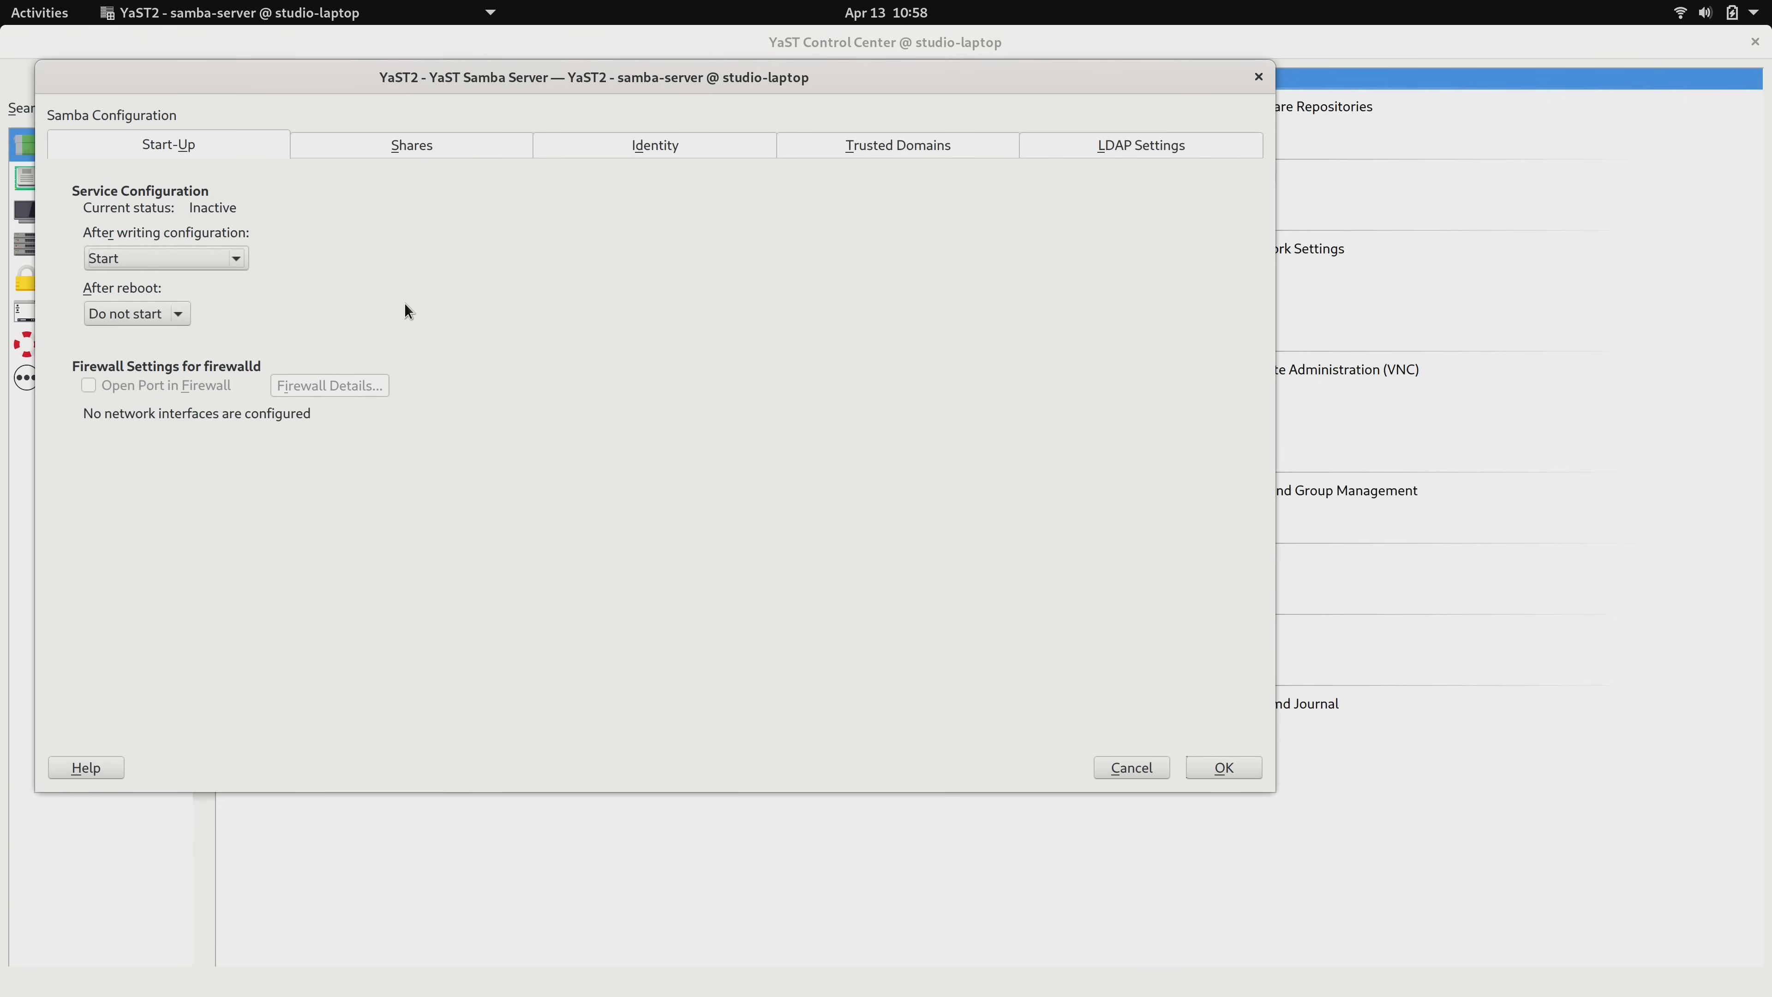
{"action": "left_click", "coordinate": [177, 314]}
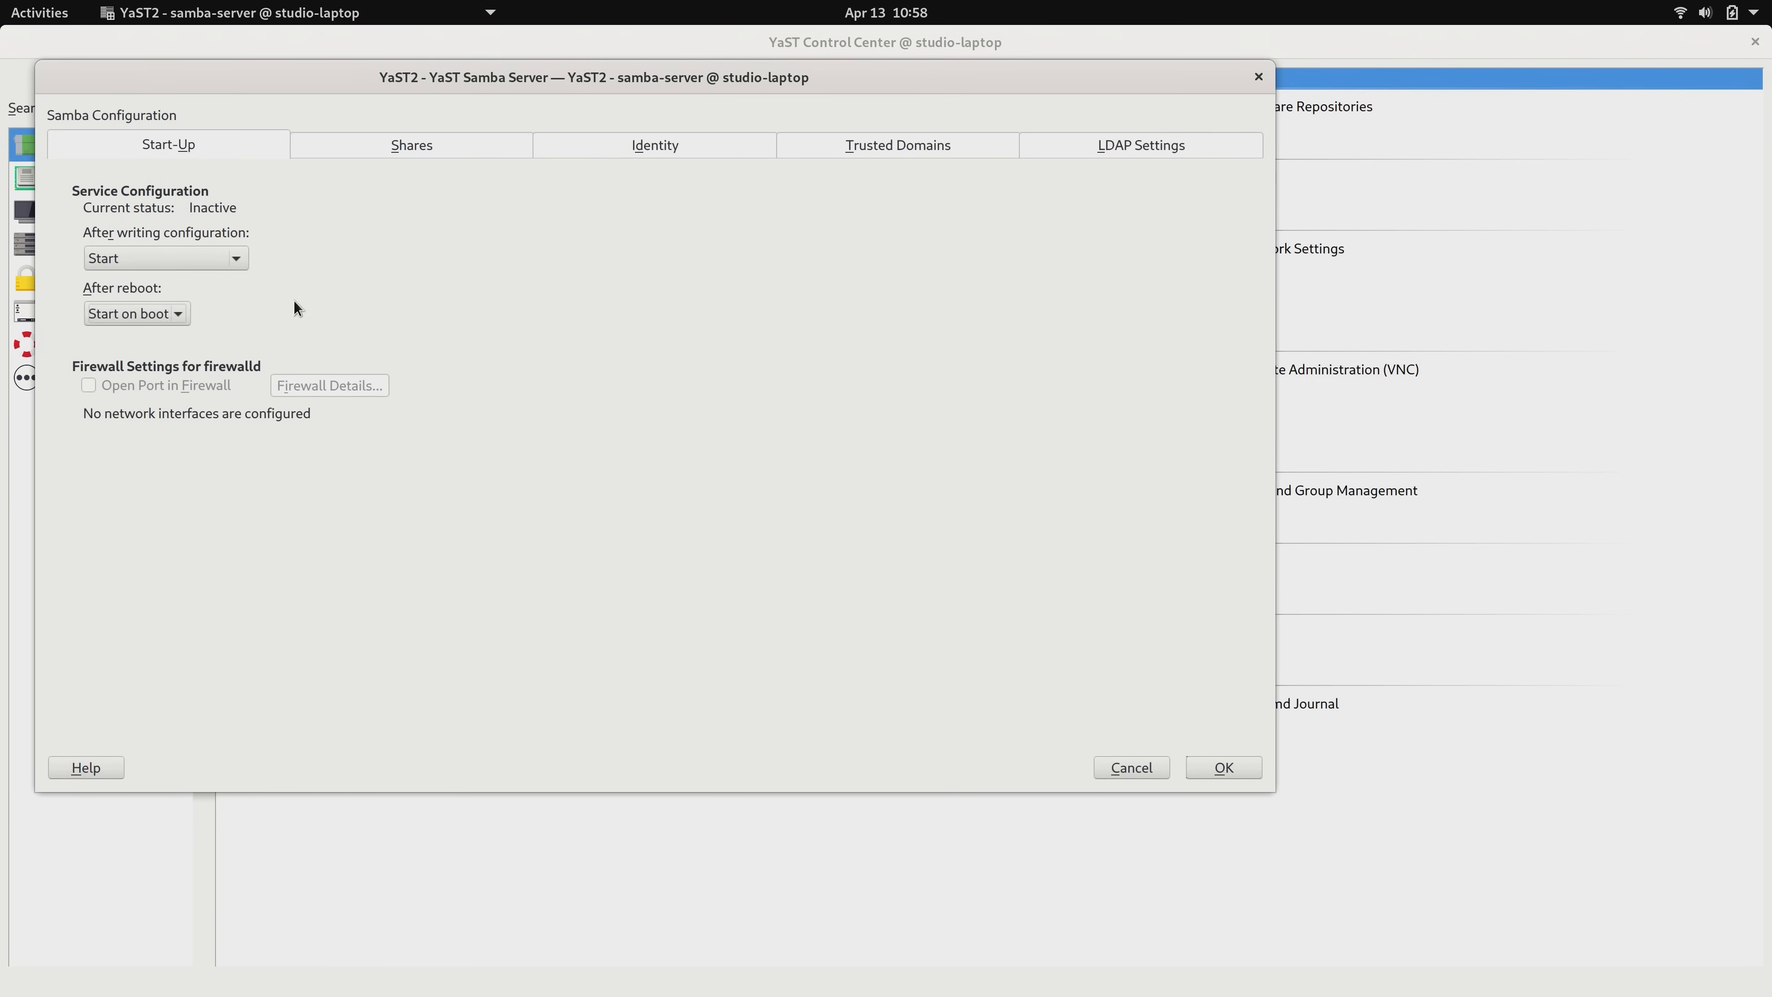
{"action": "mouse_move", "coordinate": [416, 321]}
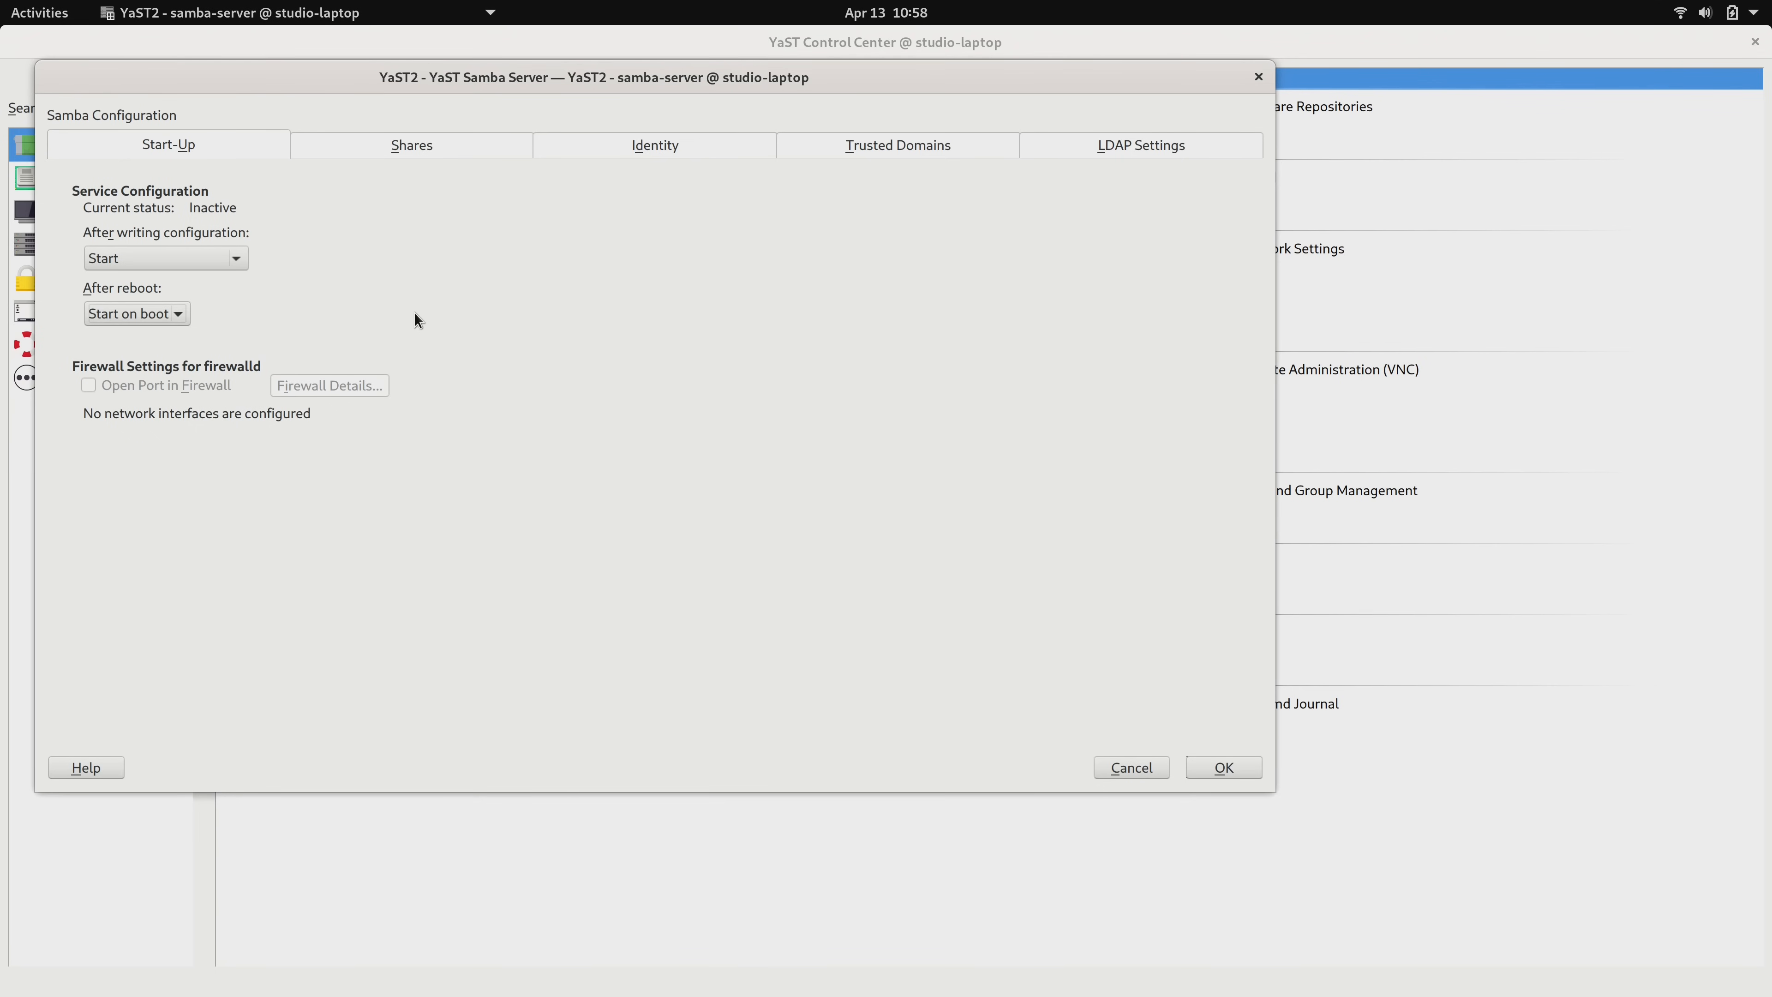
- Add a new share for /home/jay/MyShare and mark it read-only
{"action": "left_click", "coordinate": [412, 145]}
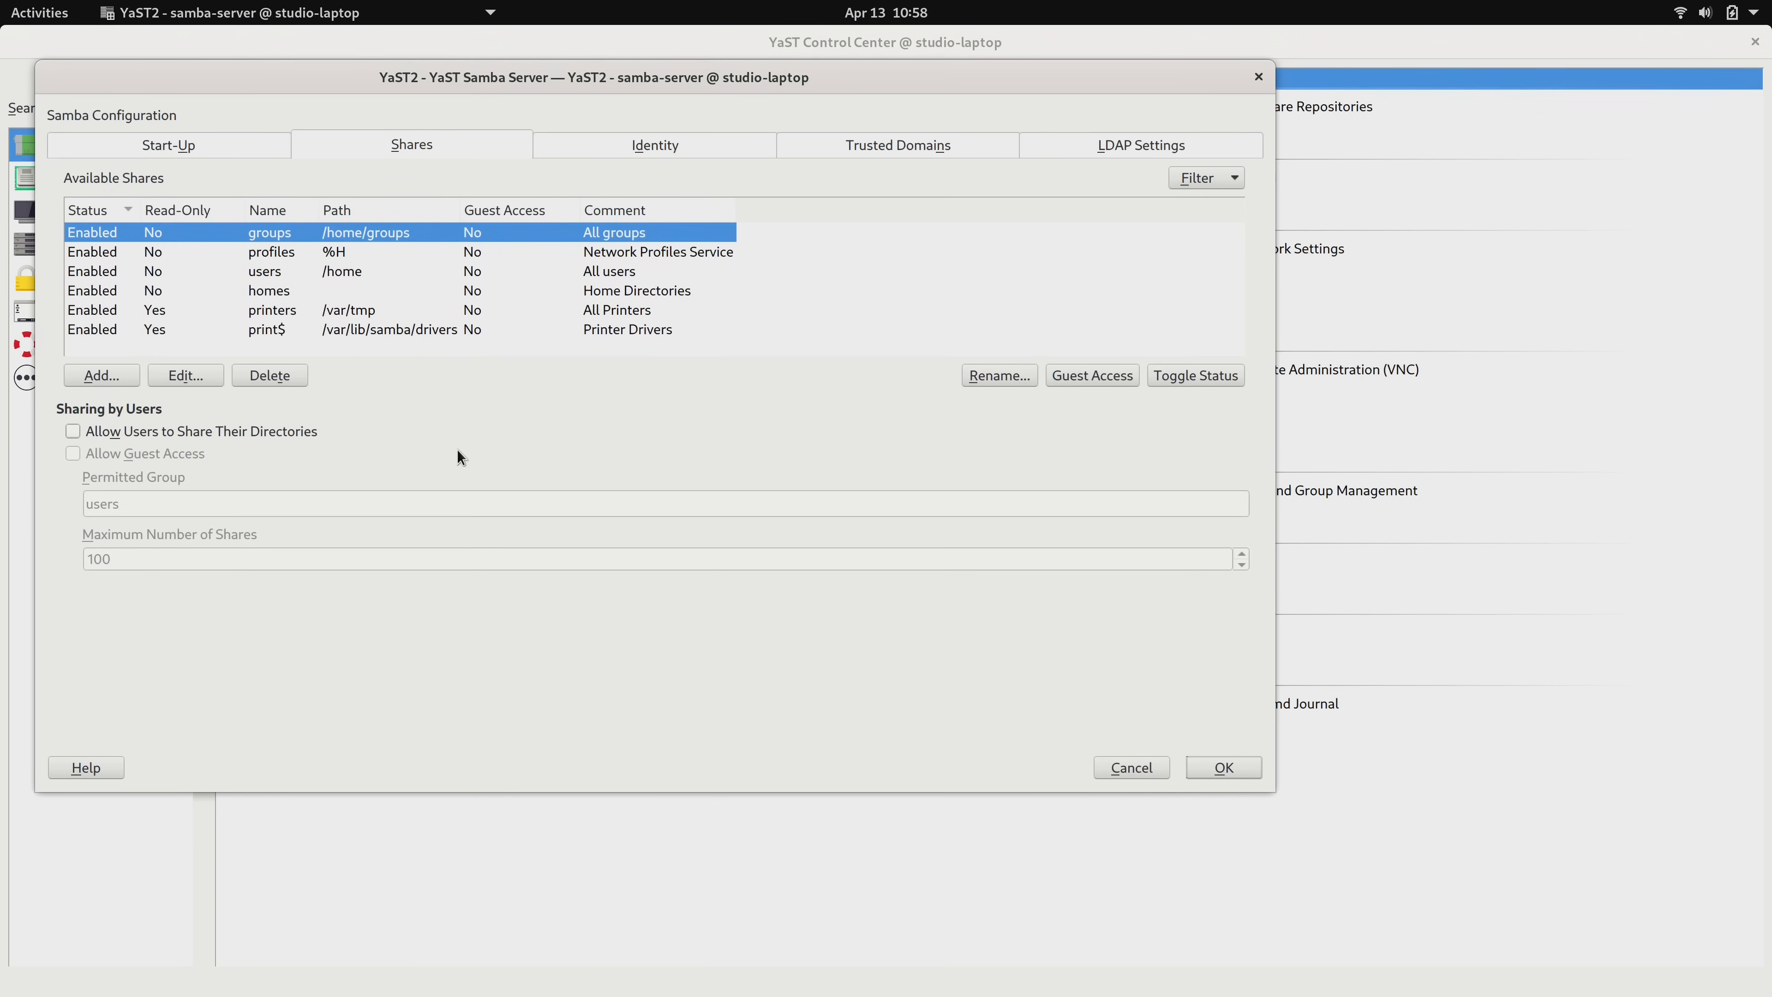
{"action": "left_click", "coordinate": [102, 374]}
{"action": "type", "text": "MySha"}
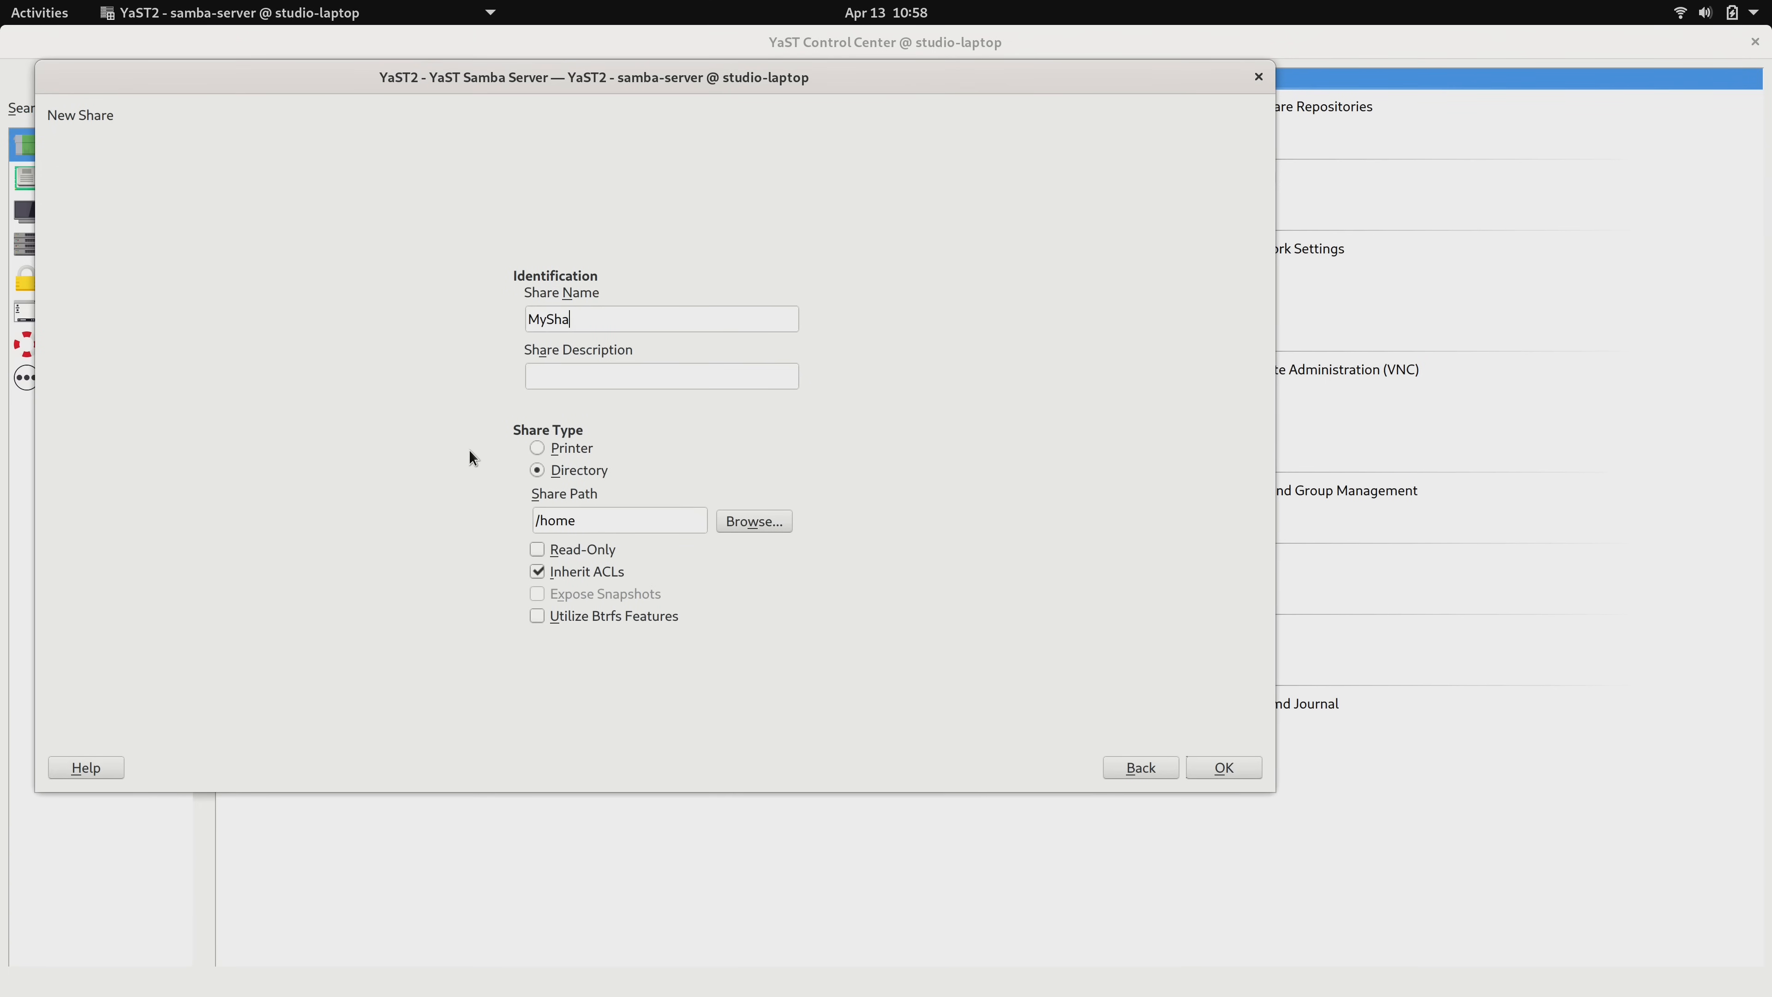
{"action": "type", "text": "re"}
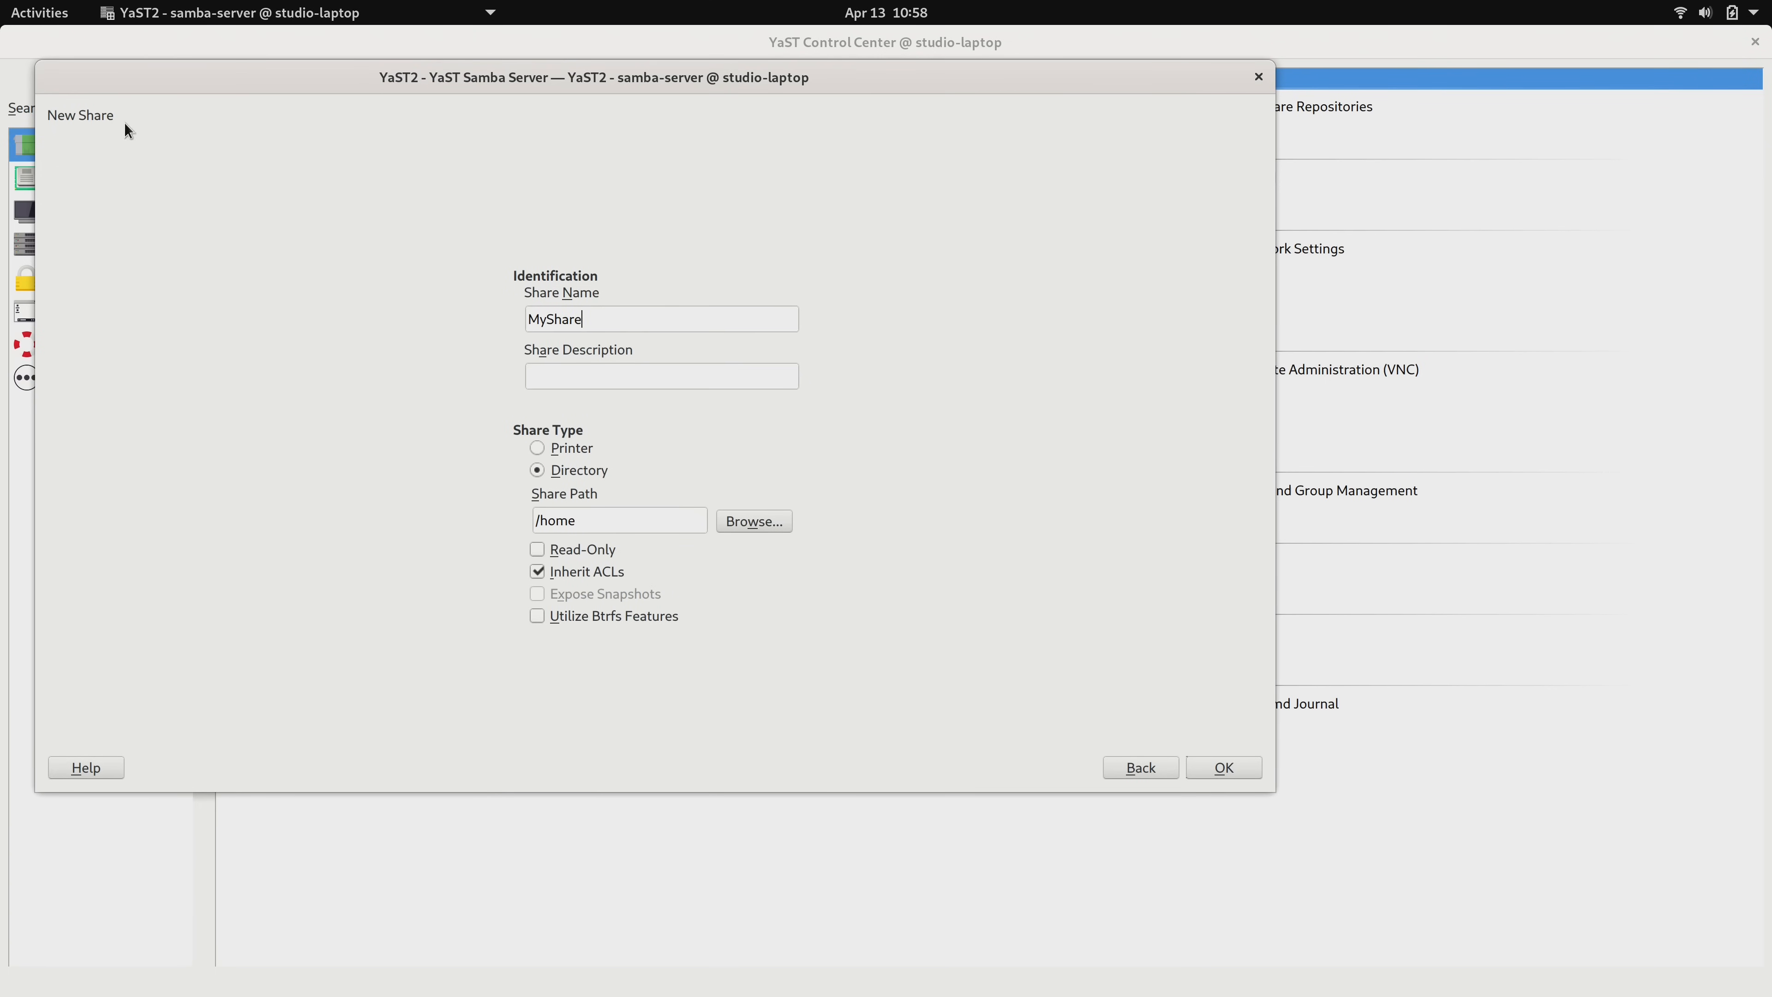
{"action": "left_click", "coordinate": [755, 520]}
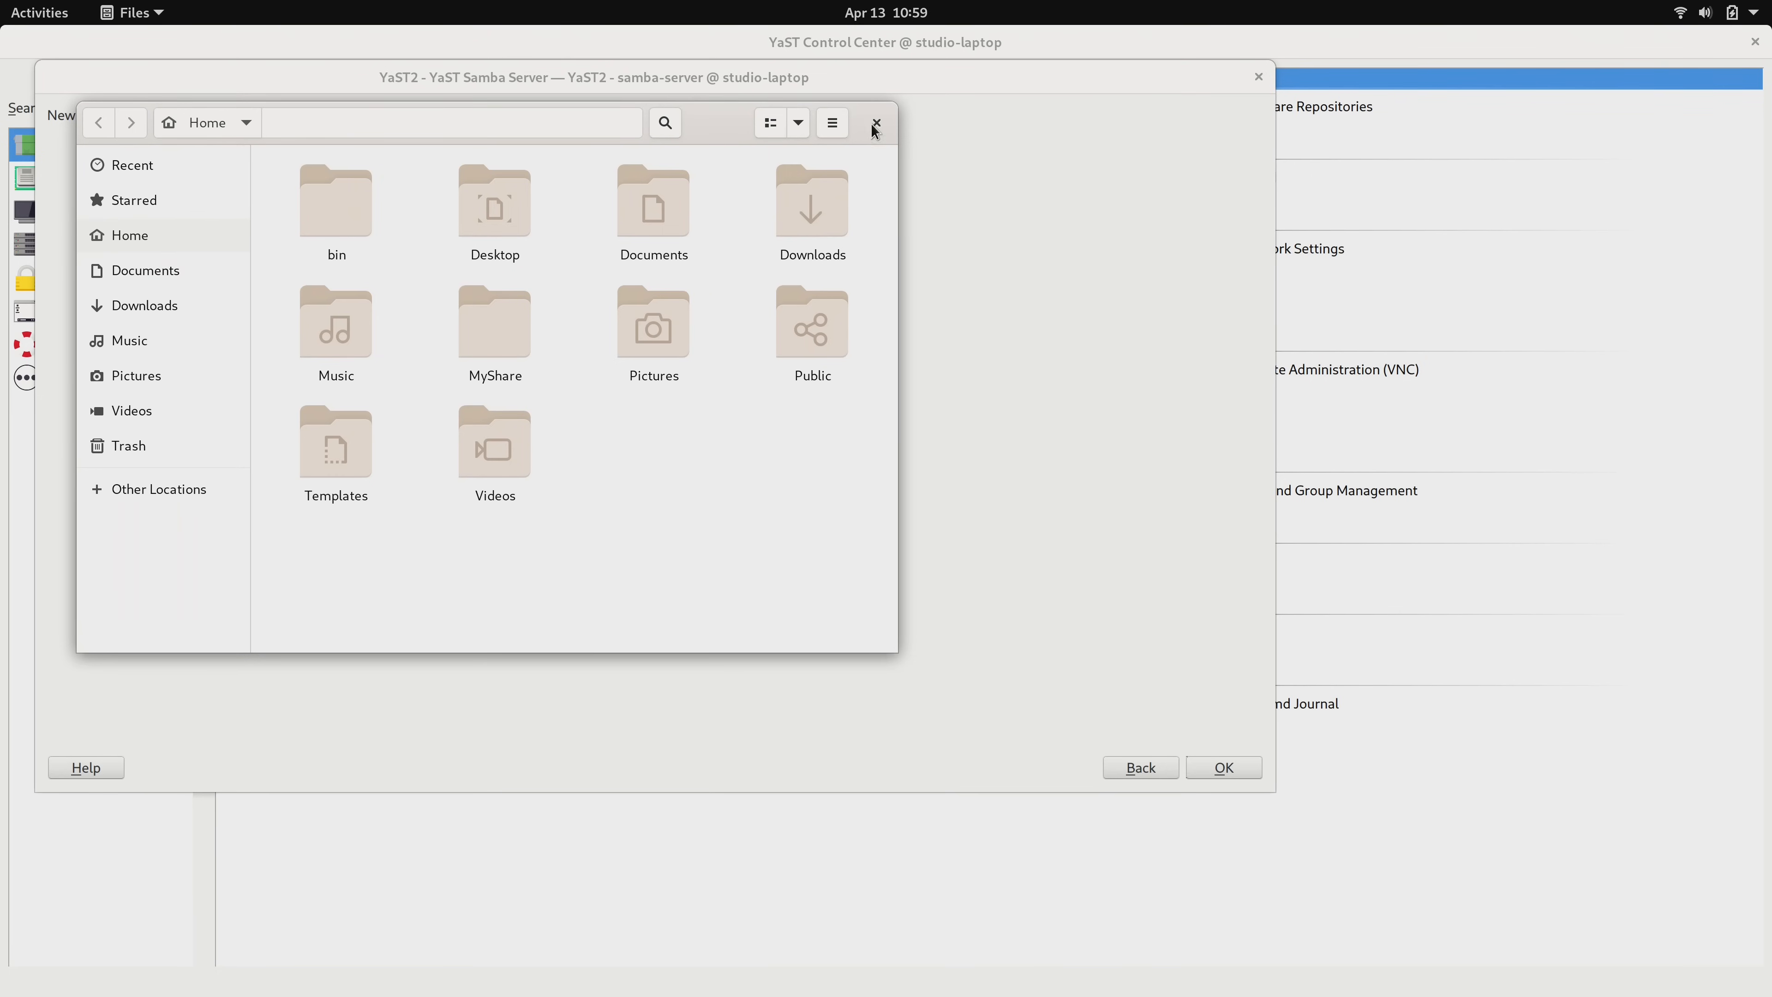
{"action": "left_click", "coordinate": [875, 124]}
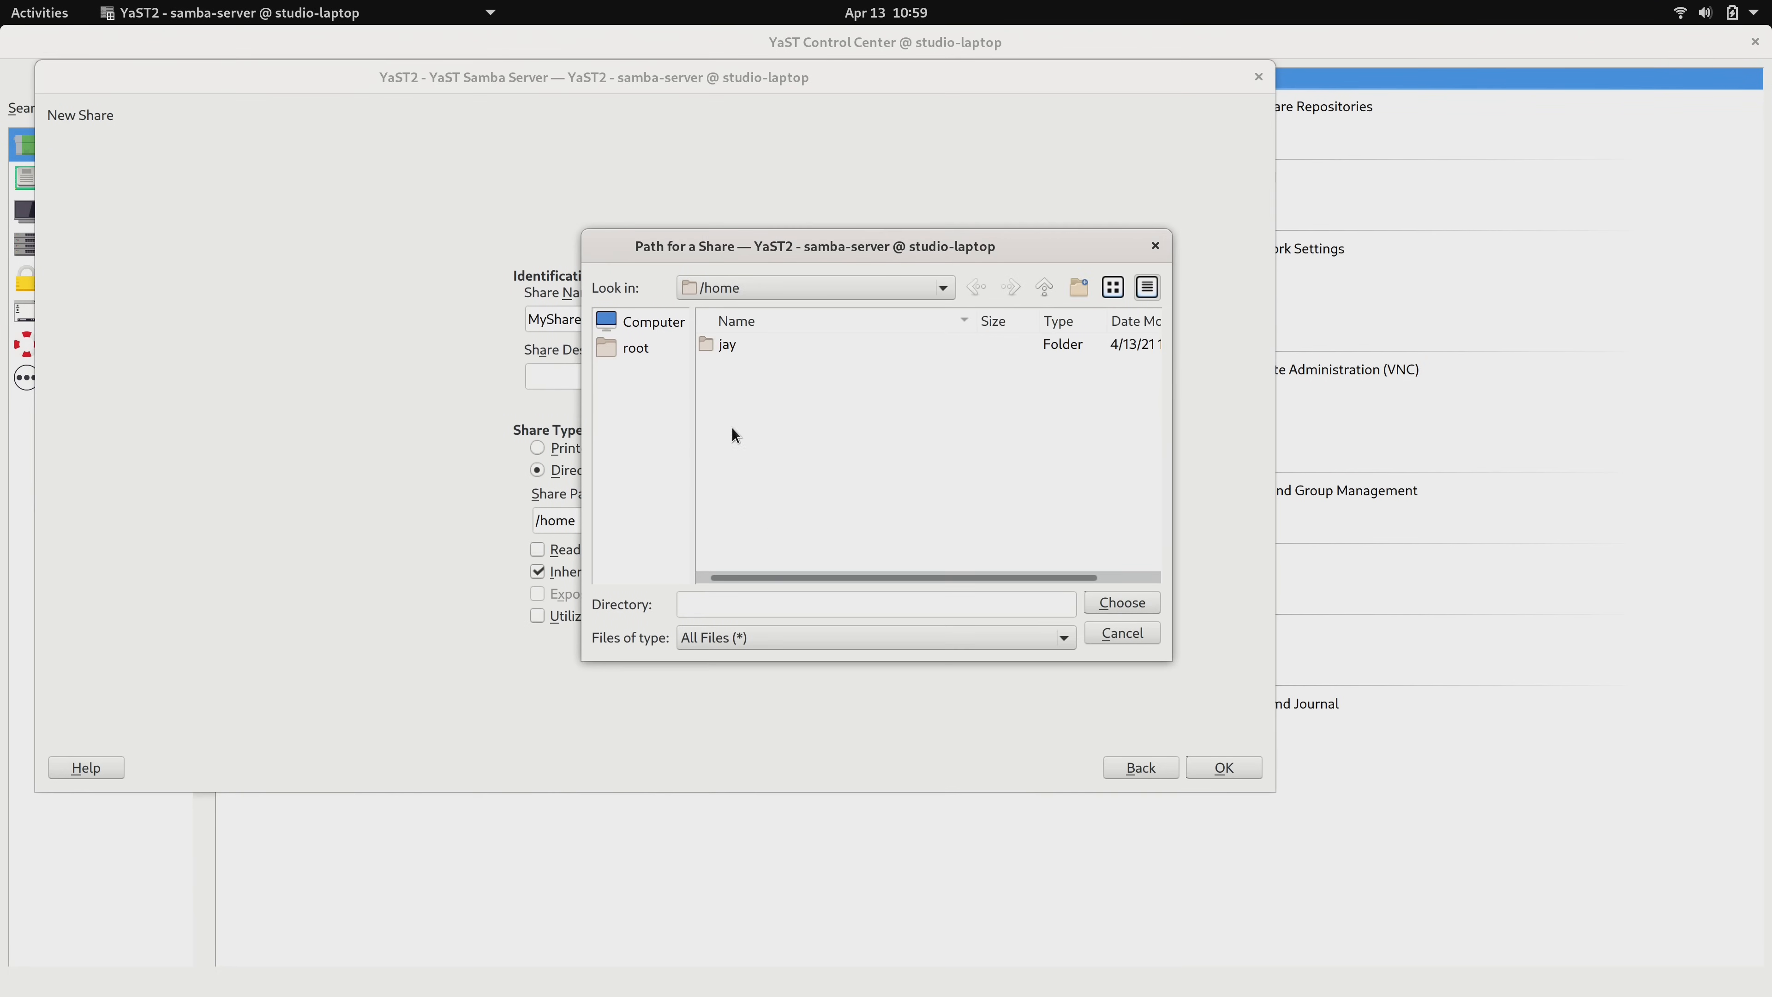
{"action": "double_click", "coordinate": [726, 344]}
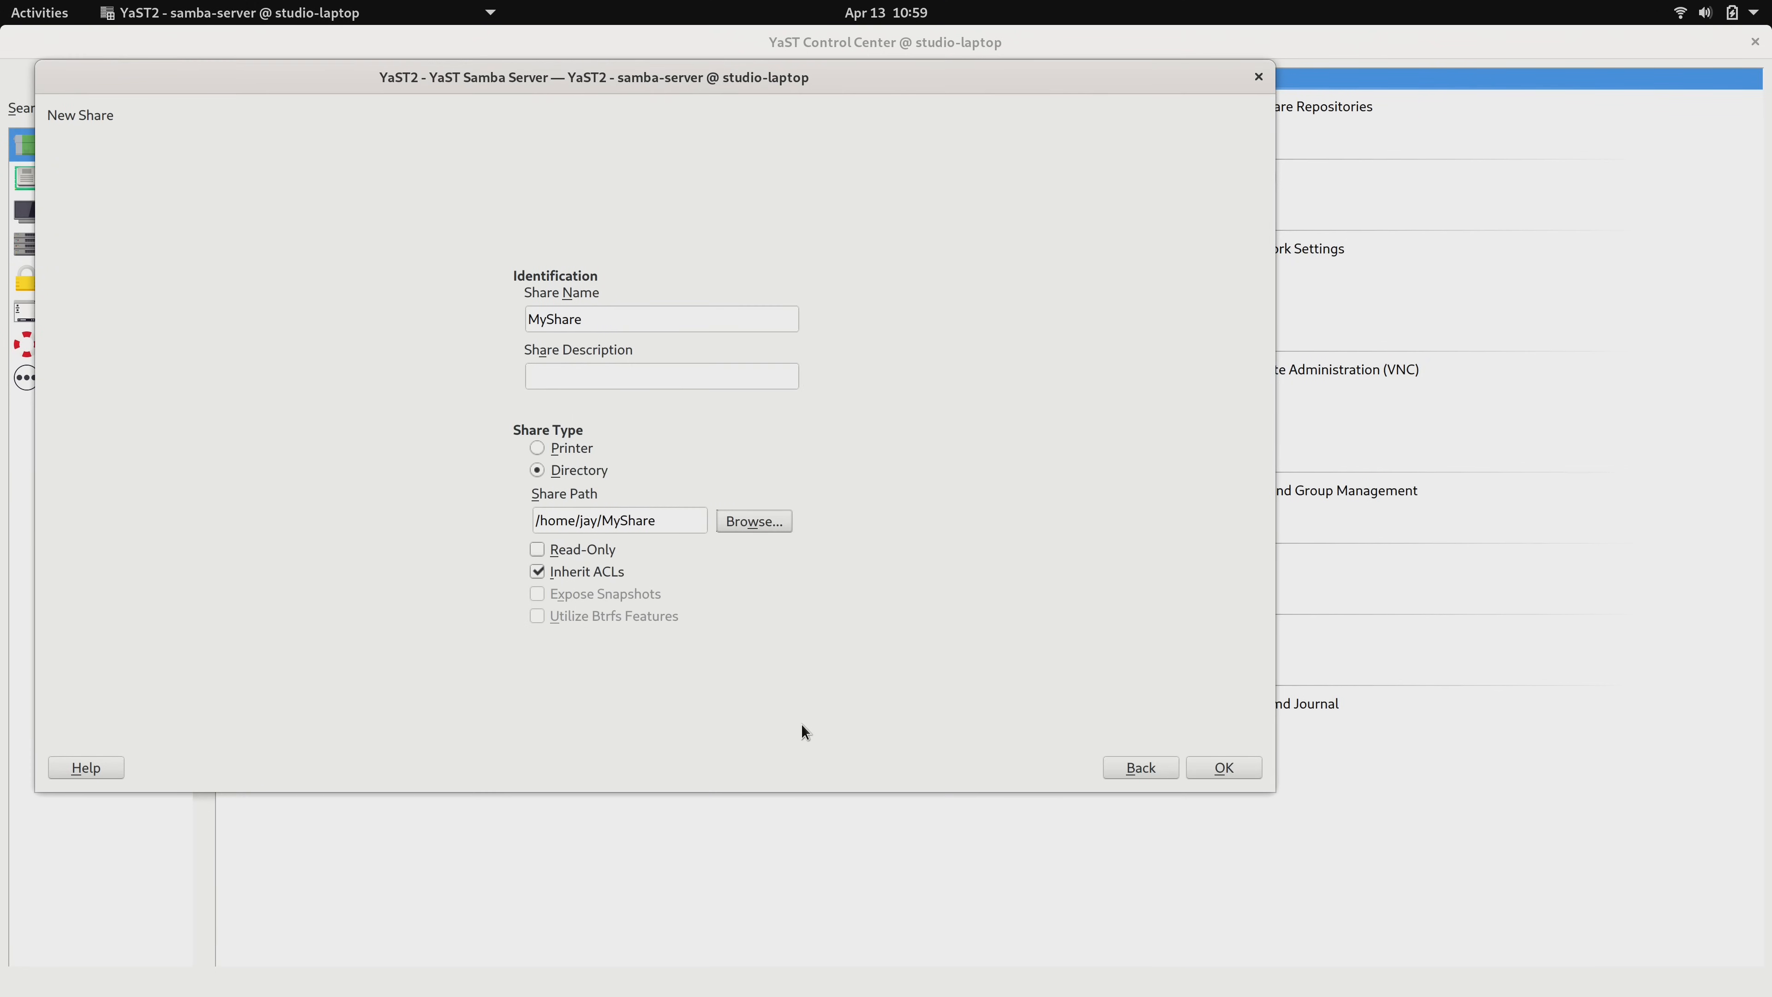
{"action": "left_click", "coordinate": [537, 550]}
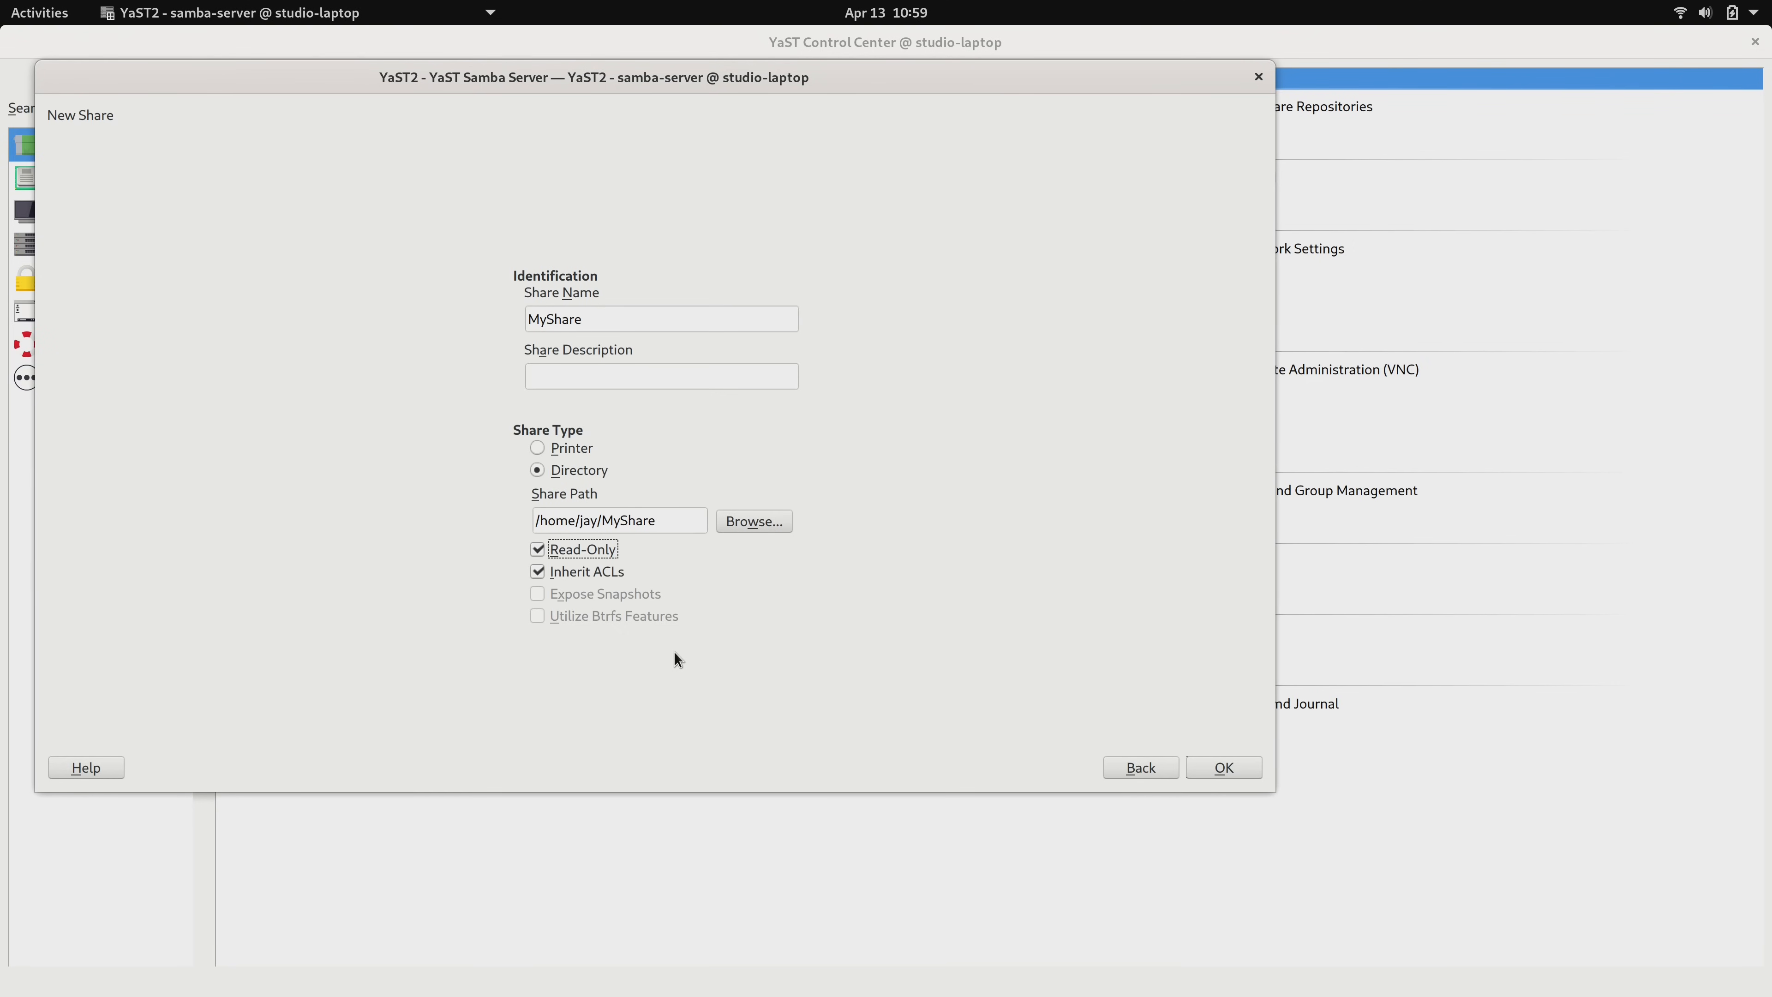
- Confirm the MyShare share and save the Samba server configuration
{"action": "left_click", "coordinate": [1223, 768]}
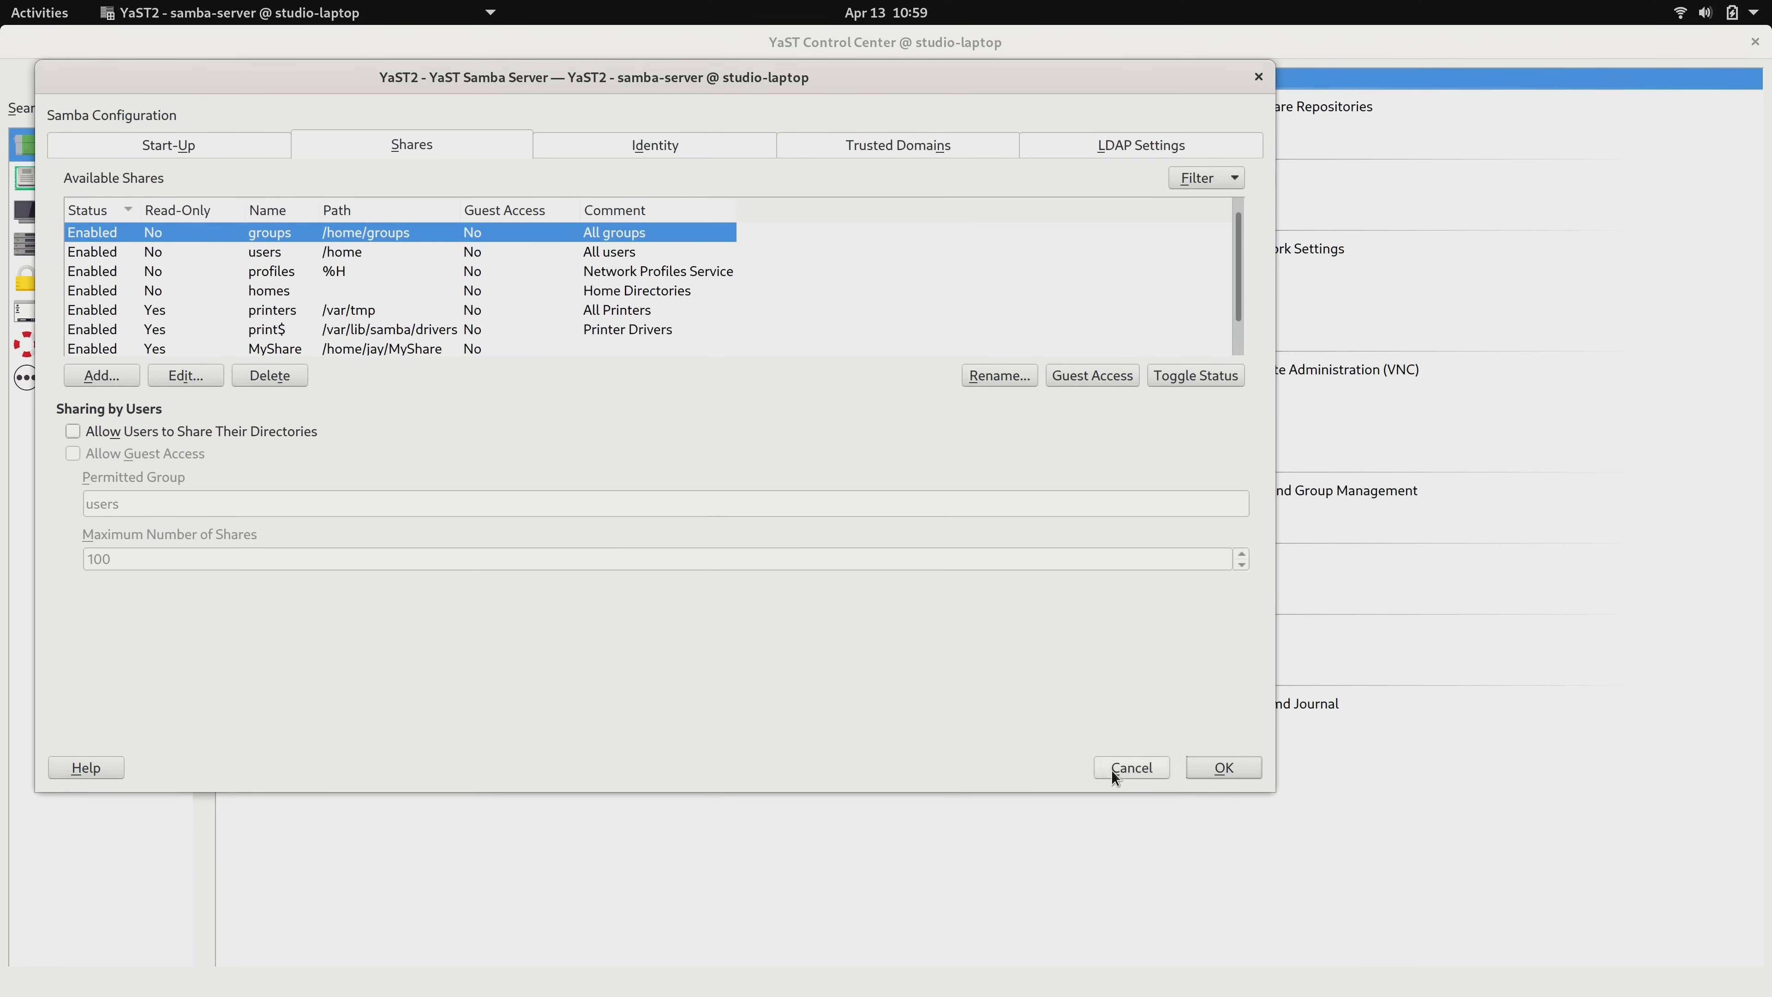
{"action": "left_click", "coordinate": [1223, 768]}
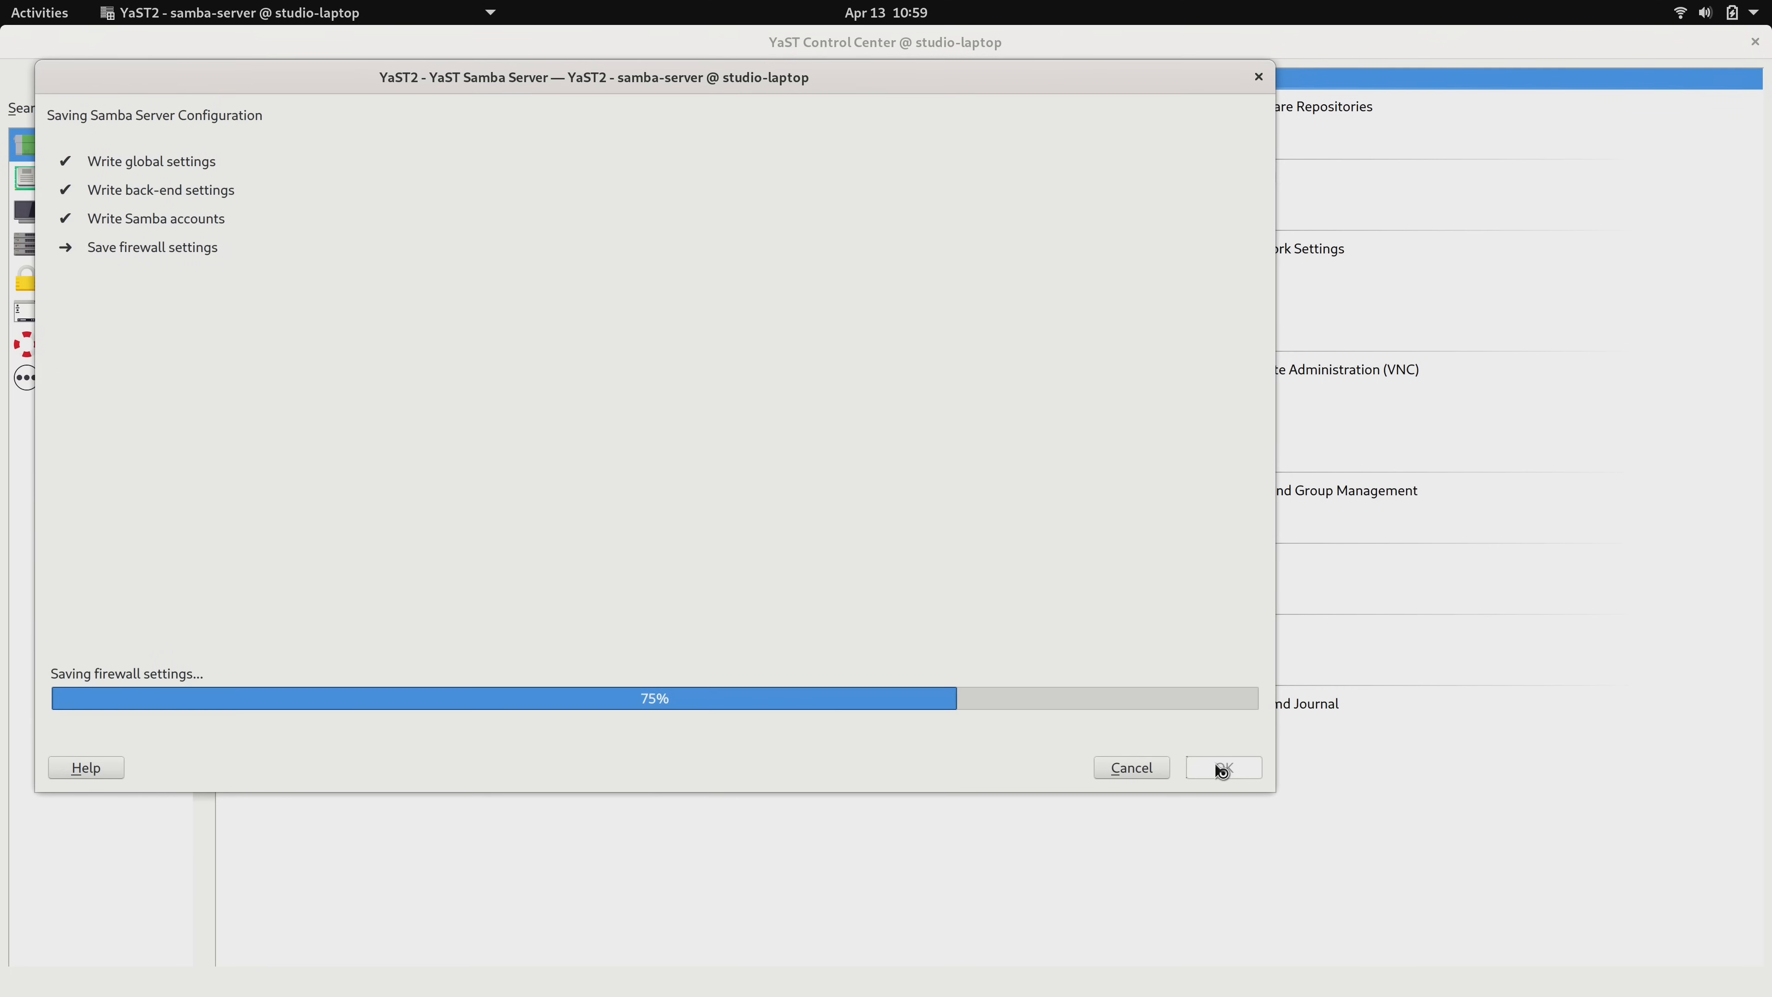
- Finish the Samba save and go to the Virtualization tools in YaST
{"action": "left_click", "coordinate": [1222, 768]}
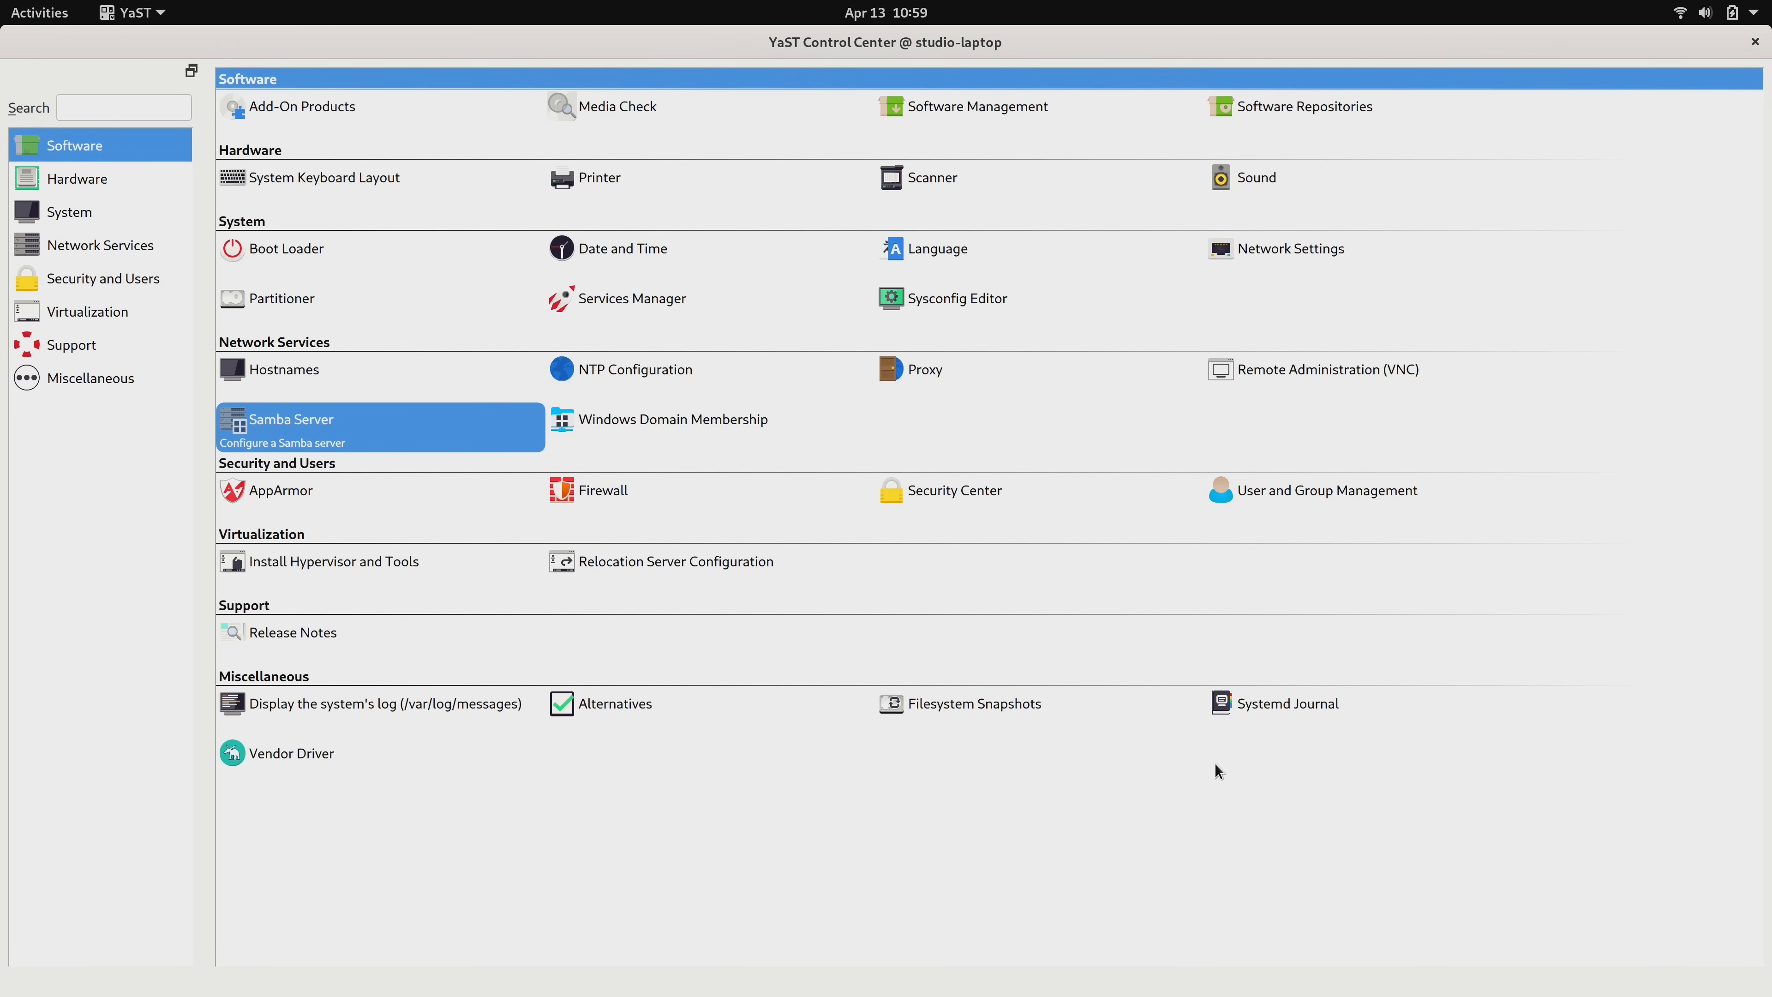
{"action": "left_click", "coordinate": [87, 312]}
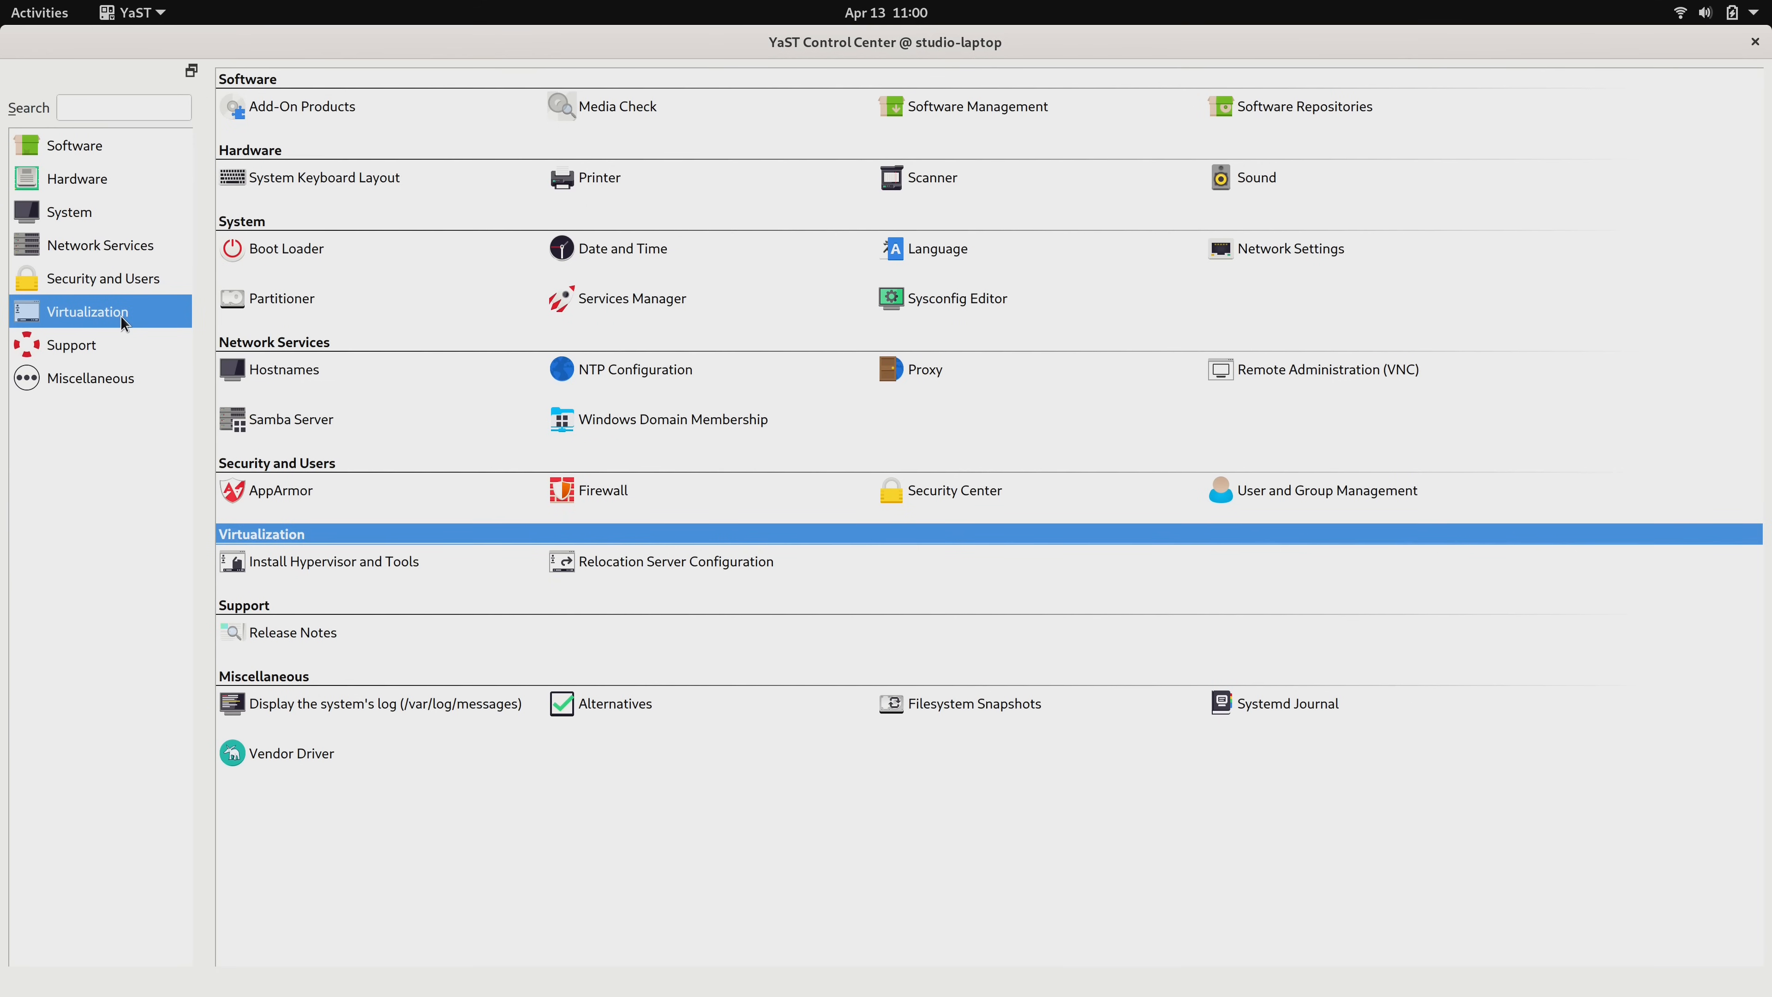
{"action": "mouse_move", "coordinate": [348, 568]}
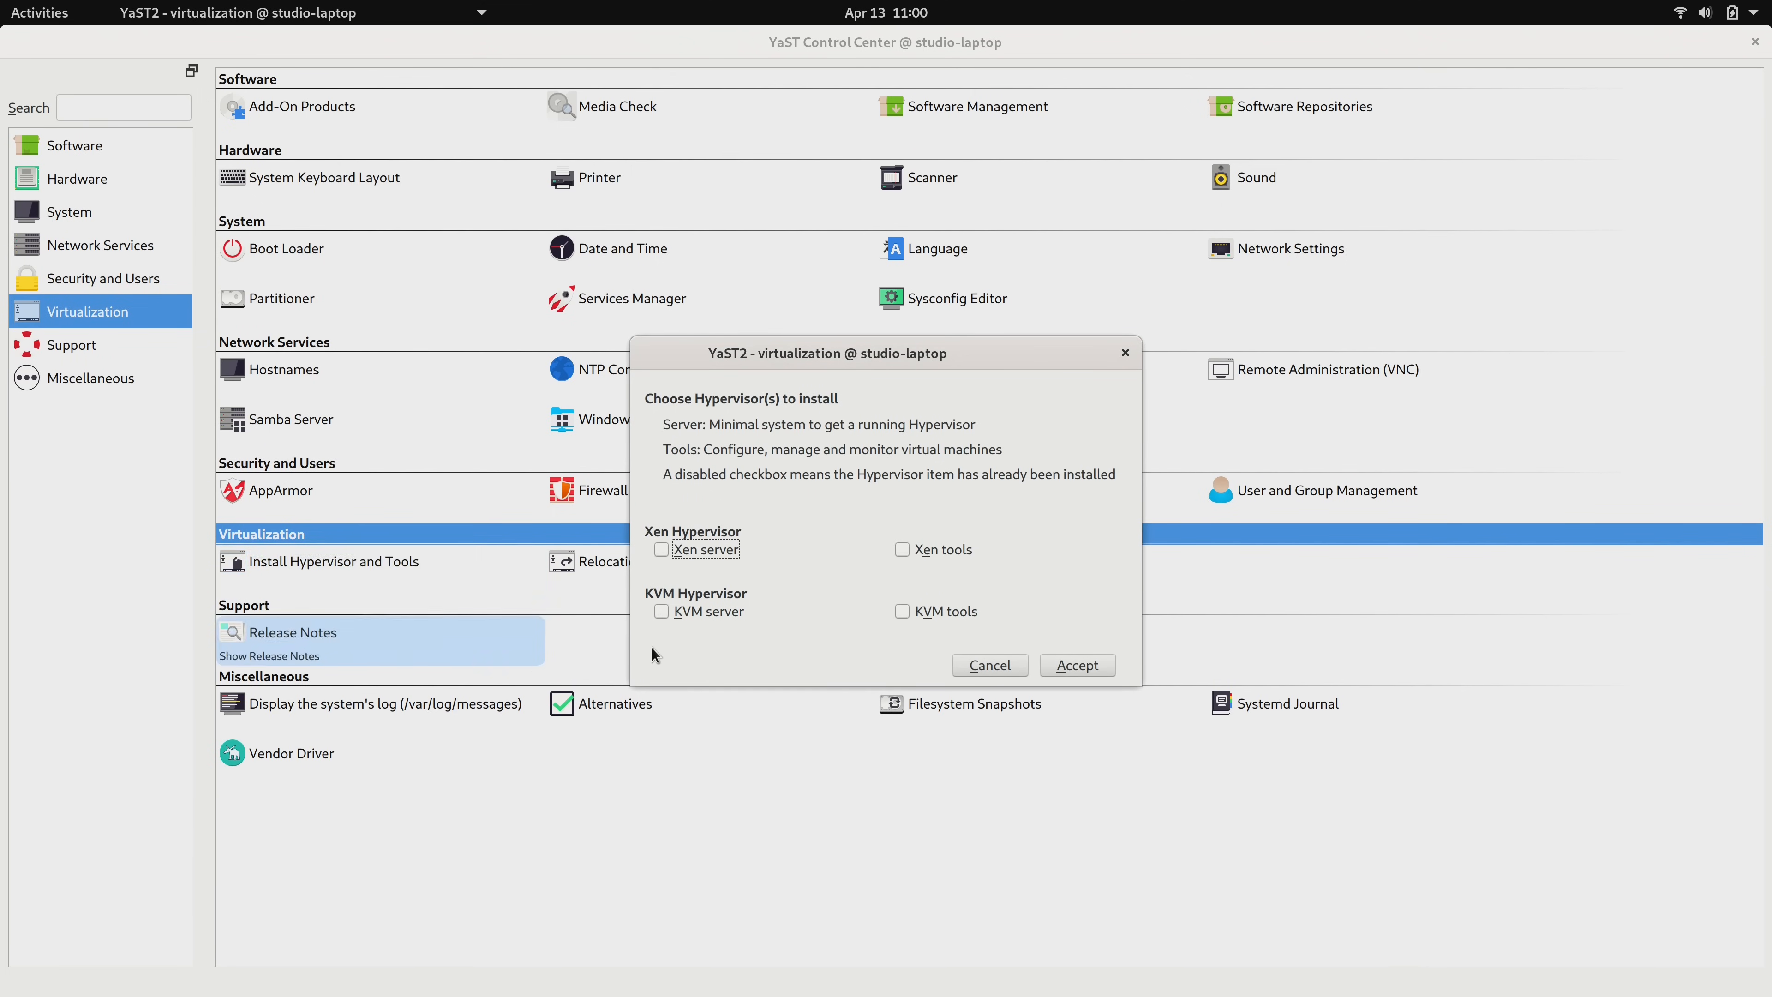
- Install the KVM server components and dismiss the completion message
{"action": "left_click", "coordinate": [661, 610]}
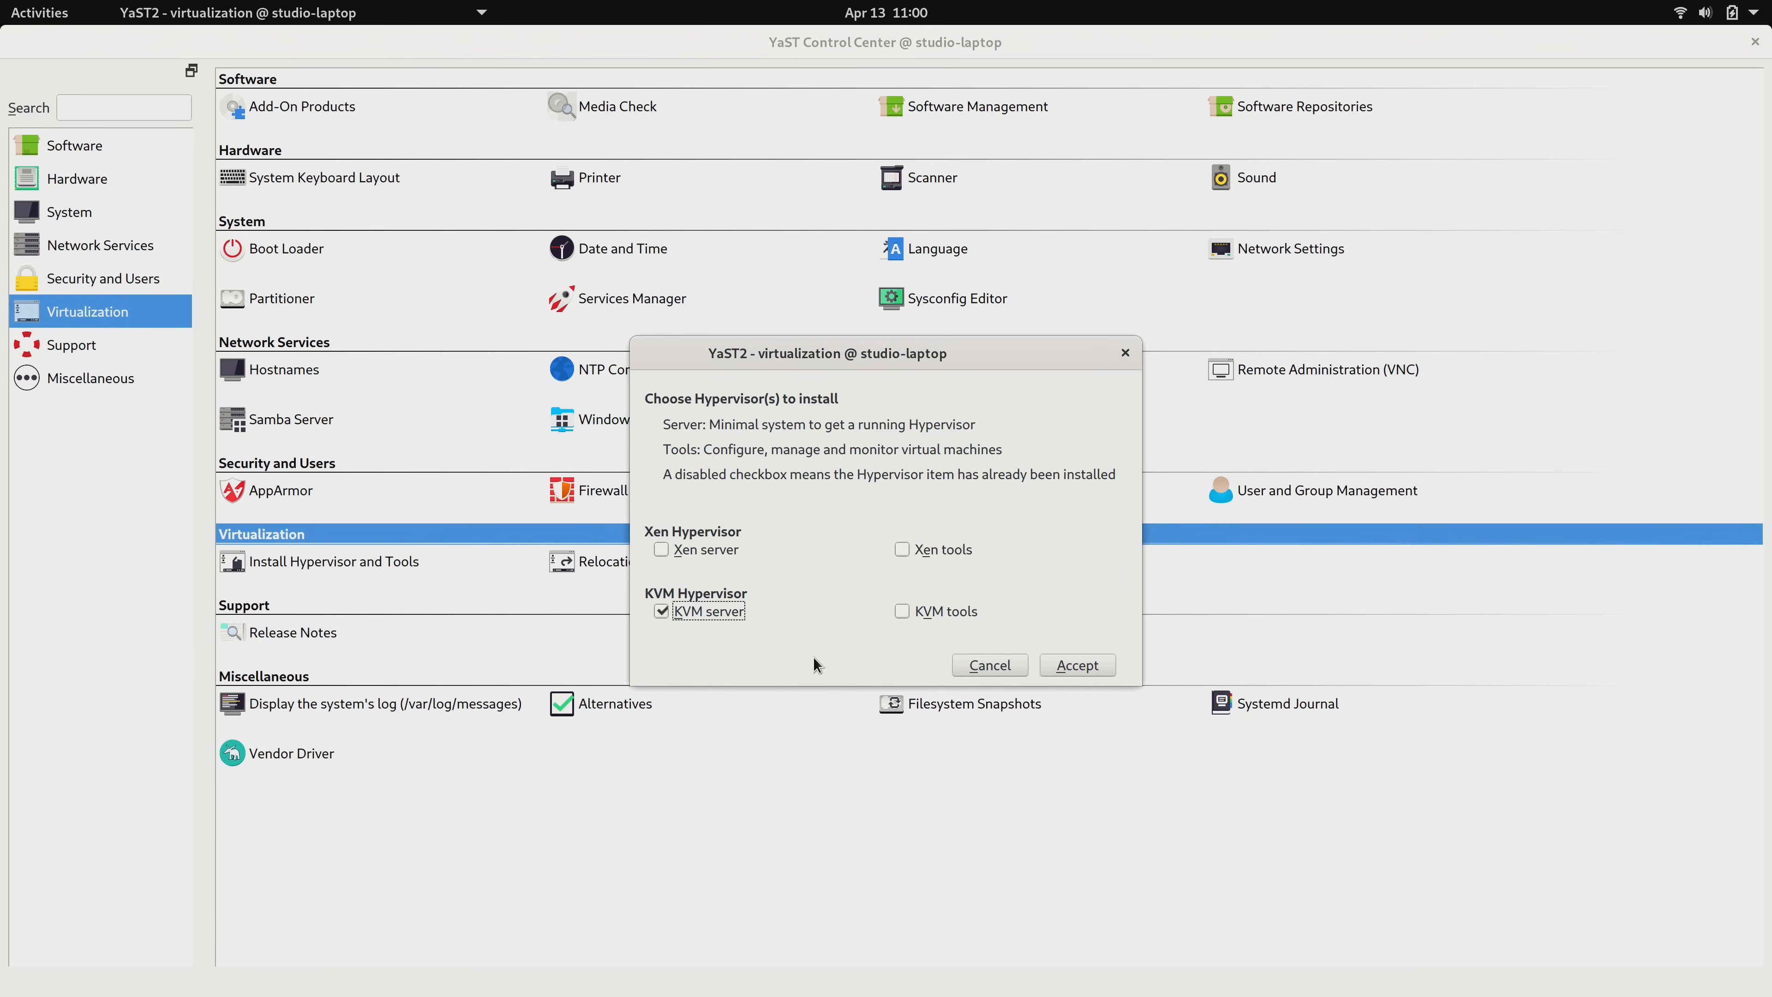
{"action": "left_click", "coordinate": [1078, 665]}
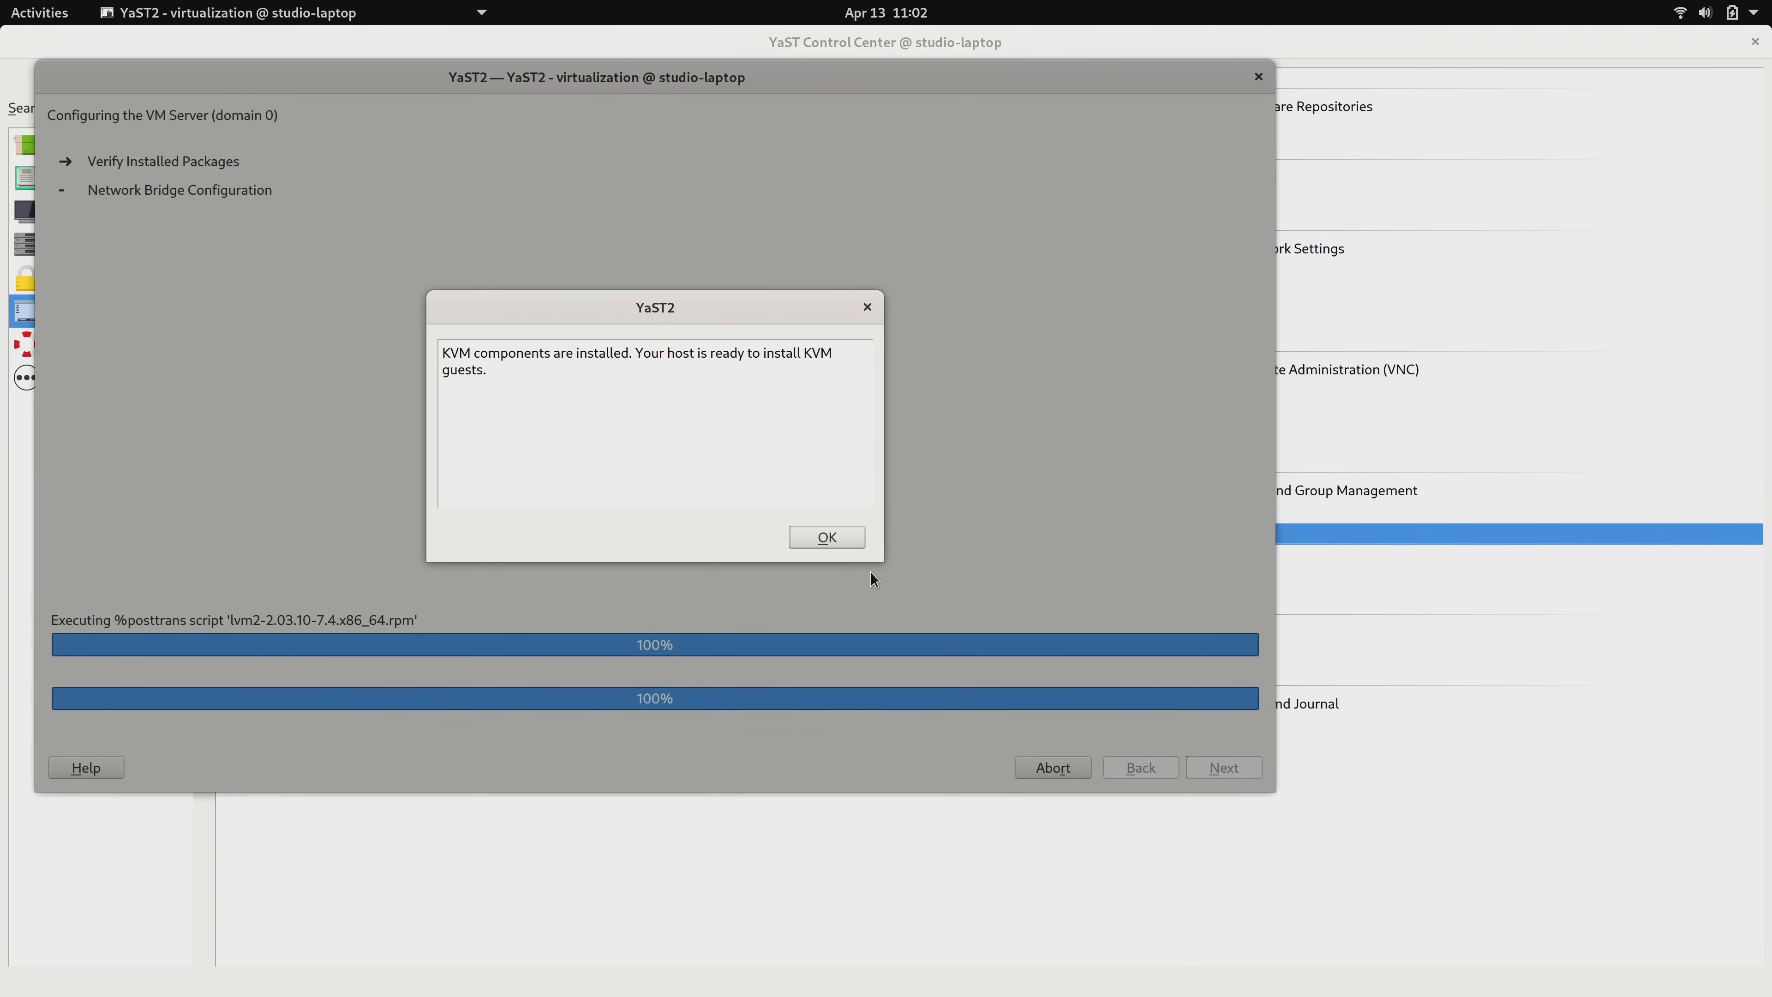
{"action": "mouse_move", "coordinate": [860, 548]}
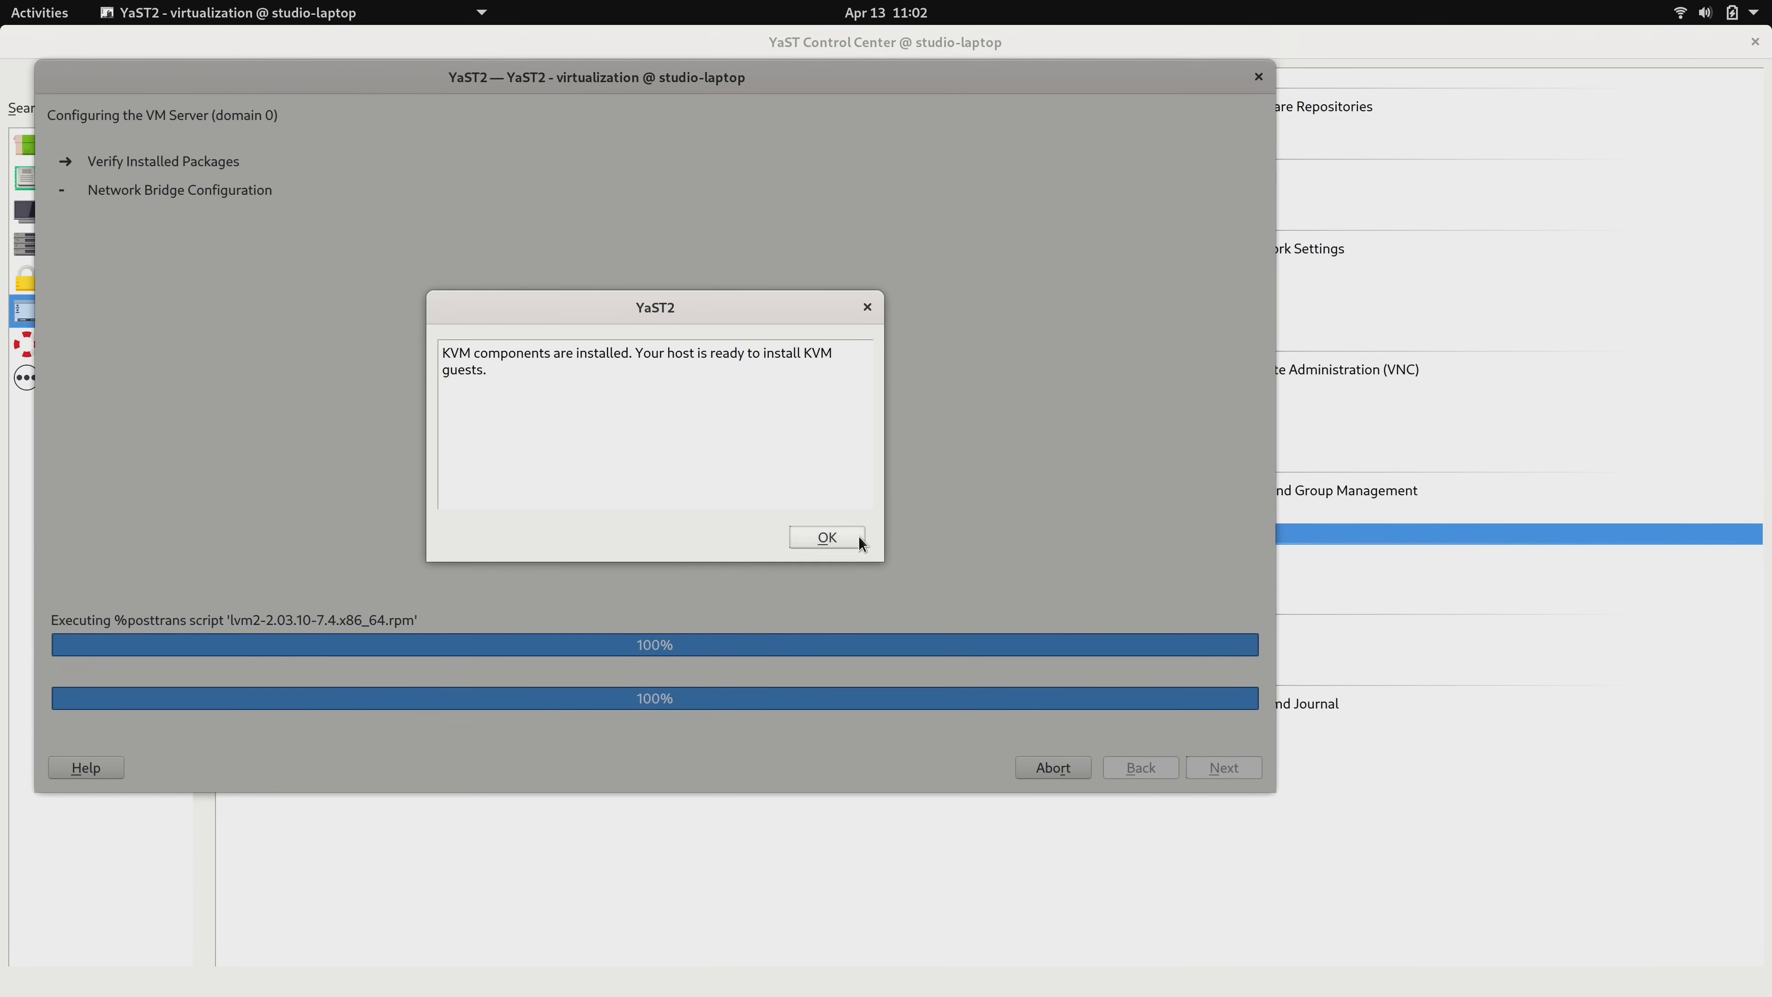
{"action": "left_click", "coordinate": [827, 537]}
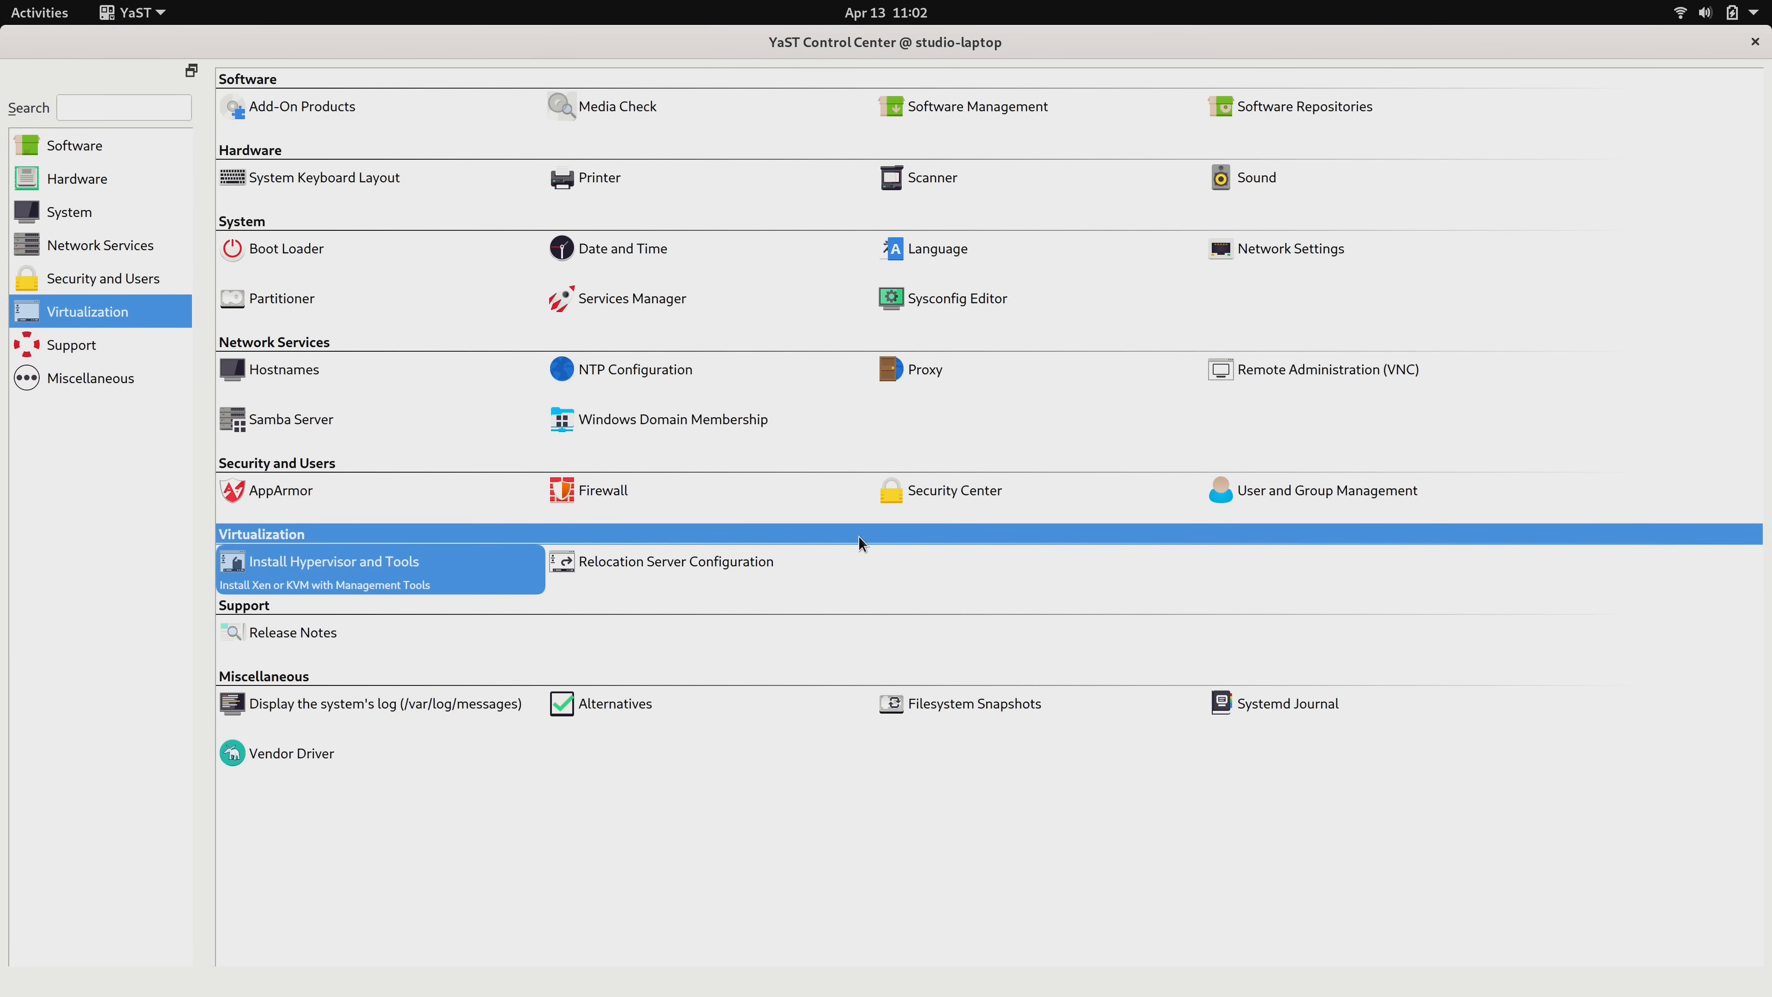
{"action": "mouse_move", "coordinate": [1729, 117]}
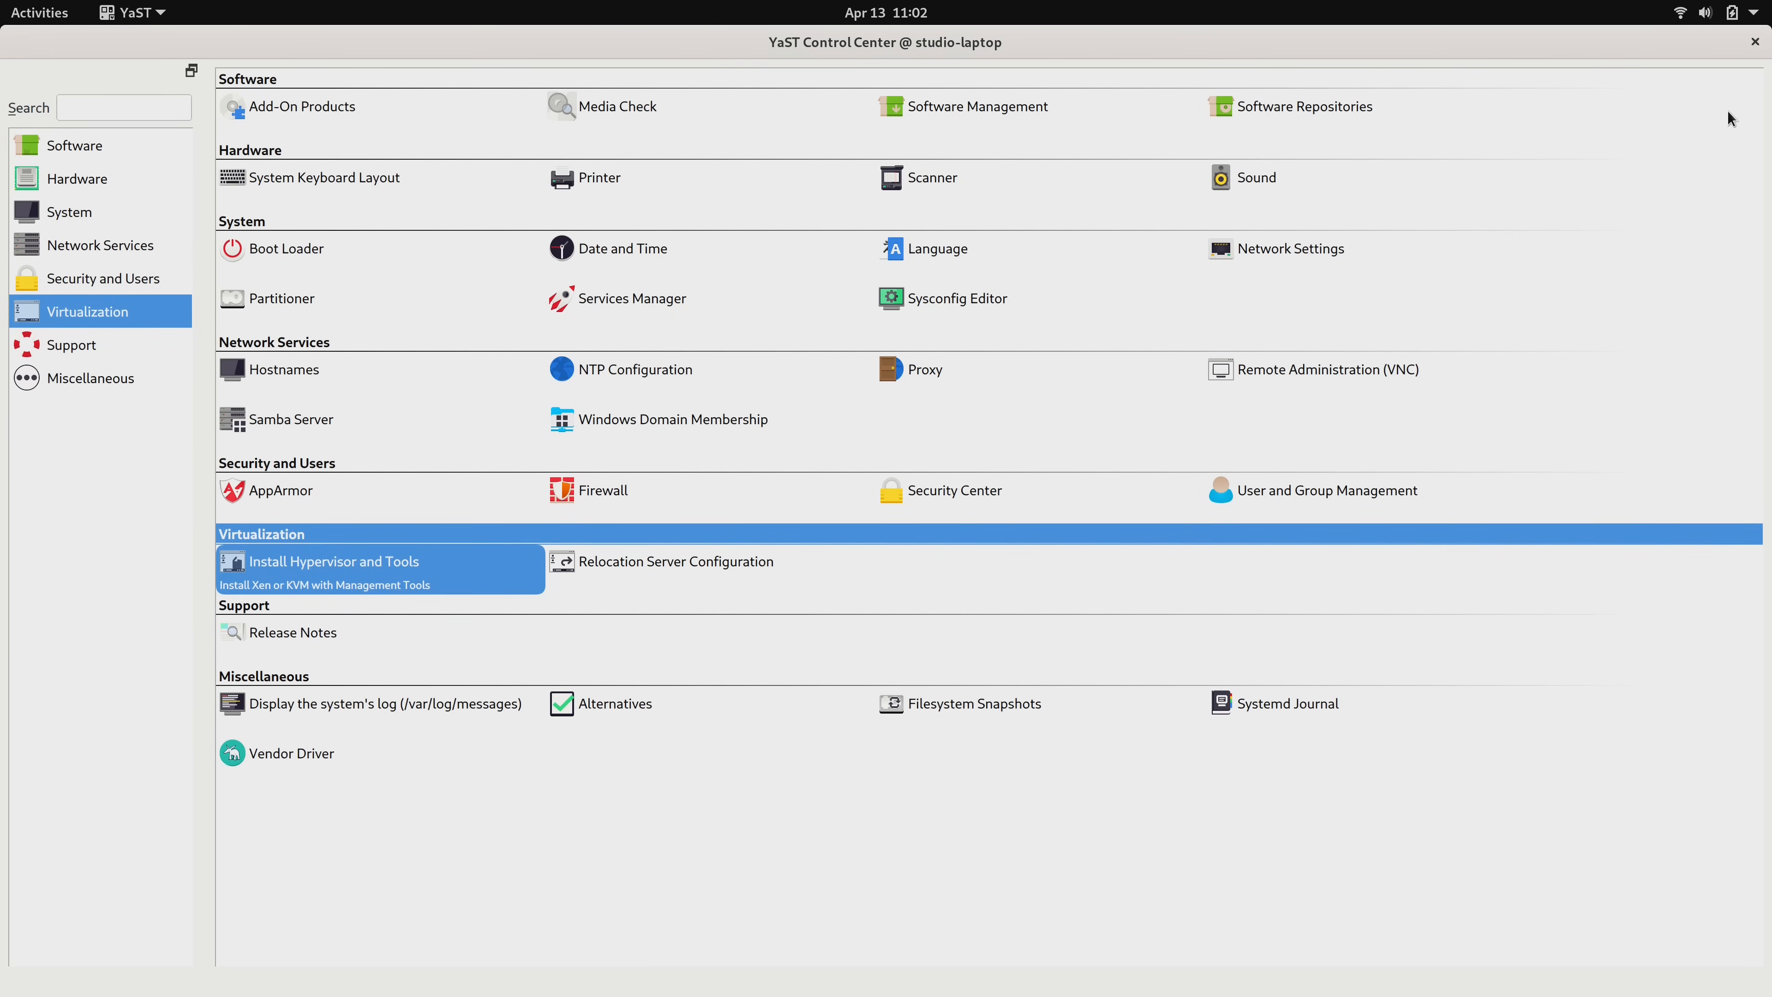
- Close YaST and bring up the application grid to launch Terminal
{"action": "left_click", "coordinate": [1755, 41]}
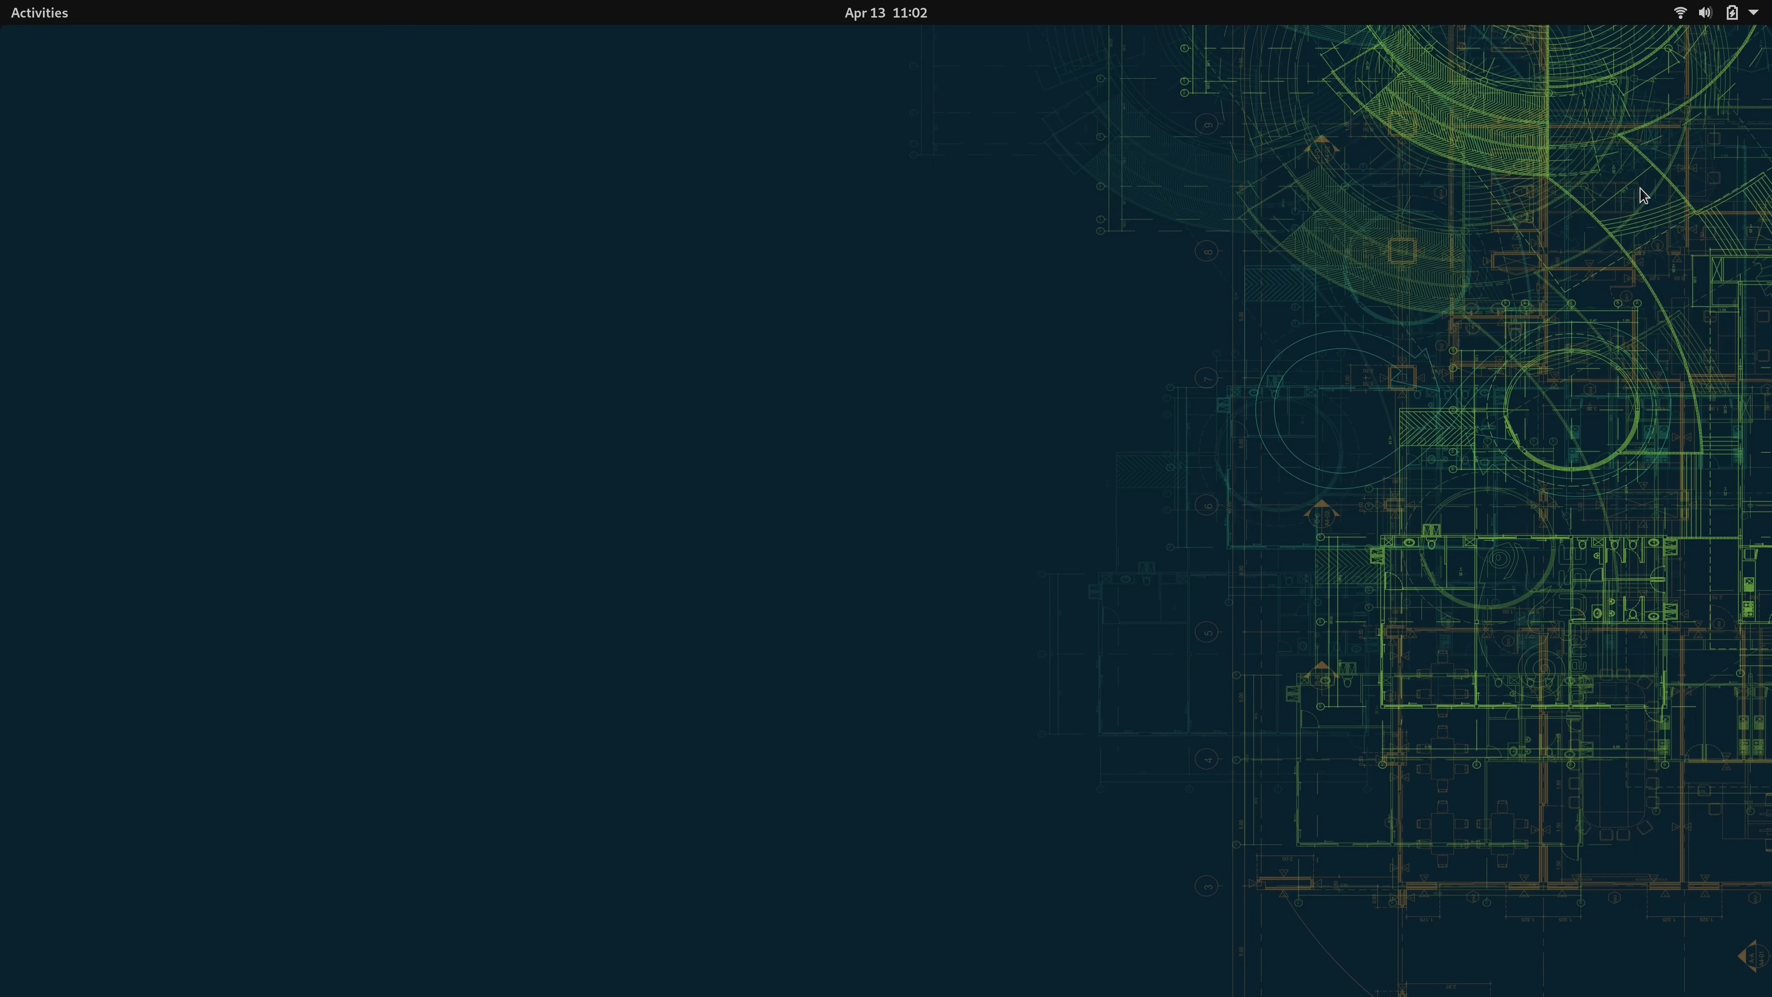
{"action": "left_click", "coordinate": [39, 13]}
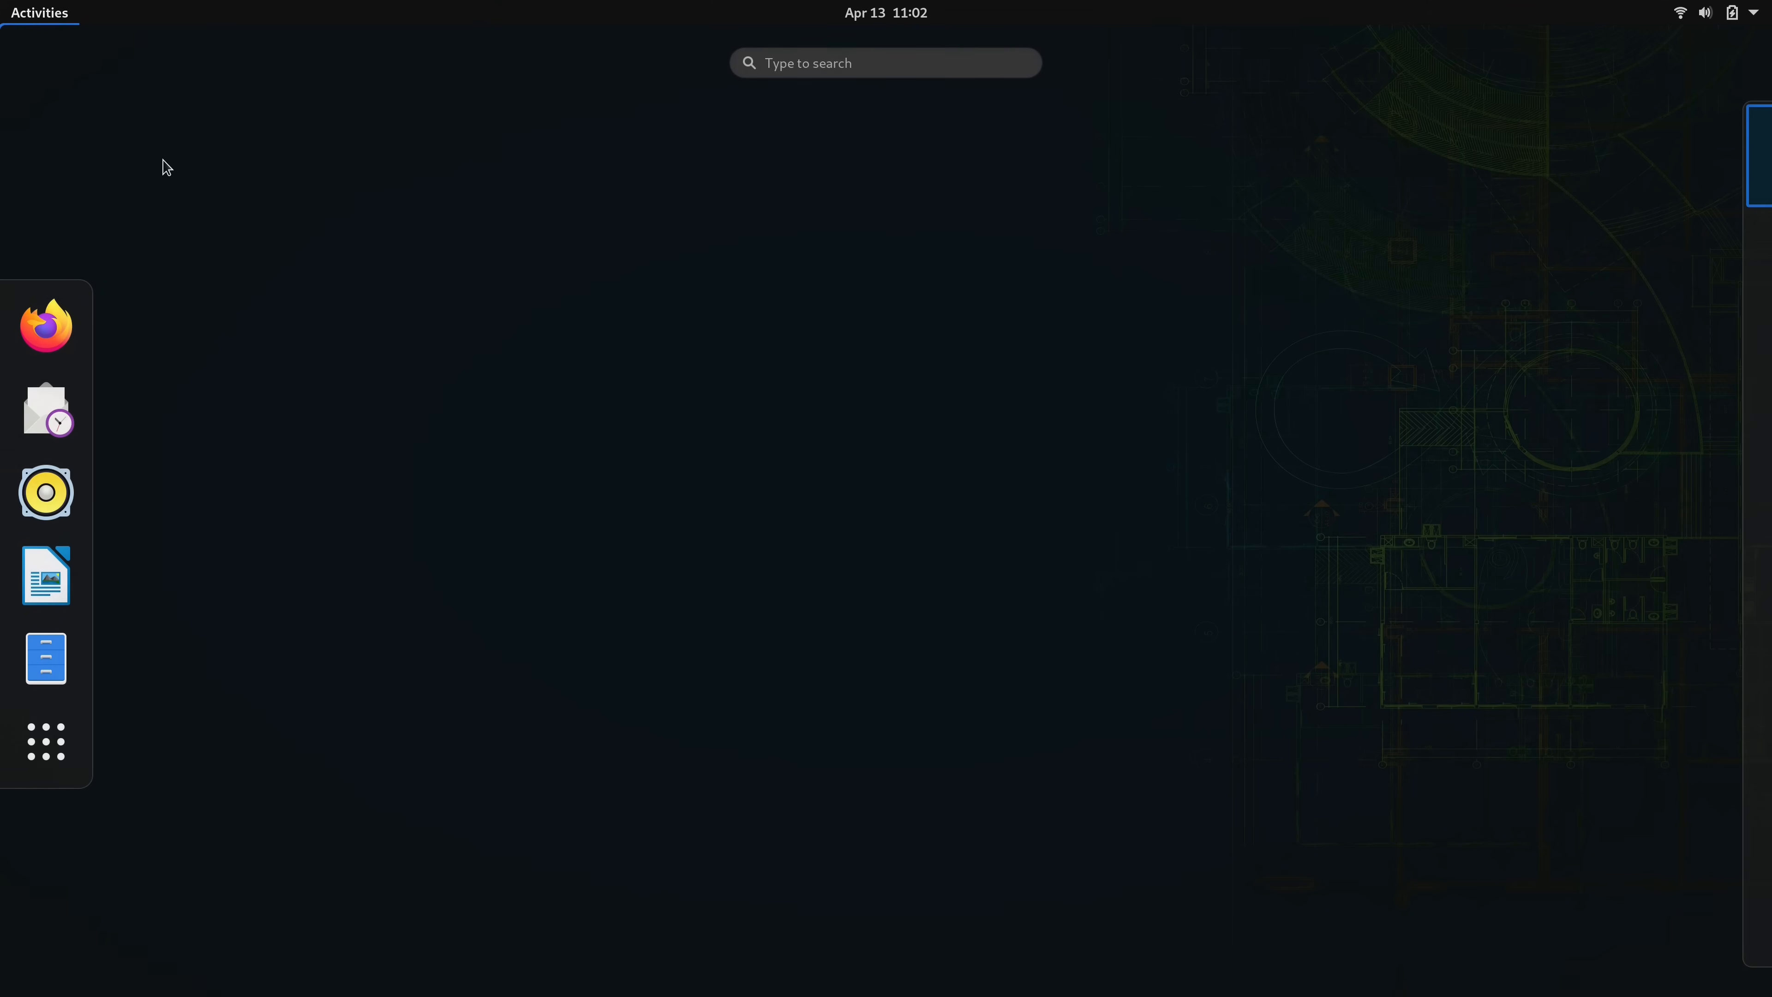
{"action": "left_click", "coordinate": [46, 741]}
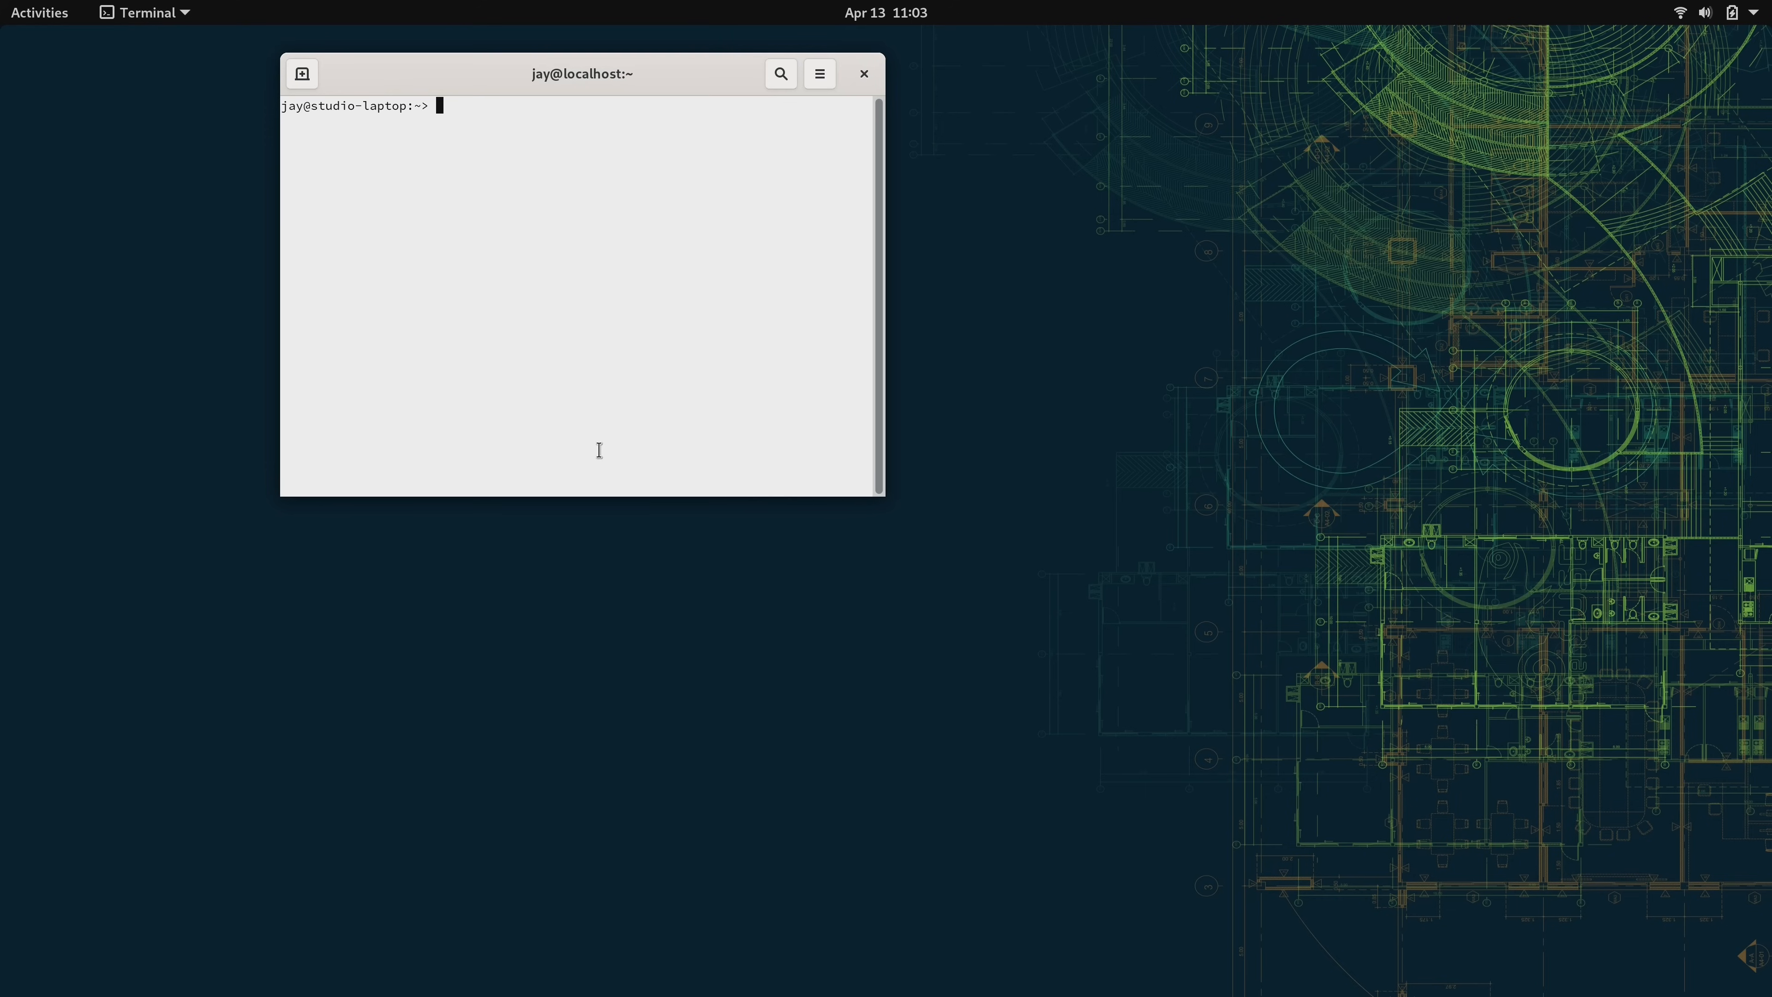
{"action": "mouse_move", "coordinate": [601, 456]}
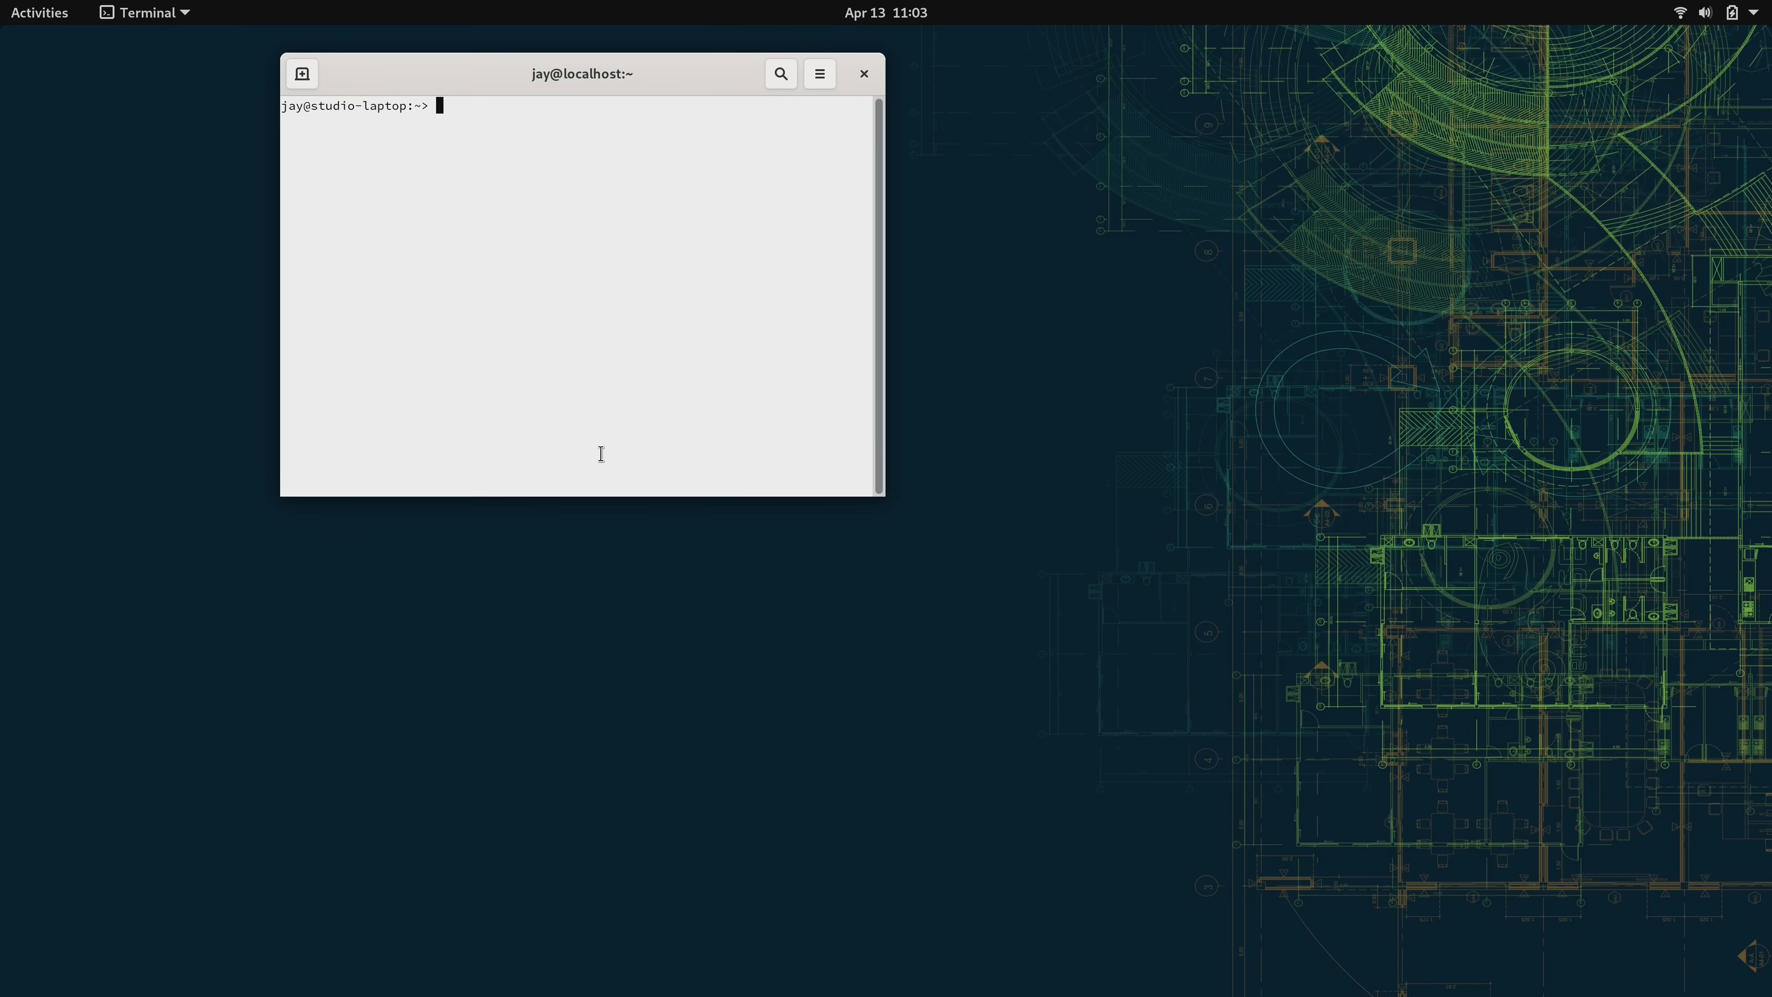
- Enlarge the terminal and run cat /etc/fstab to show the Btrfs subvolume mounts
{"action": "left_click_drag", "start_coordinate": [885, 497], "coordinate": [1328, 646]}
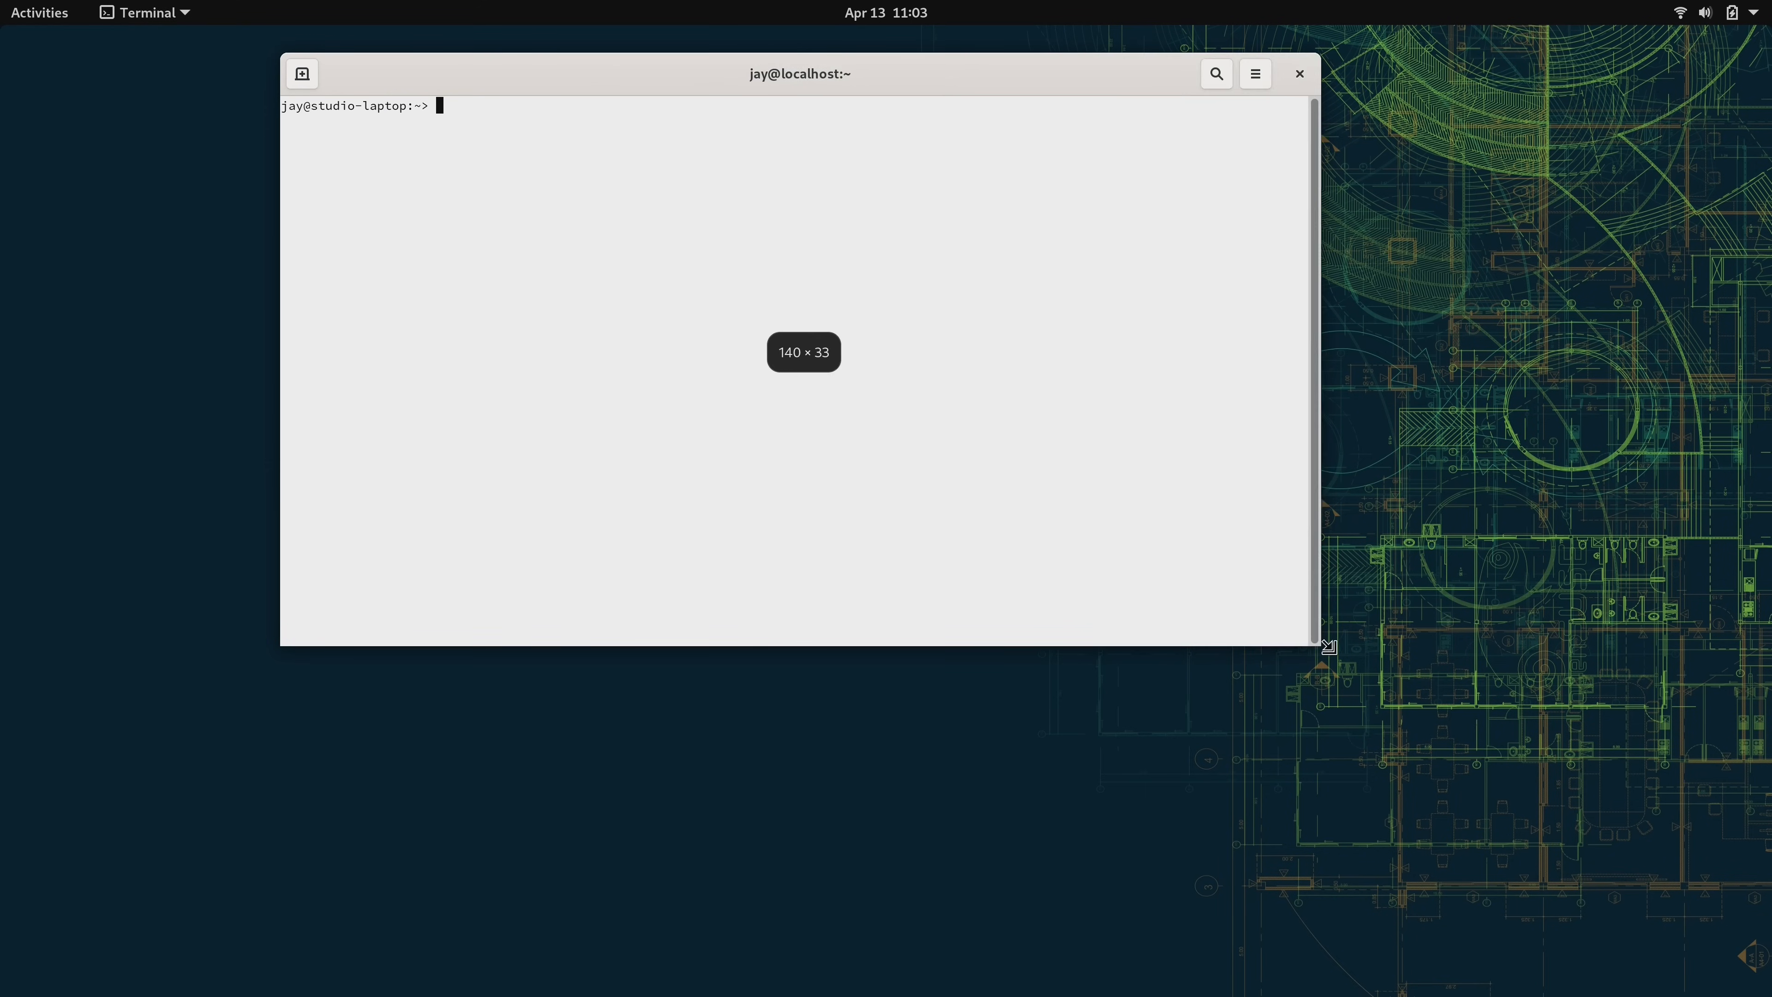
{"action": "type", "text": "cat"}
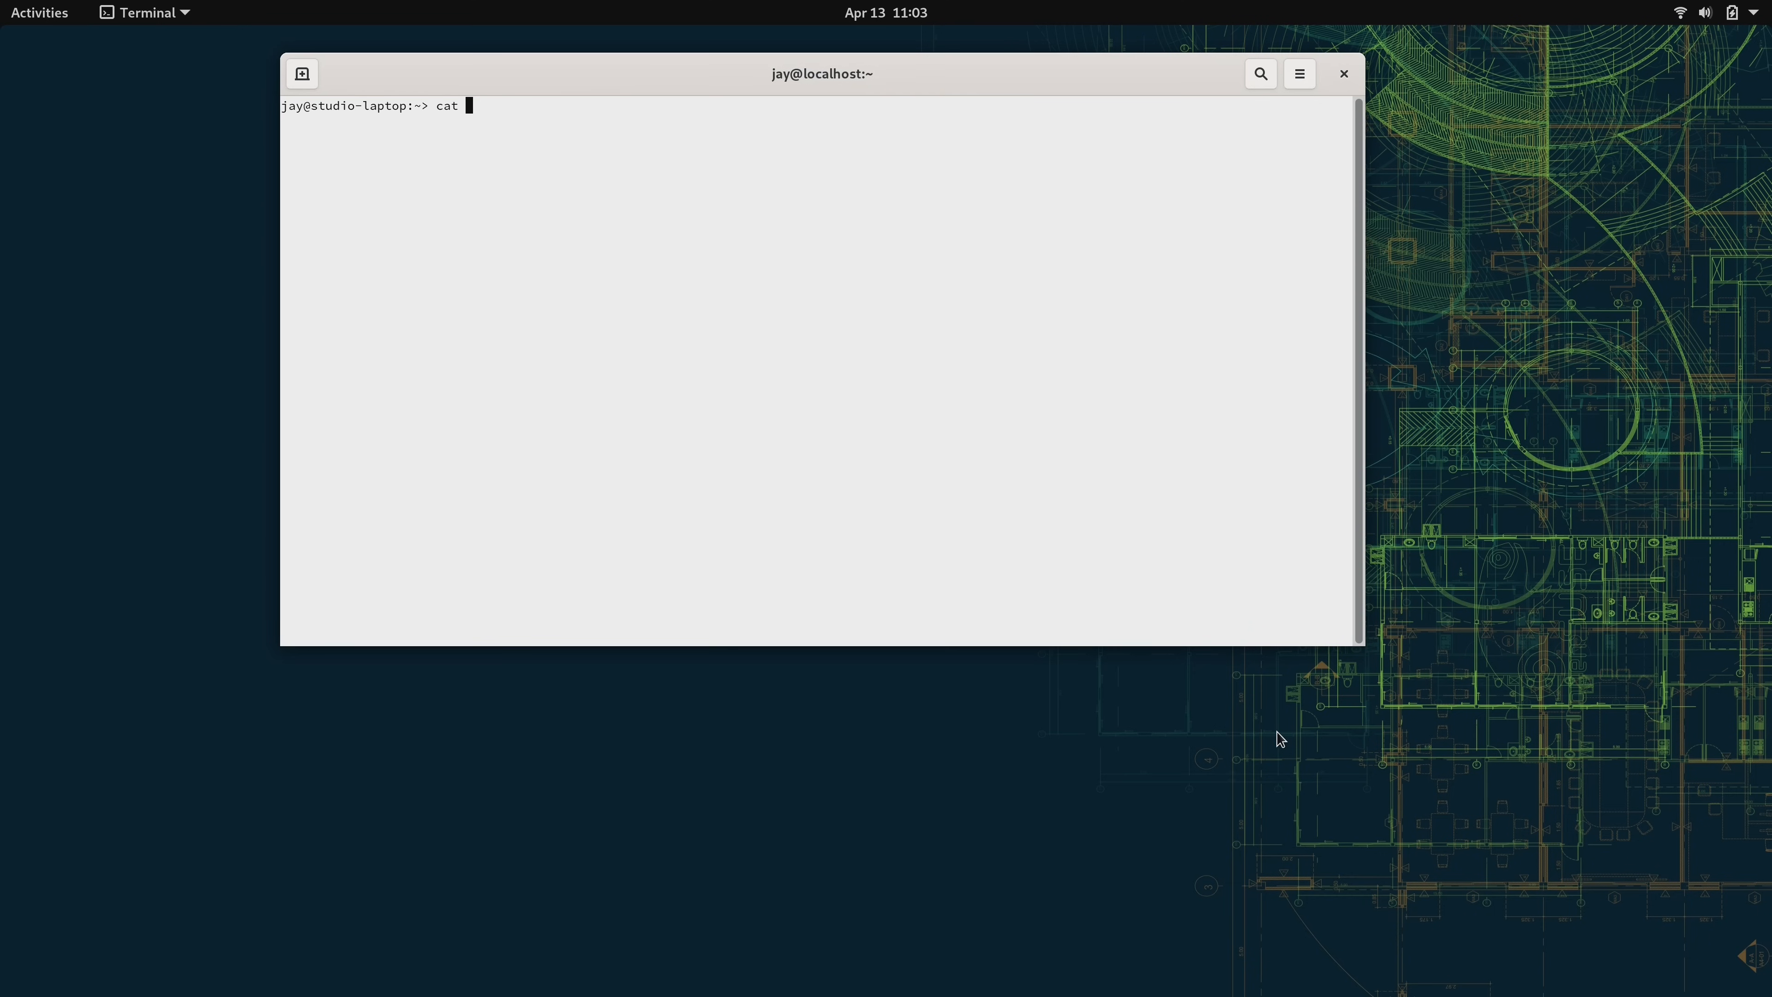
{"action": "type", "text": "/etc/fstab"}
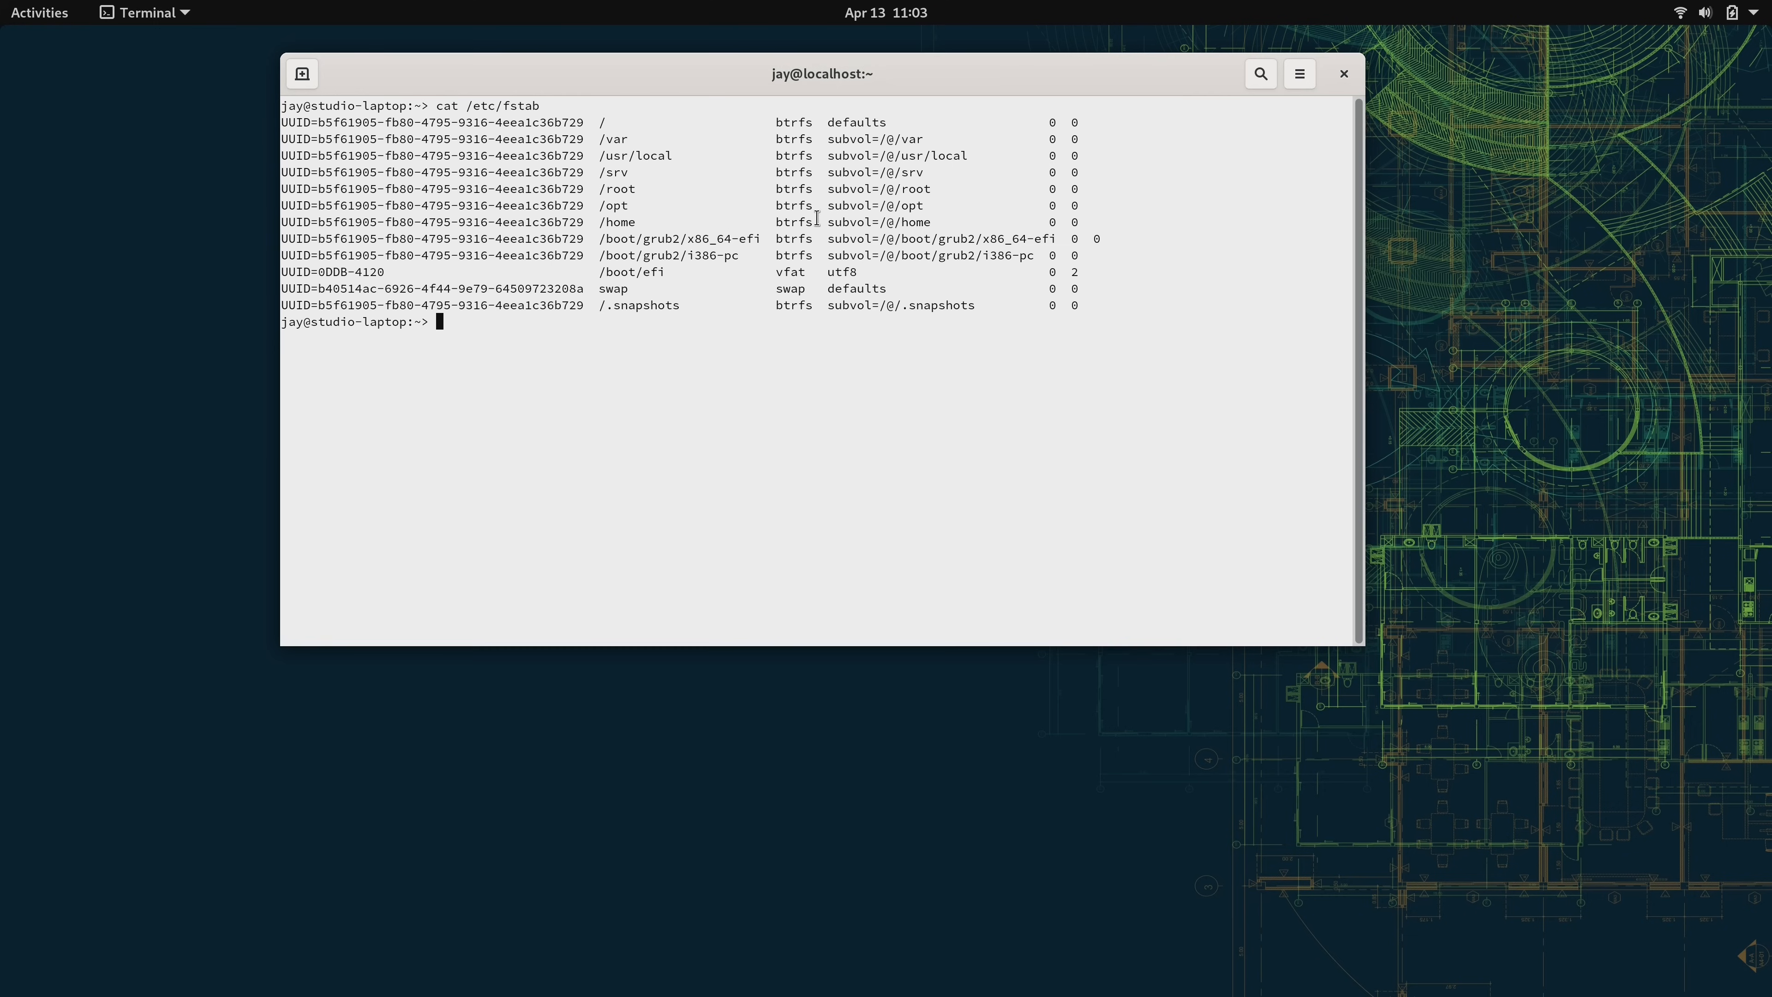
{"action": "mouse_move", "coordinate": [856, 361]}
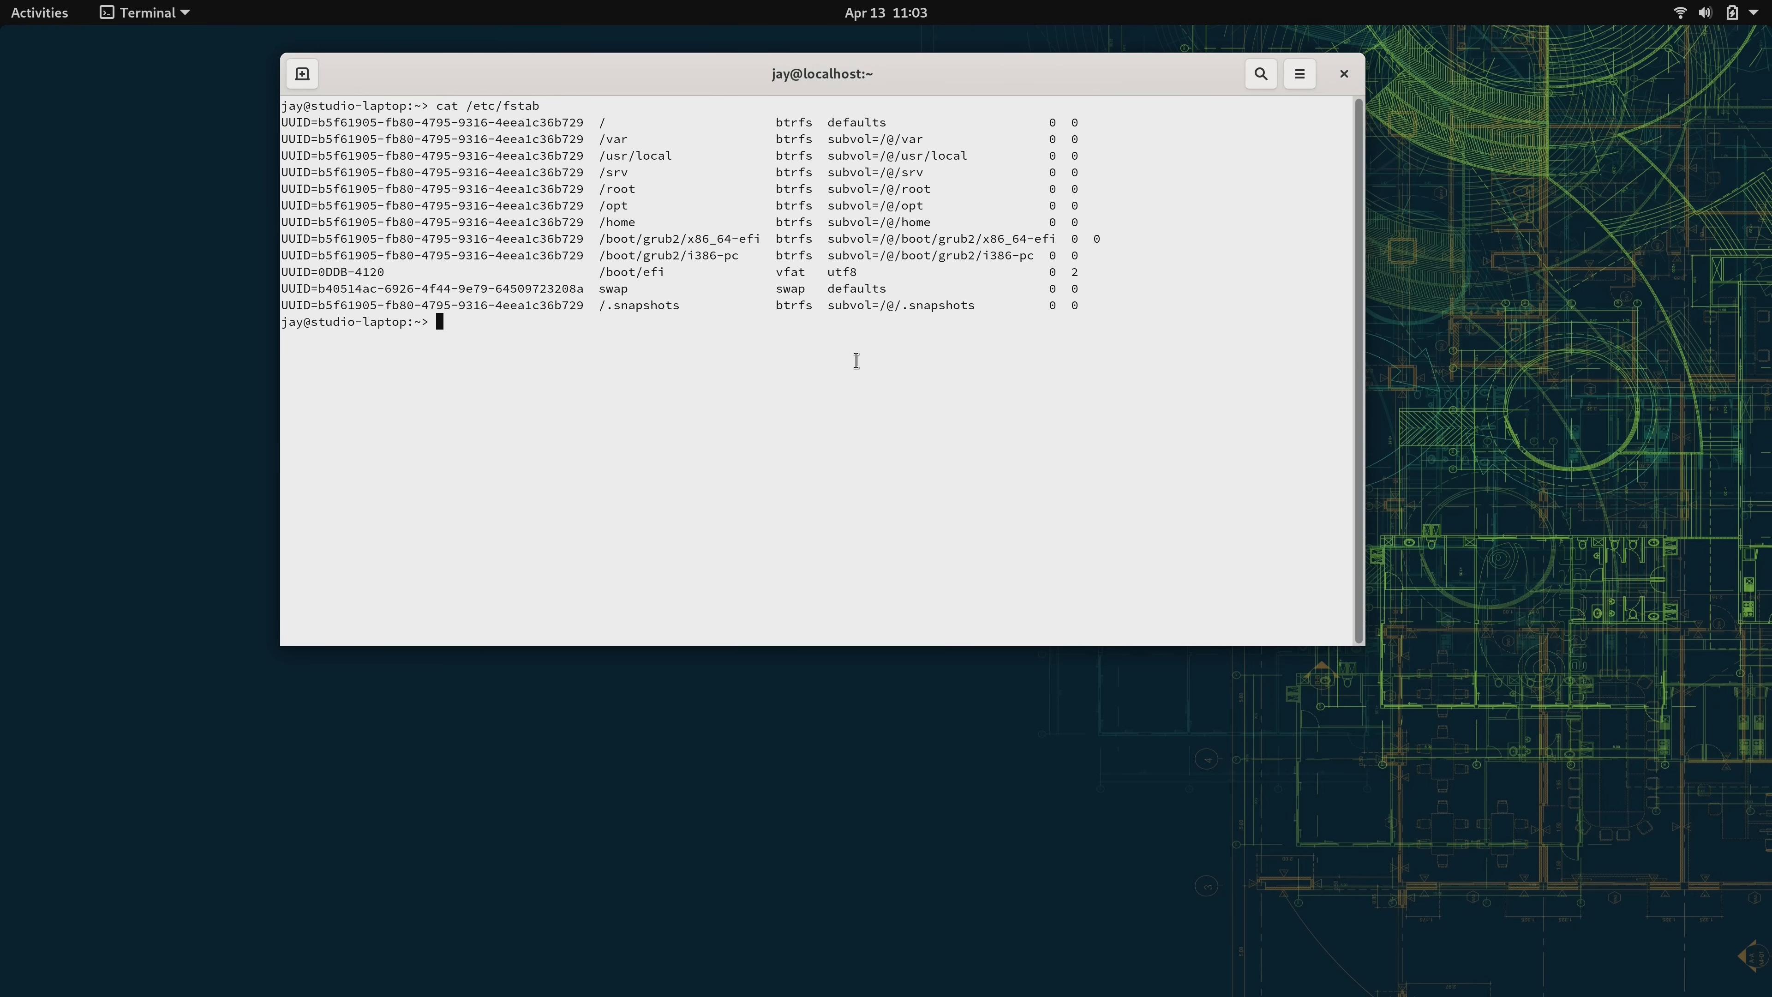